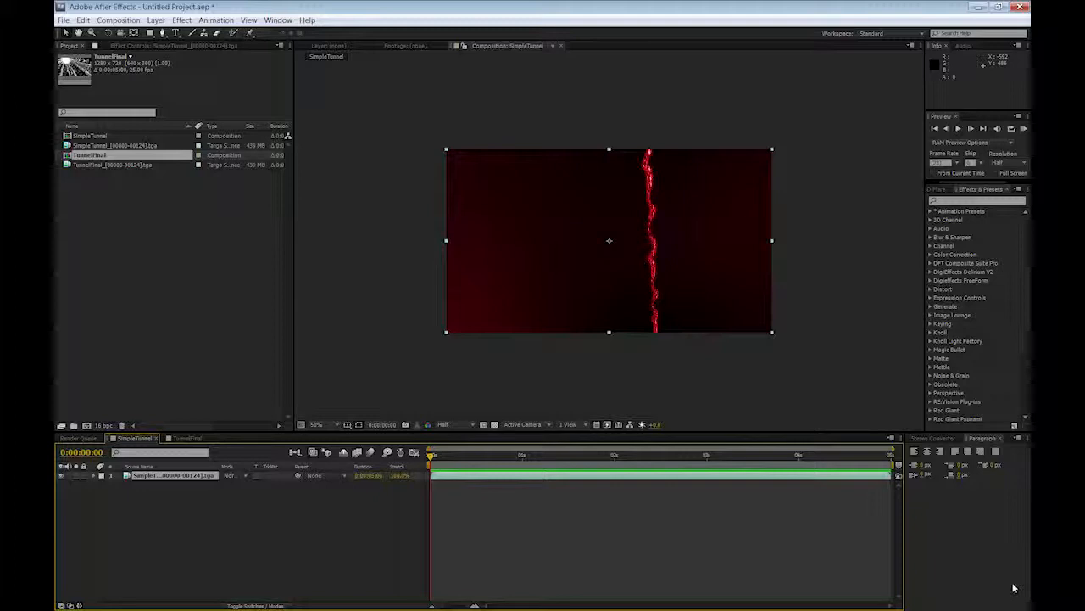
mouse_move(992, 34)
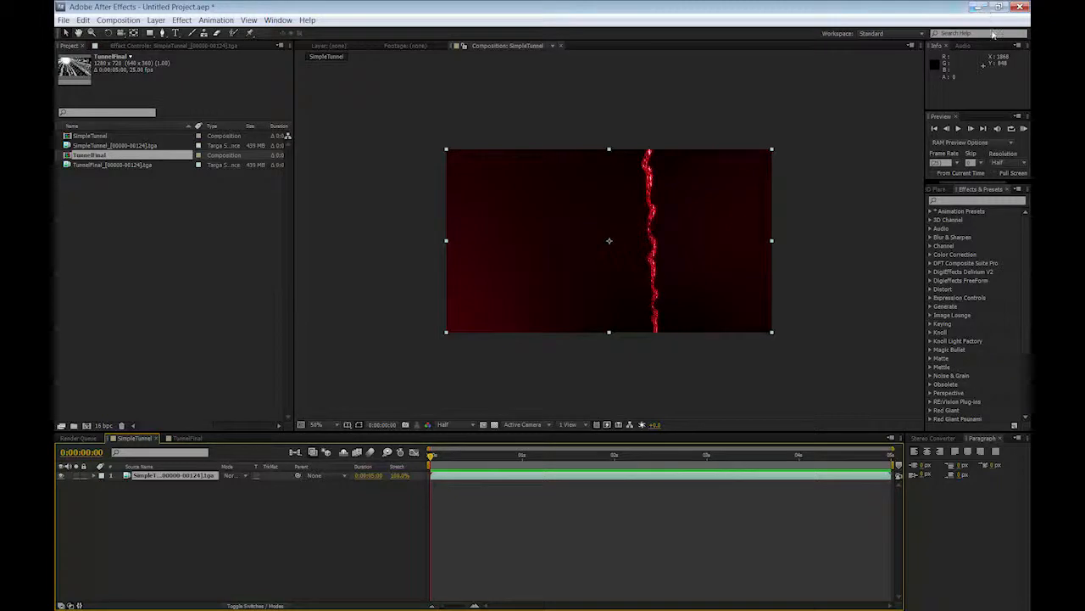
- Create Comp 1 at 800×100 pixels, 25 fps, with a 0:00:05:00 duration
click(959, 129)
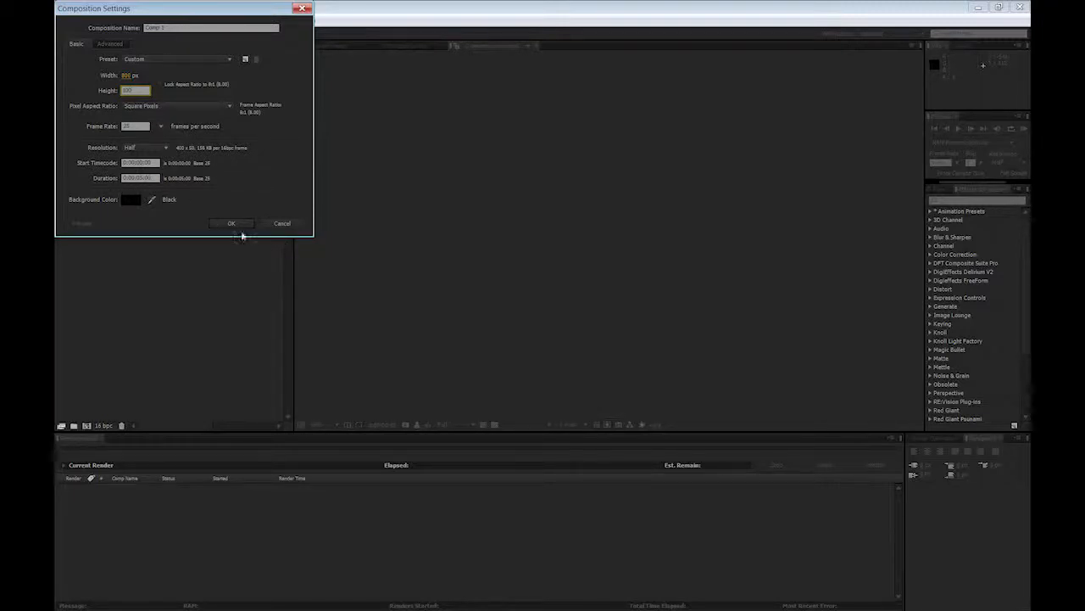
click(231, 223)
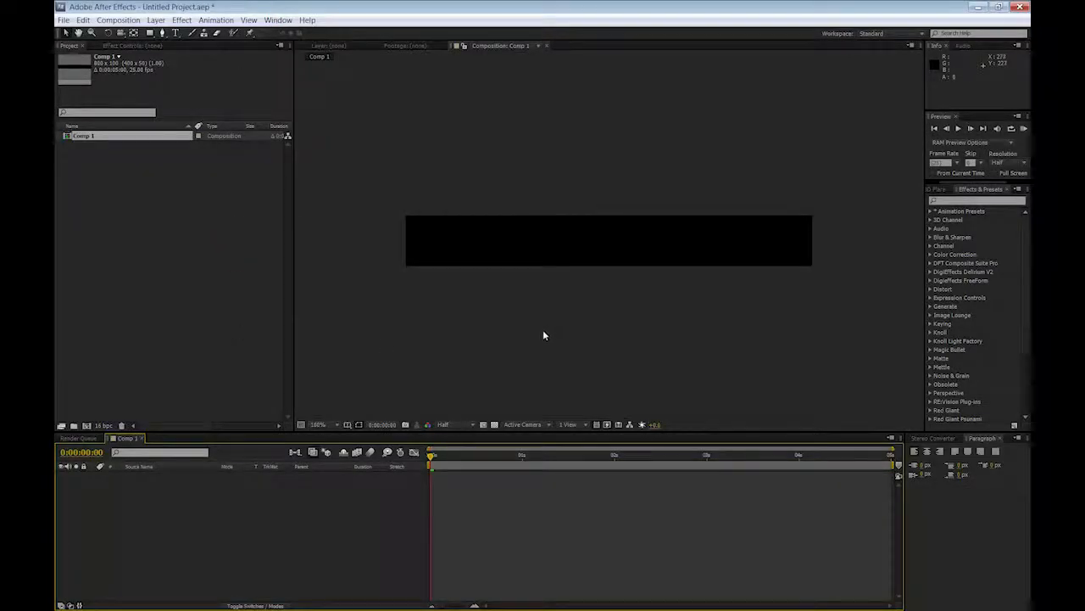
- Add Shape Layer 1 and draw long white rectangle bars across the frame
click(157, 20)
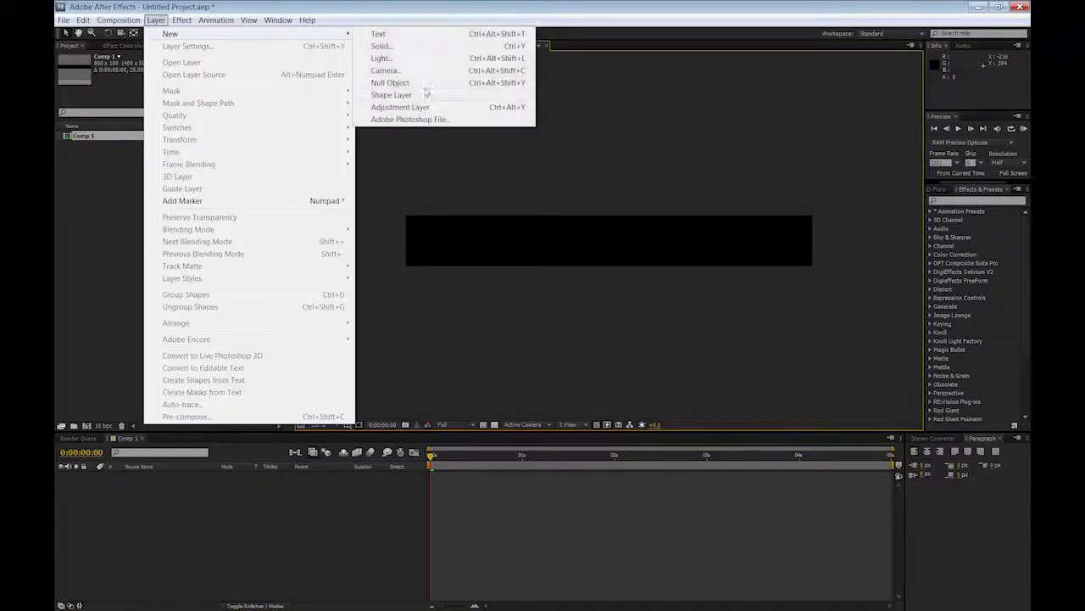
click(391, 94)
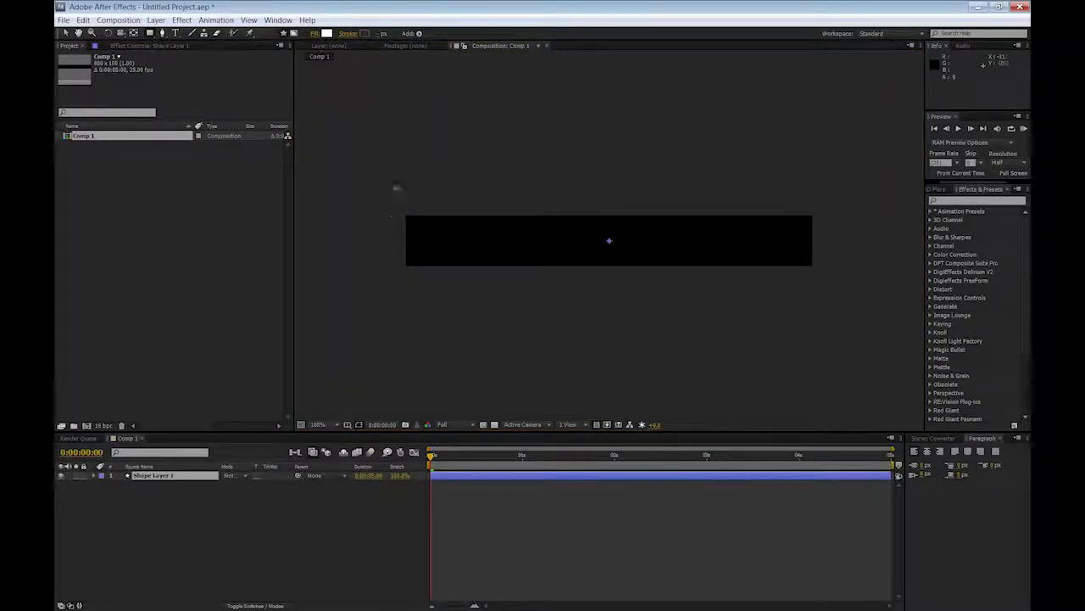
mouse_move(384, 226)
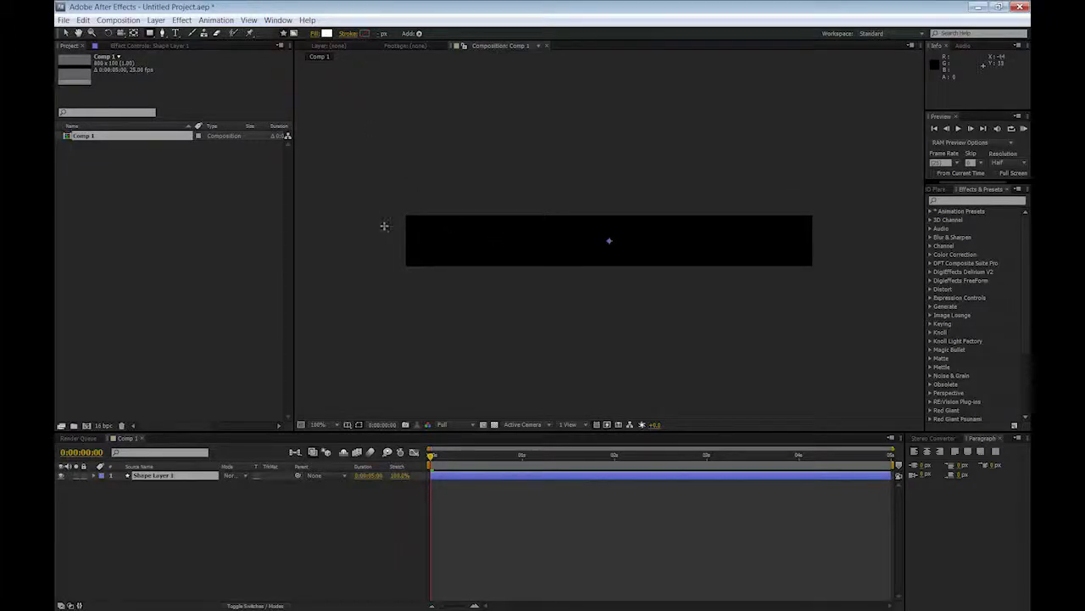
drag(405, 217, 813, 229)
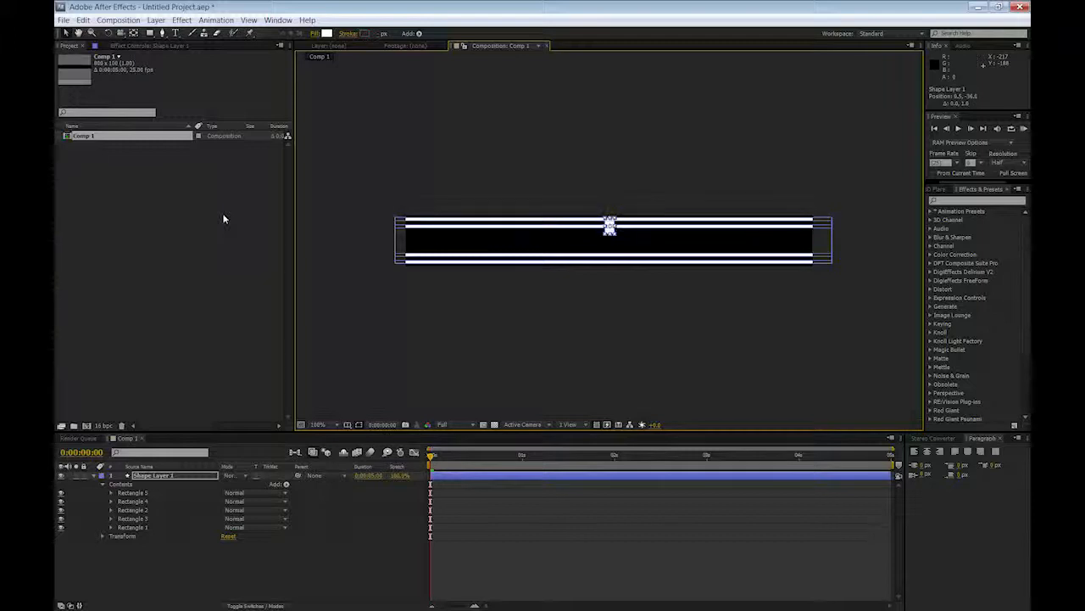
mouse_move(413, 357)
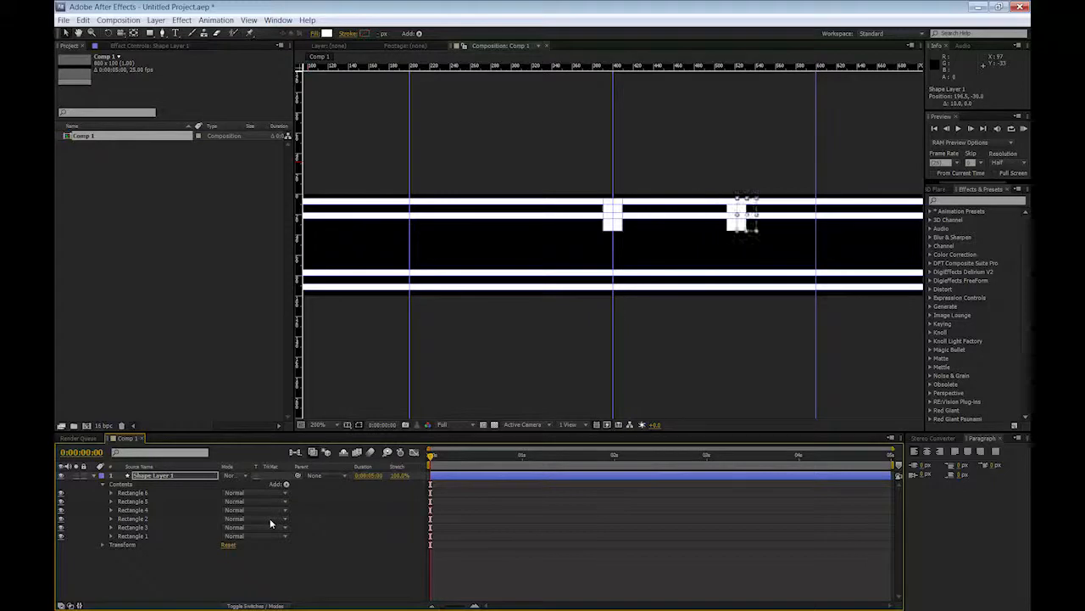
- Move the duplicated squares onto the guides, spacing them evenly along the top bars
drag(751, 216, 819, 216)
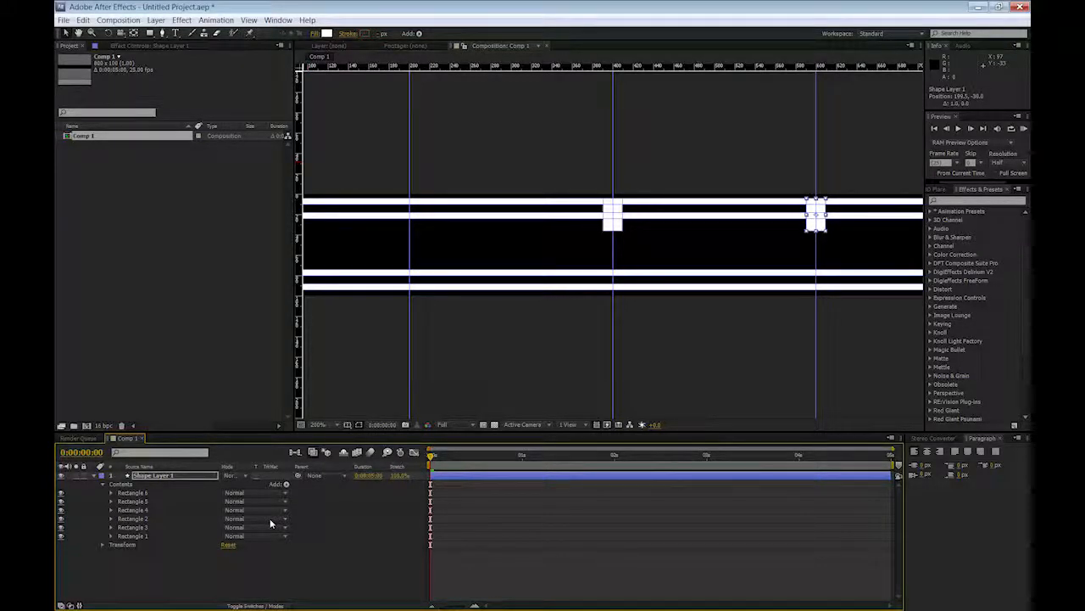
click(133, 500)
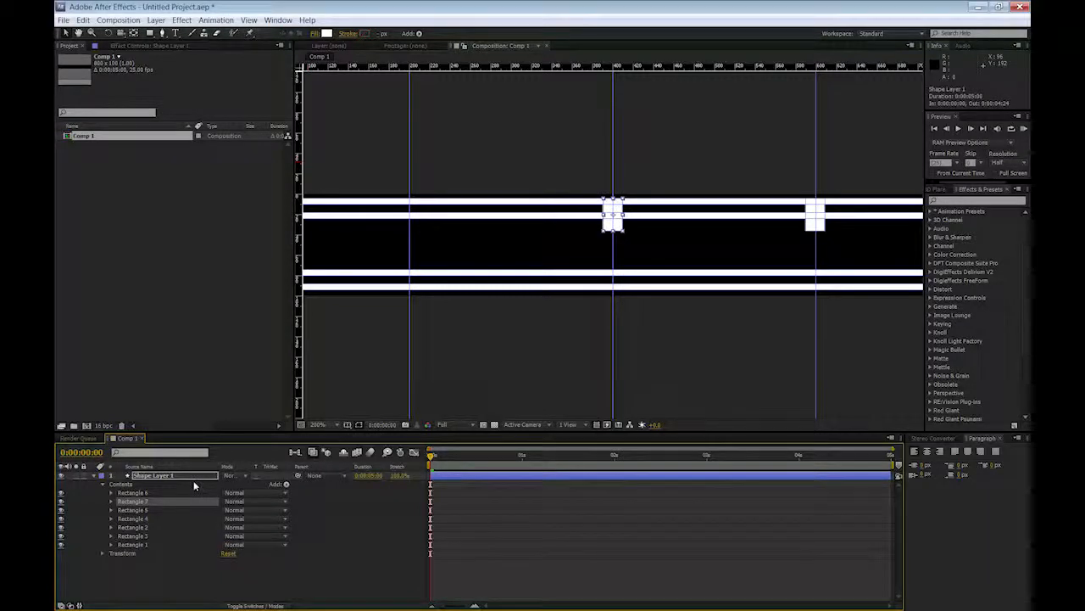
drag(612, 212, 558, 212)
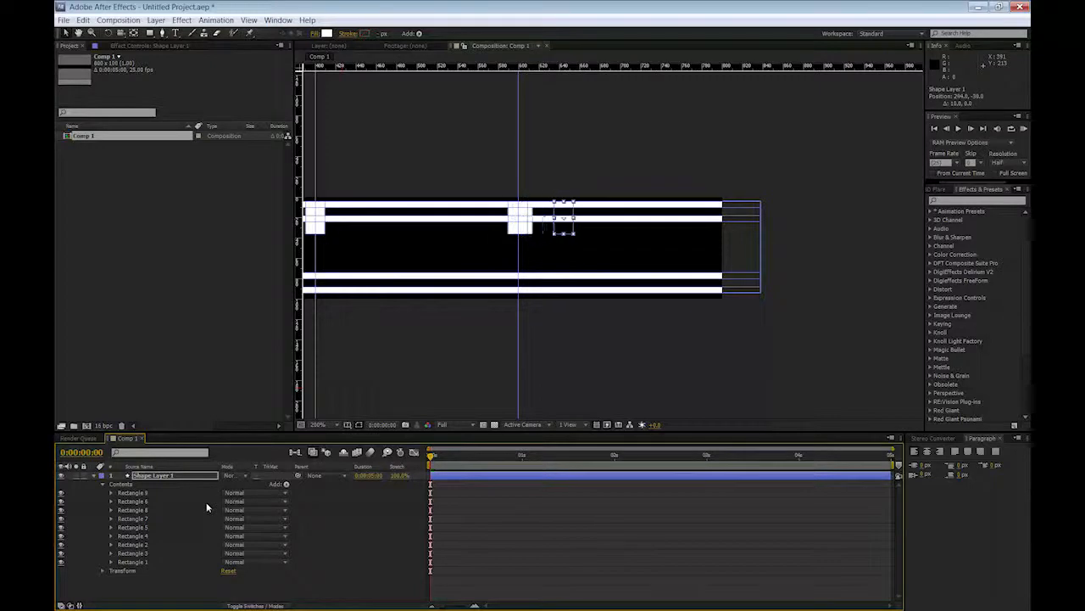
drag(564, 219, 704, 219)
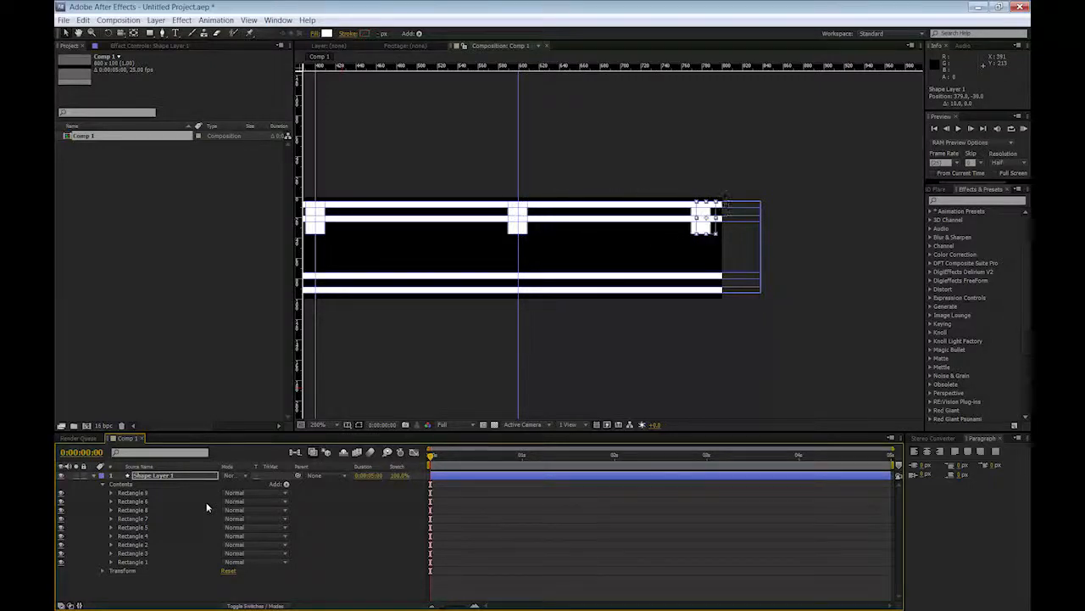
click(133, 492)
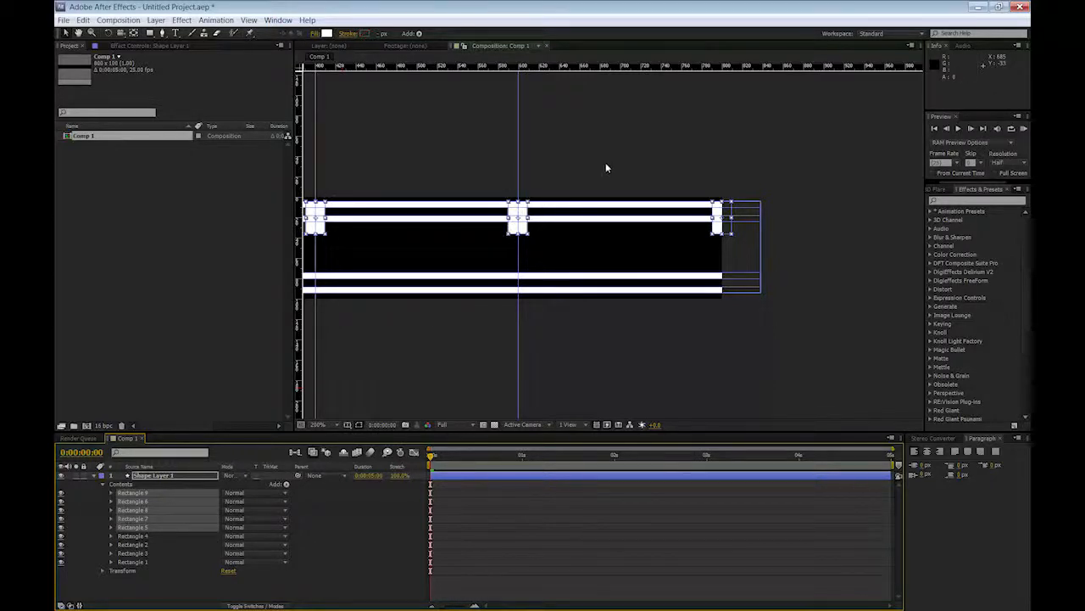
- Duplicate the square row down onto the bottom bars and rename the comp BasicShape
key(Down)
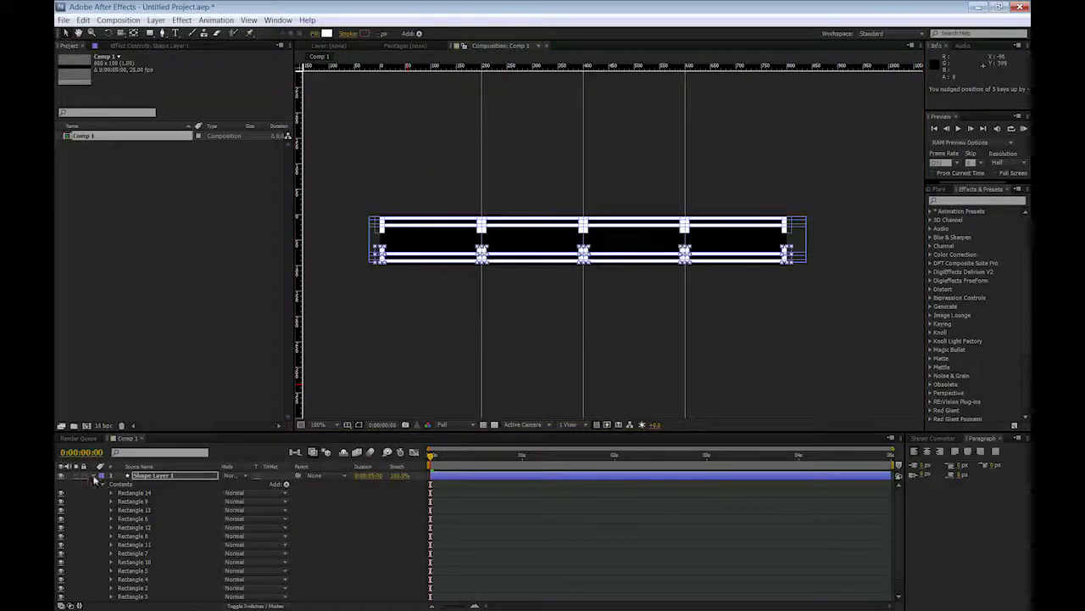
click(100, 483)
text(BasicShape)
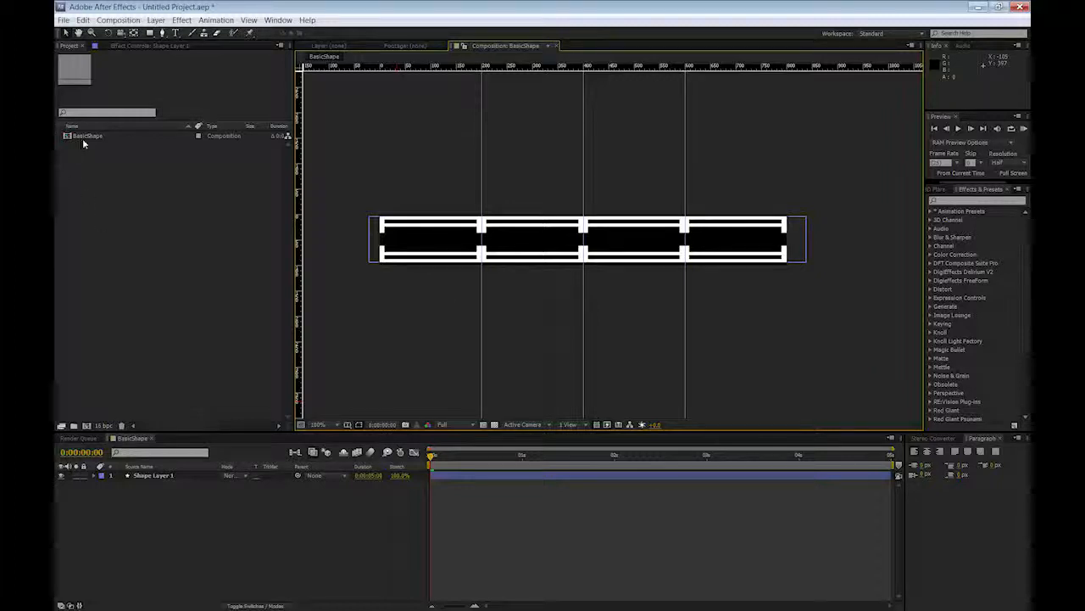
- Nest BasicShape inside a new composition named DisplacementMap
click(88, 136)
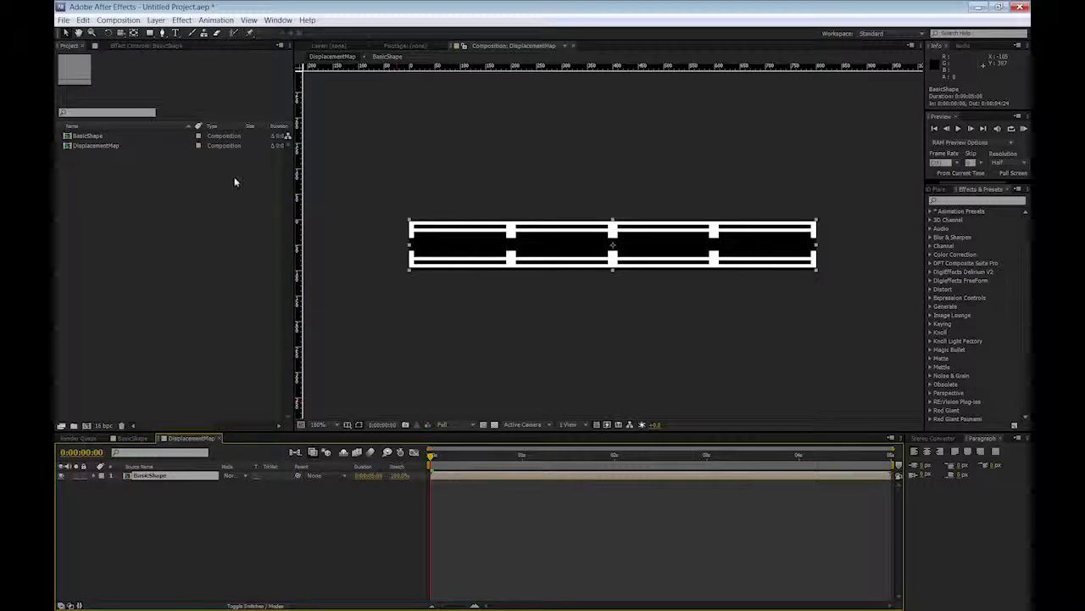
- Apply Fast Blur with Repeat Edge Pixels, Matte Choker and Glow to the BasicShape layer
click(182, 19)
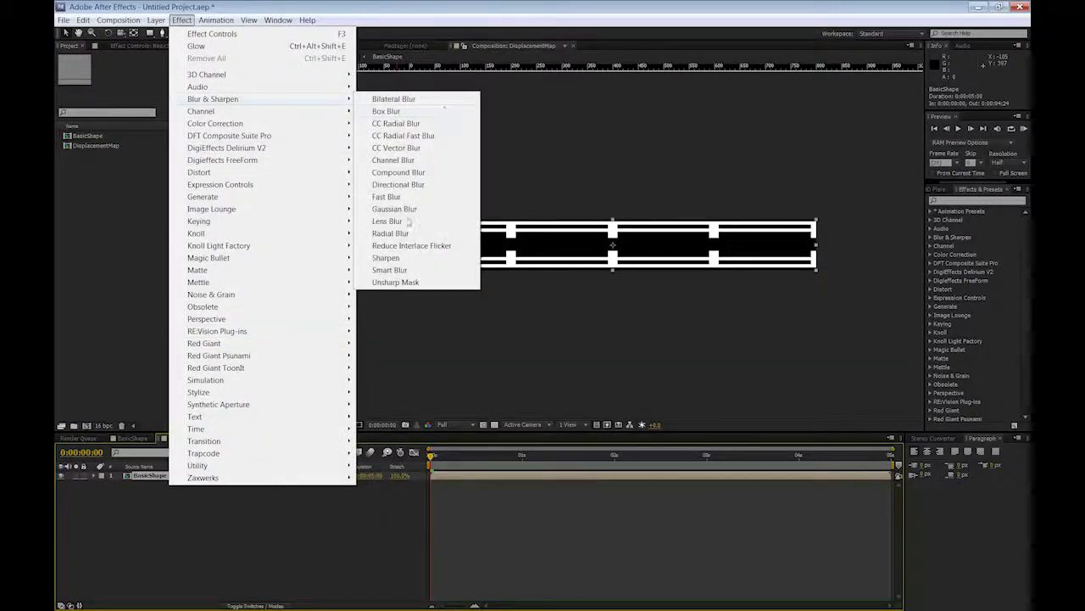
click(386, 196)
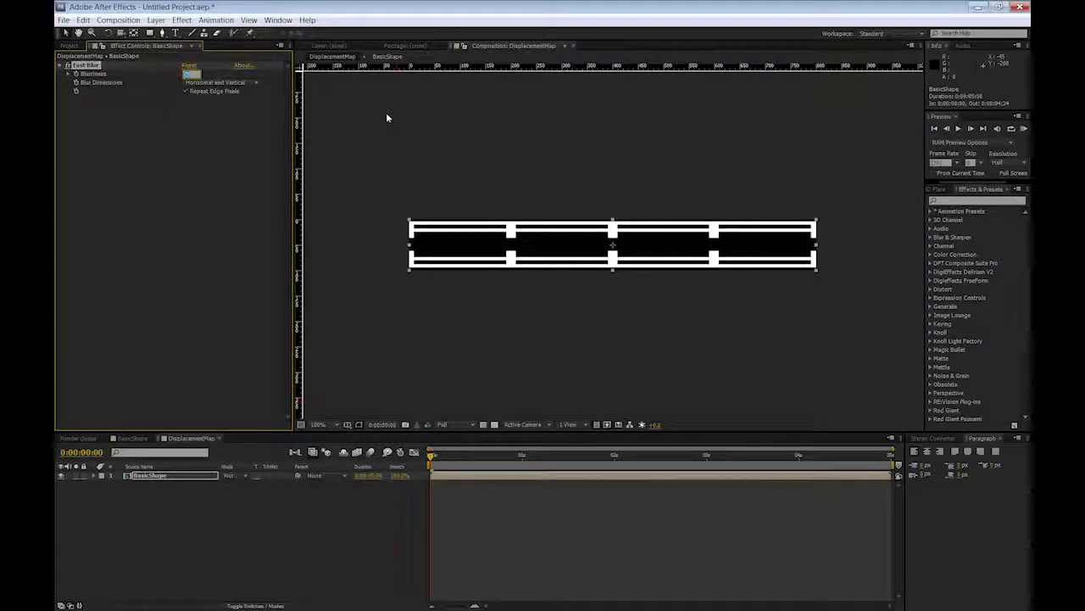
click(181, 19)
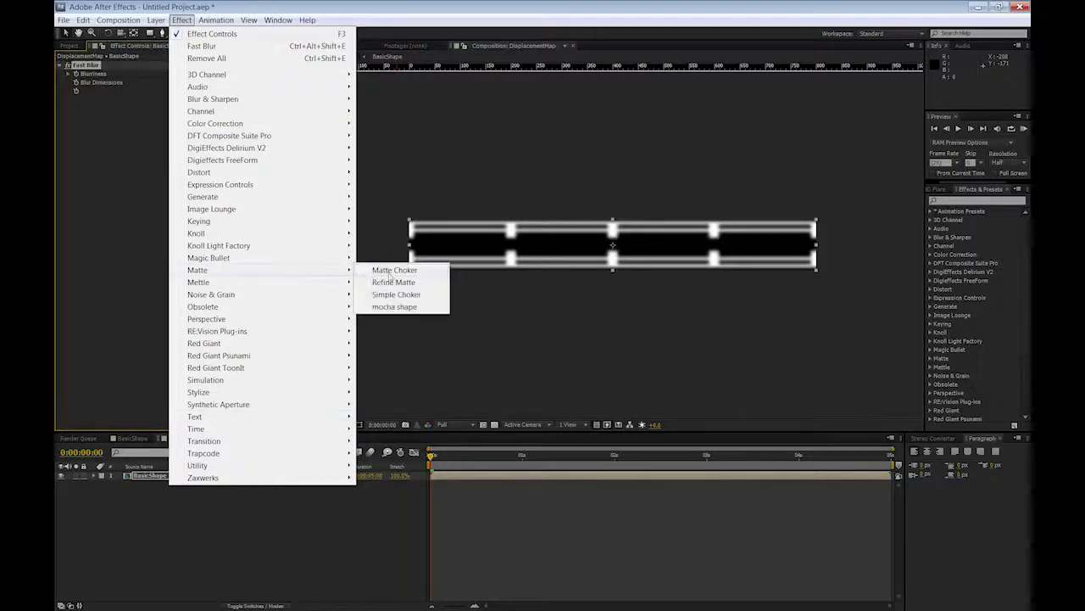
click(393, 282)
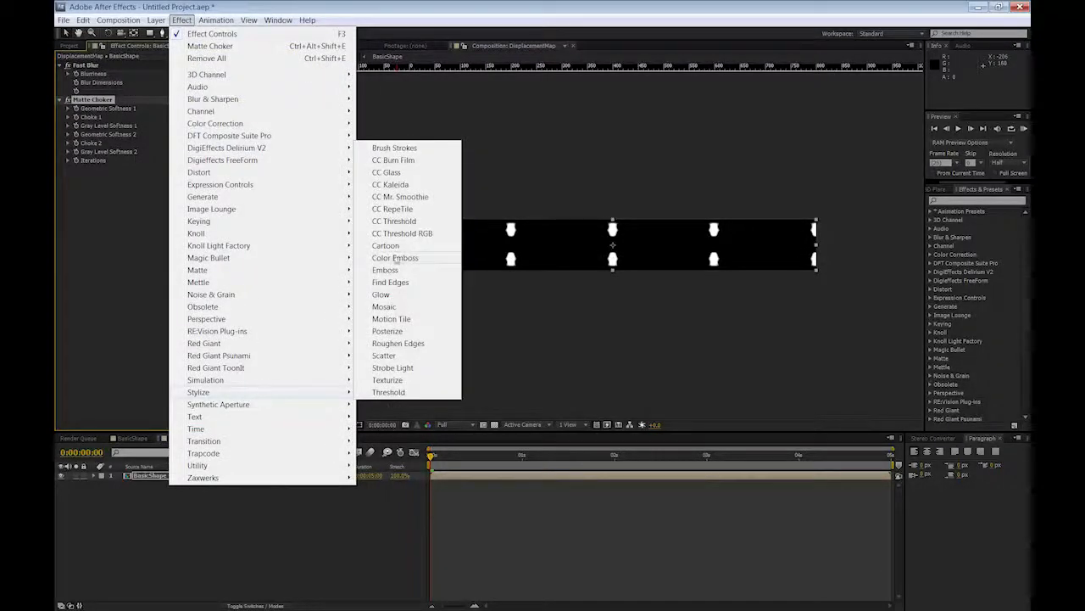
click(381, 294)
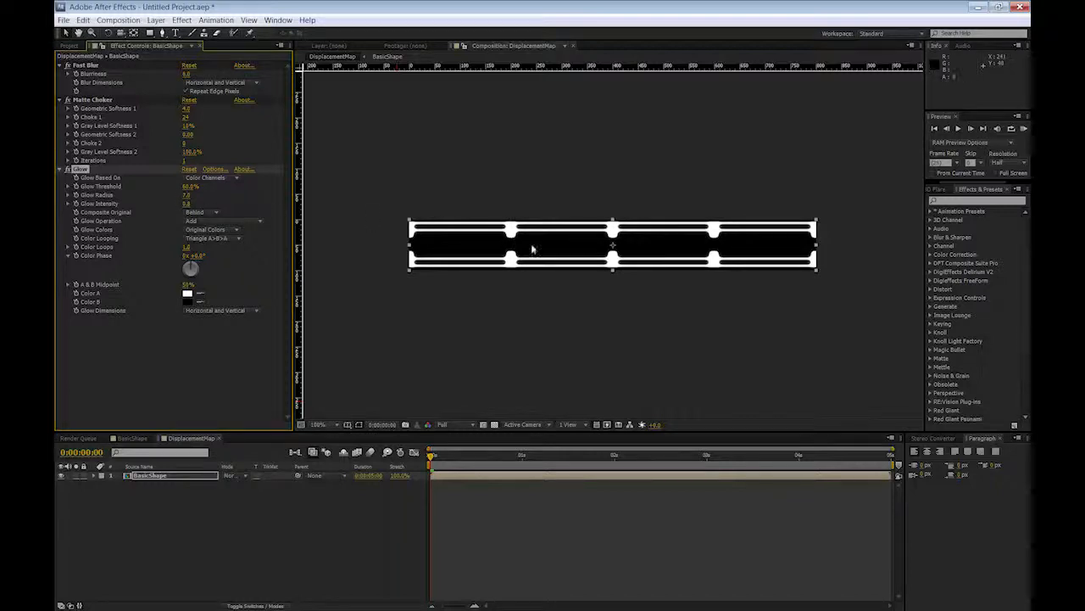
mouse_move(523, 232)
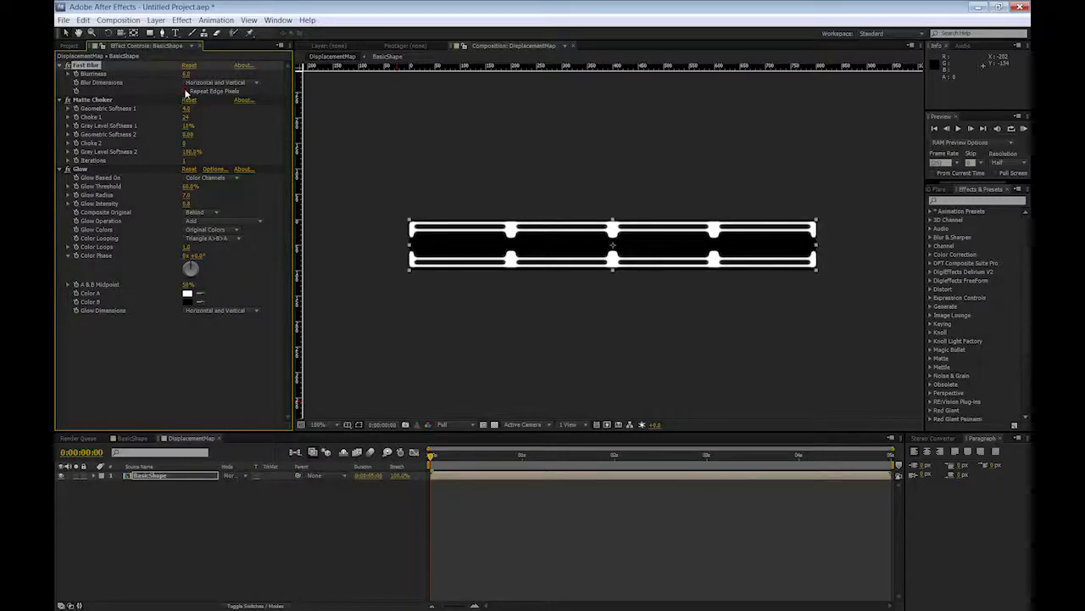
click(185, 91)
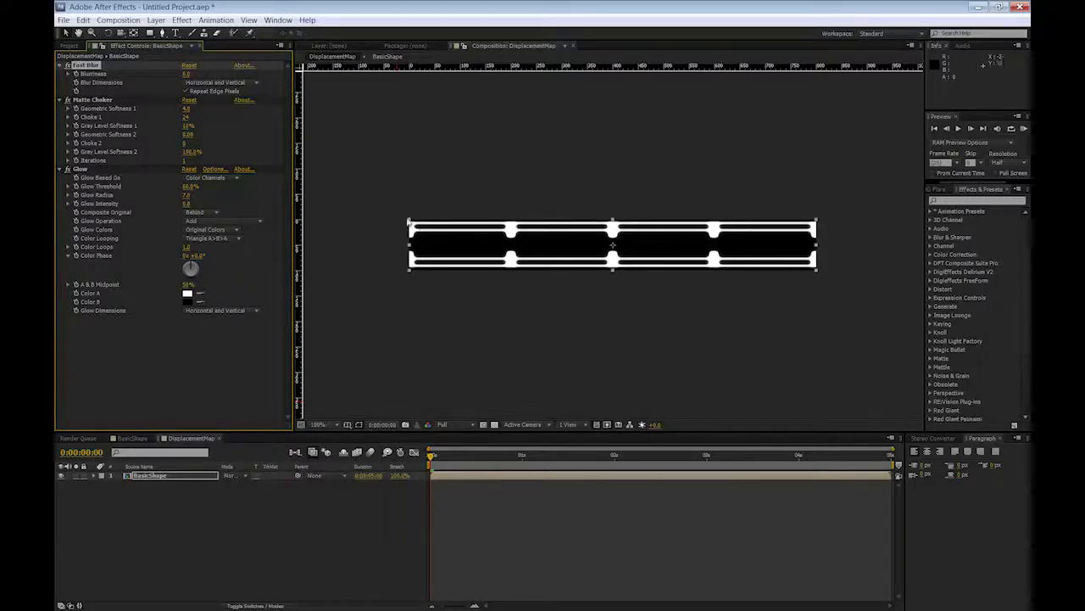
mouse_move(861, 238)
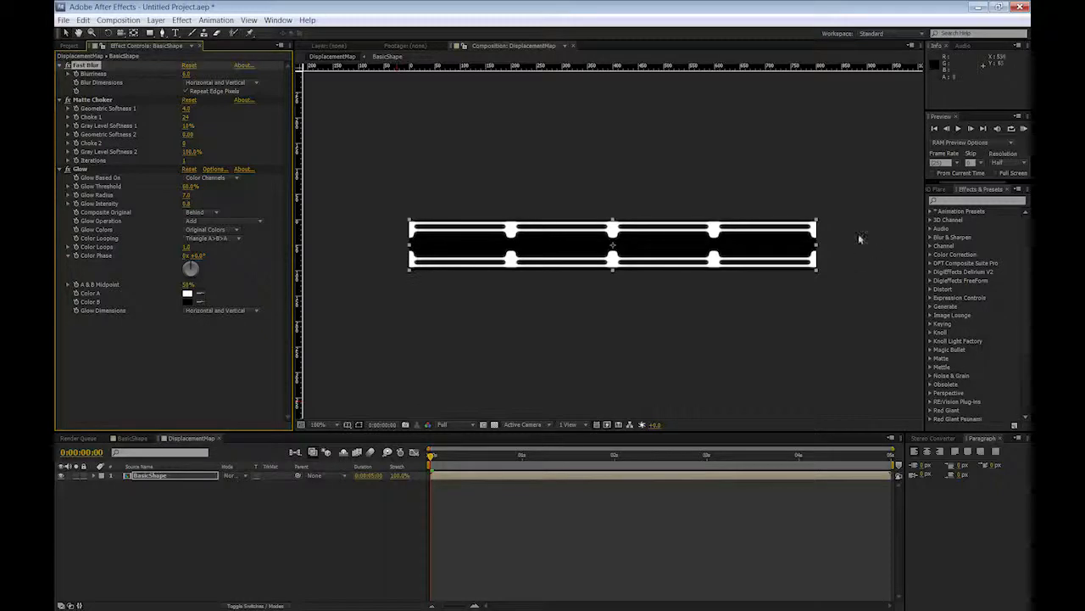
mouse_move(496, 235)
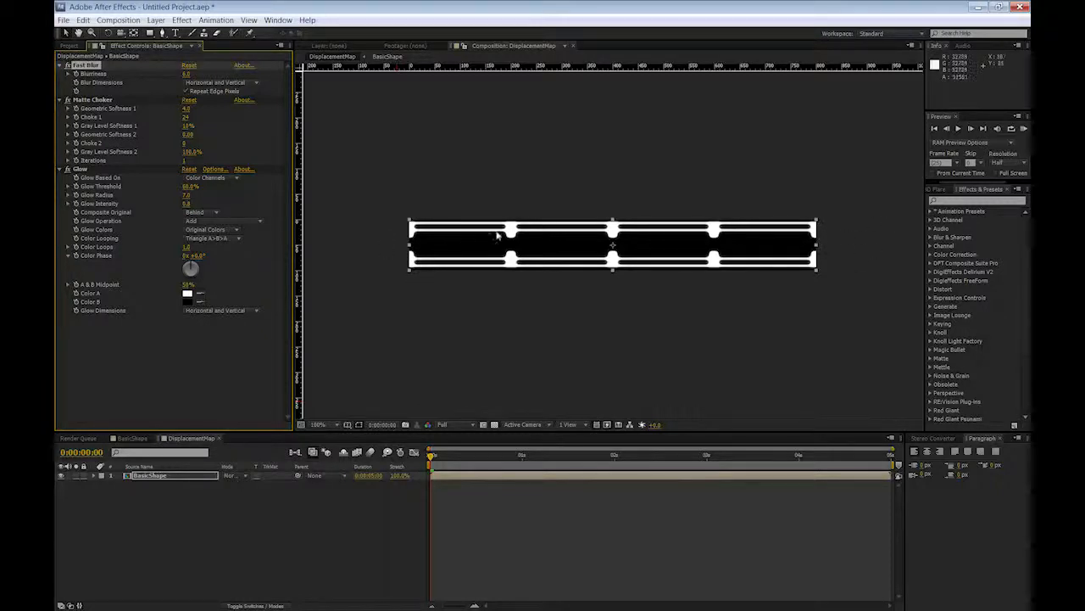
mouse_move(439, 240)
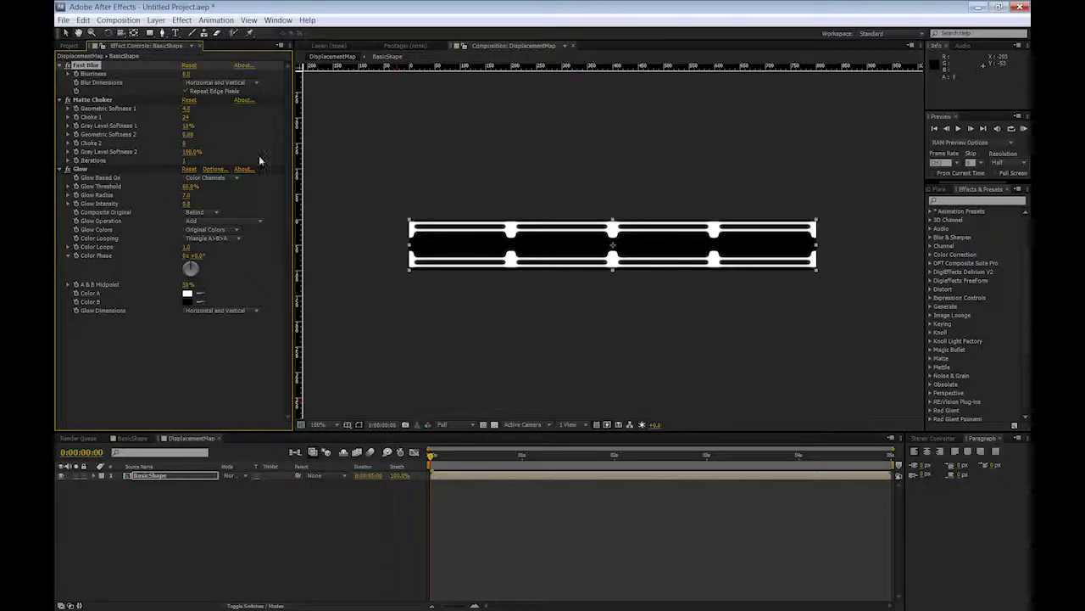
mouse_move(384, 296)
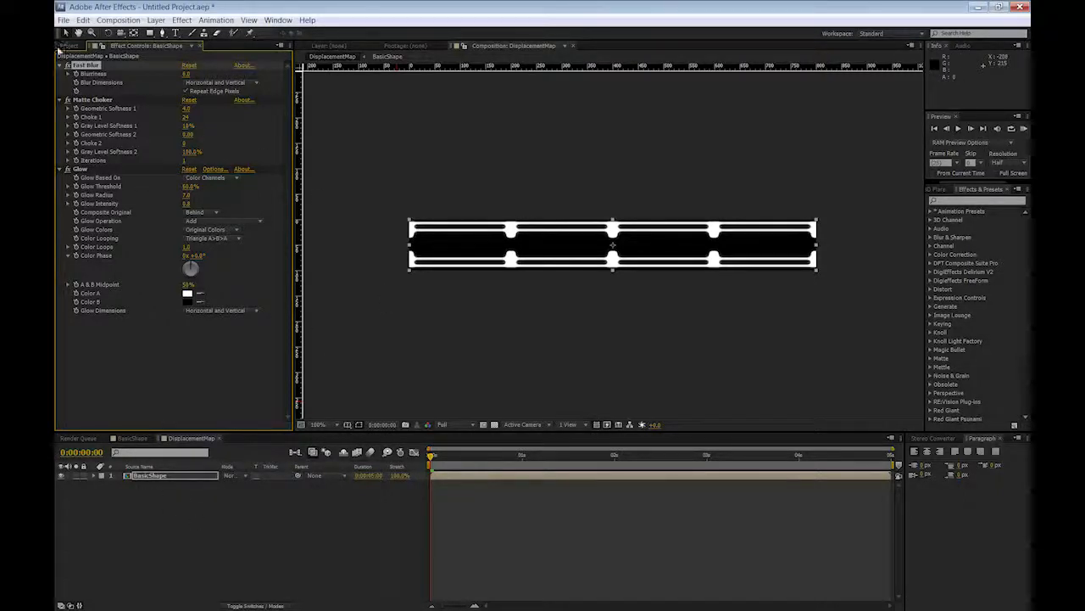
- Pre-compose BasicShape into BasicShapeDisplacement, moving all attributes into the new comp
click(70, 45)
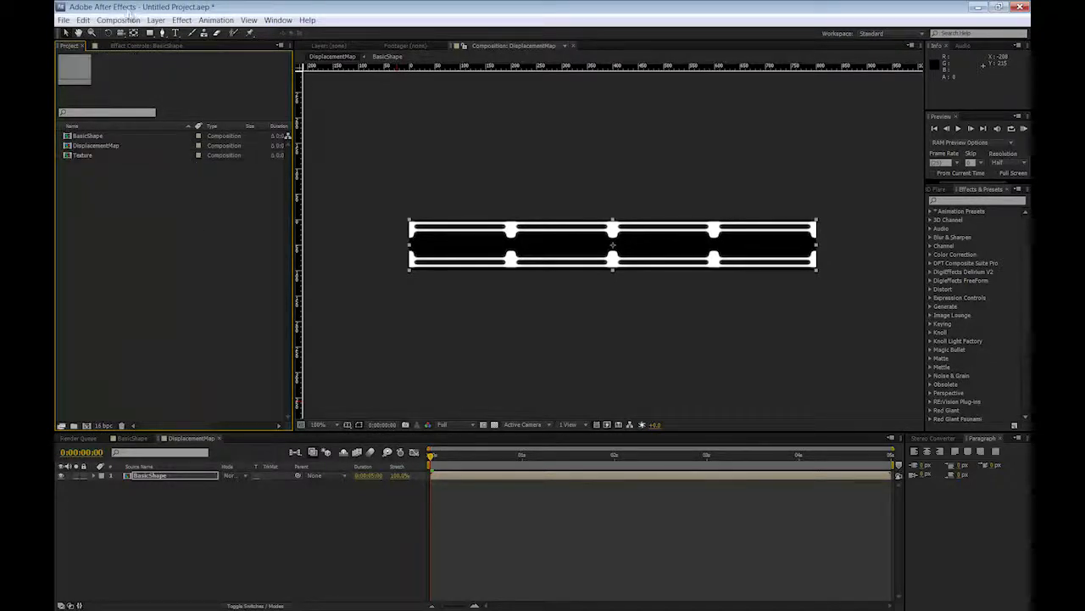
click(118, 19)
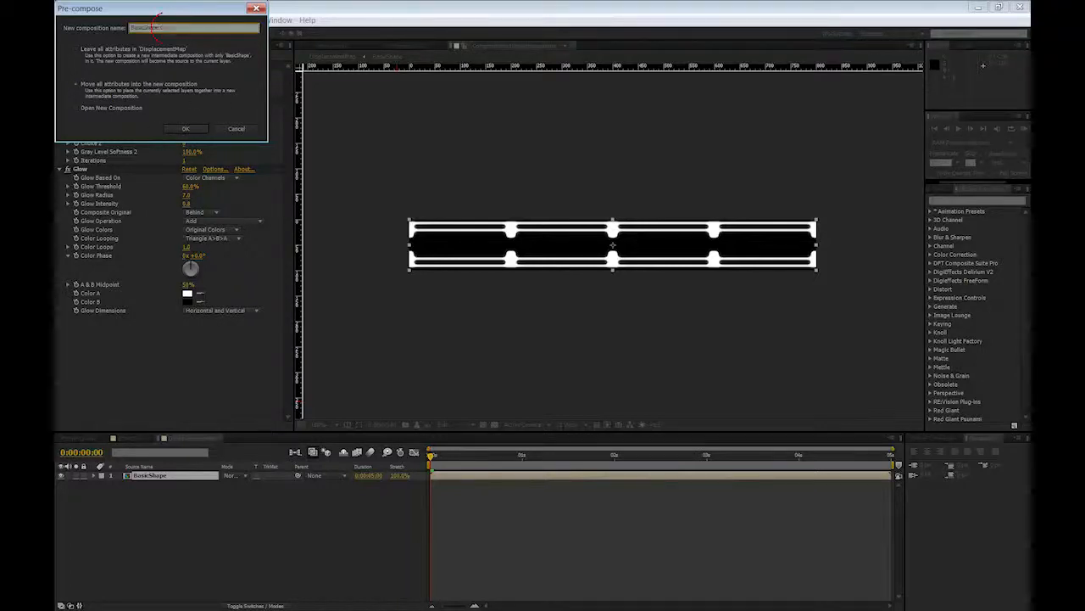
text(Comp 1)
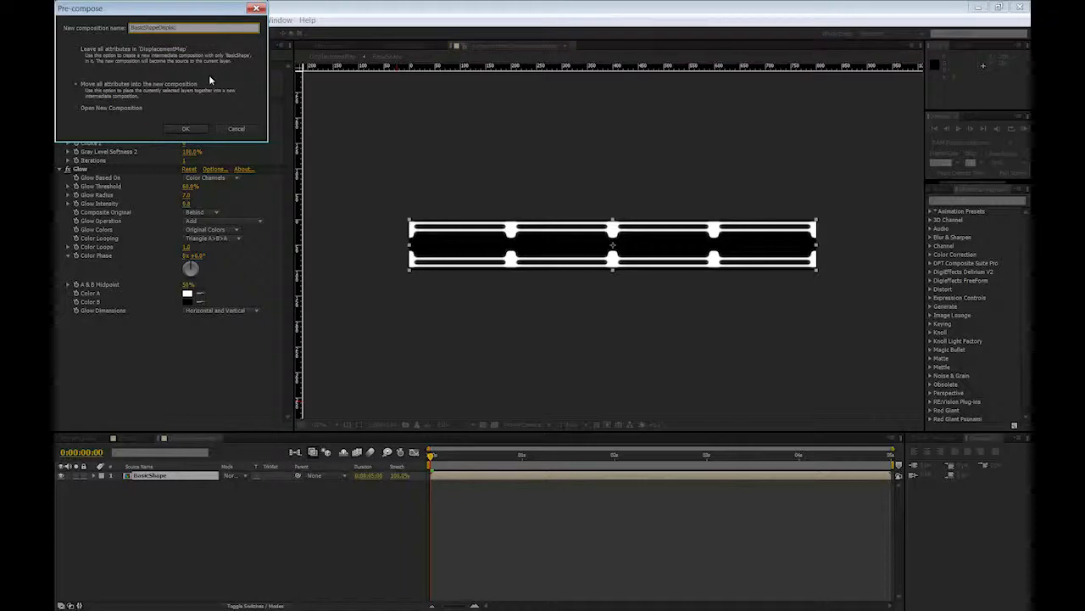
click(185, 128)
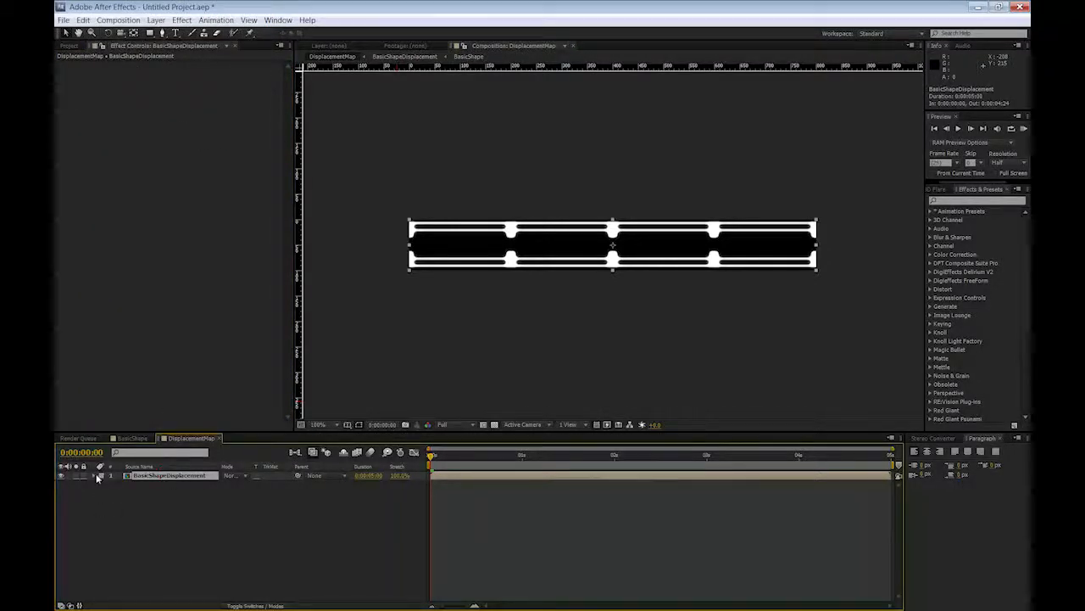
- Draw a narrow rectangular mask over the bars' left end and set it to Subtract
click(96, 475)
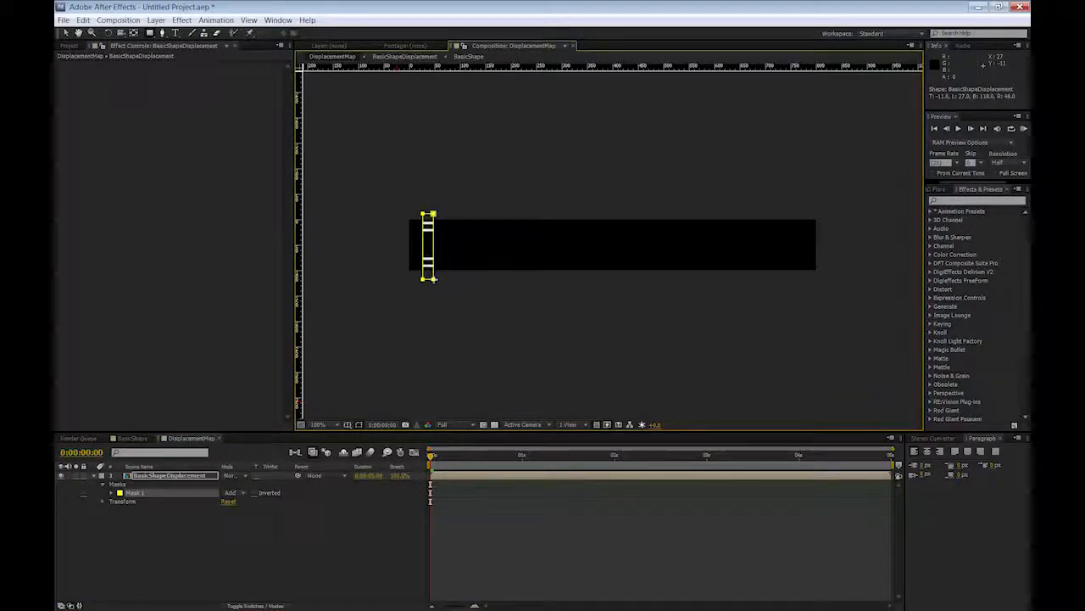
click(235, 493)
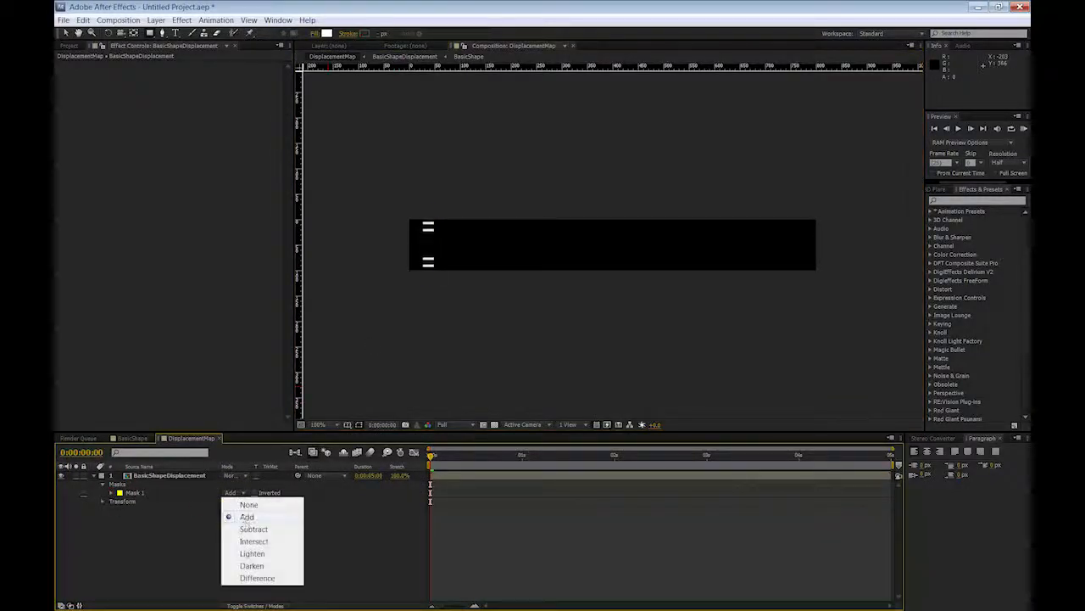
click(246, 516)
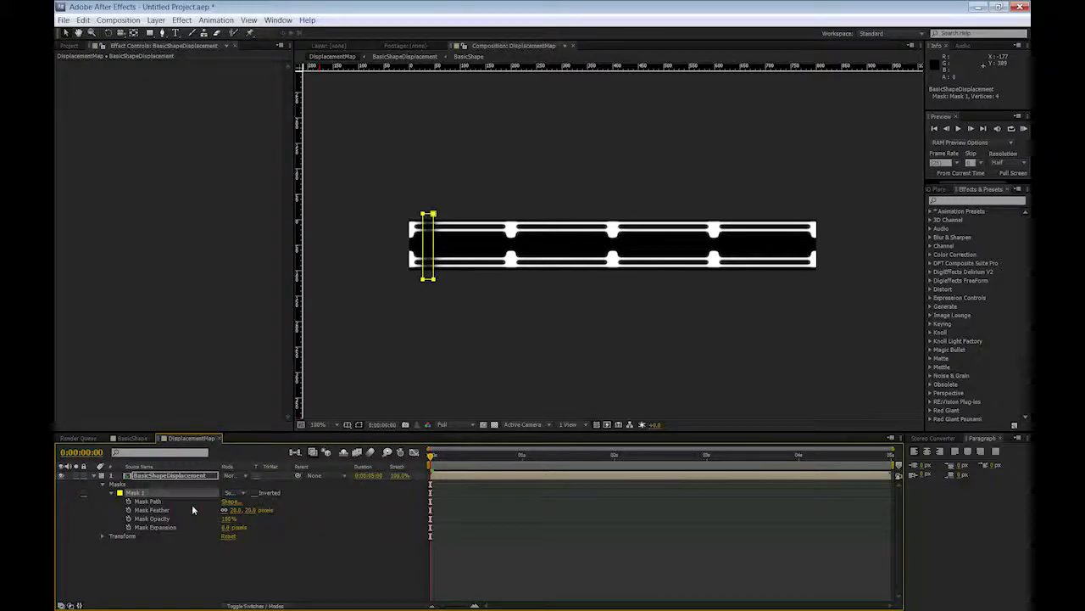
mouse_move(477, 331)
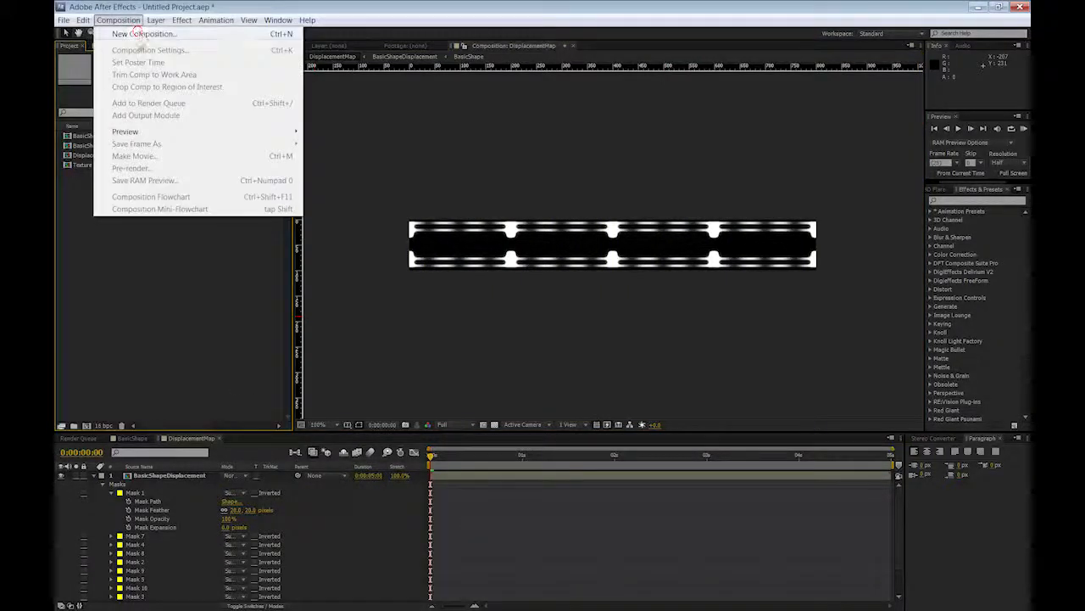
- Create Comp 1 from the HDTV 1080 25 preset at 1920×1080
click(145, 34)
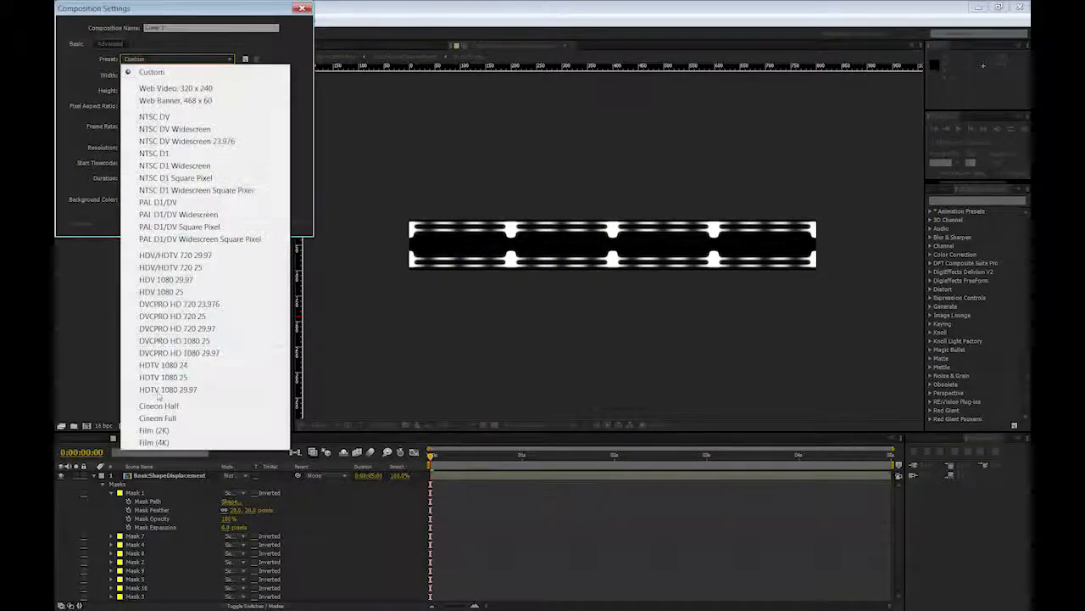
click(162, 377)
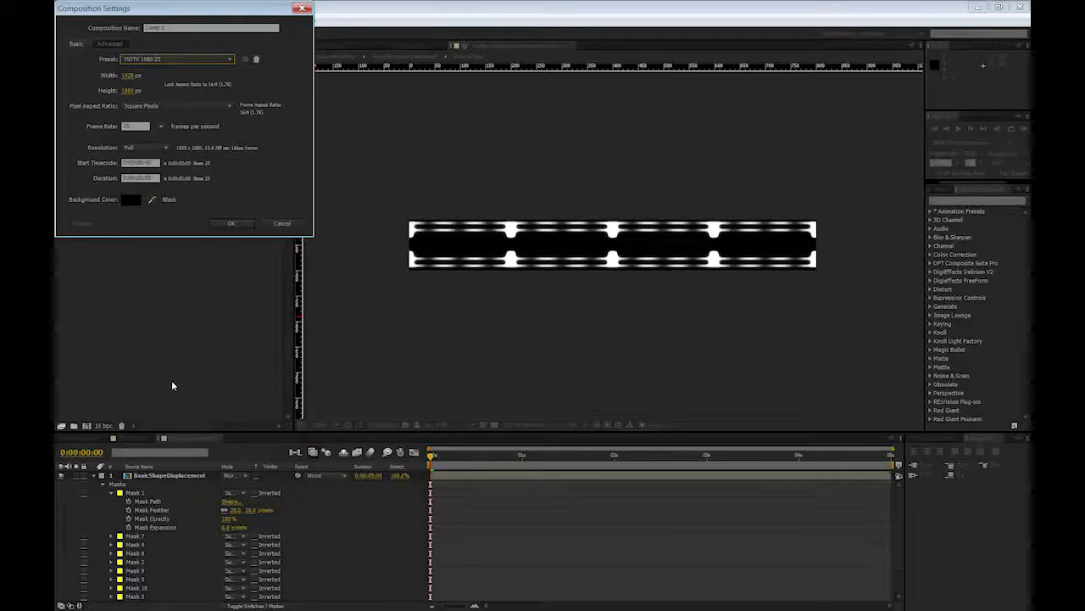
mouse_move(201, 263)
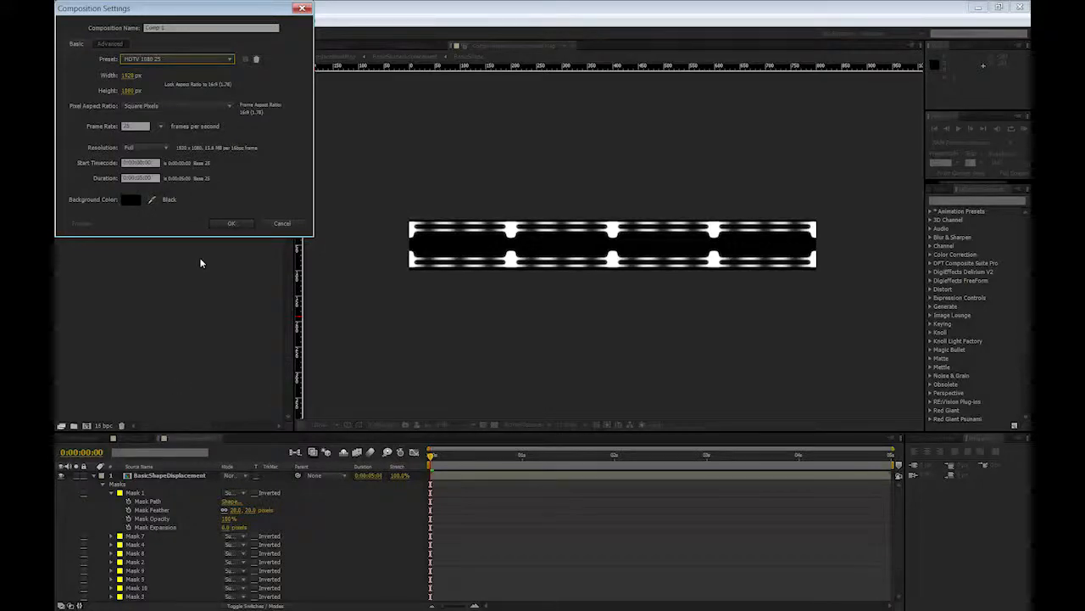
click(231, 223)
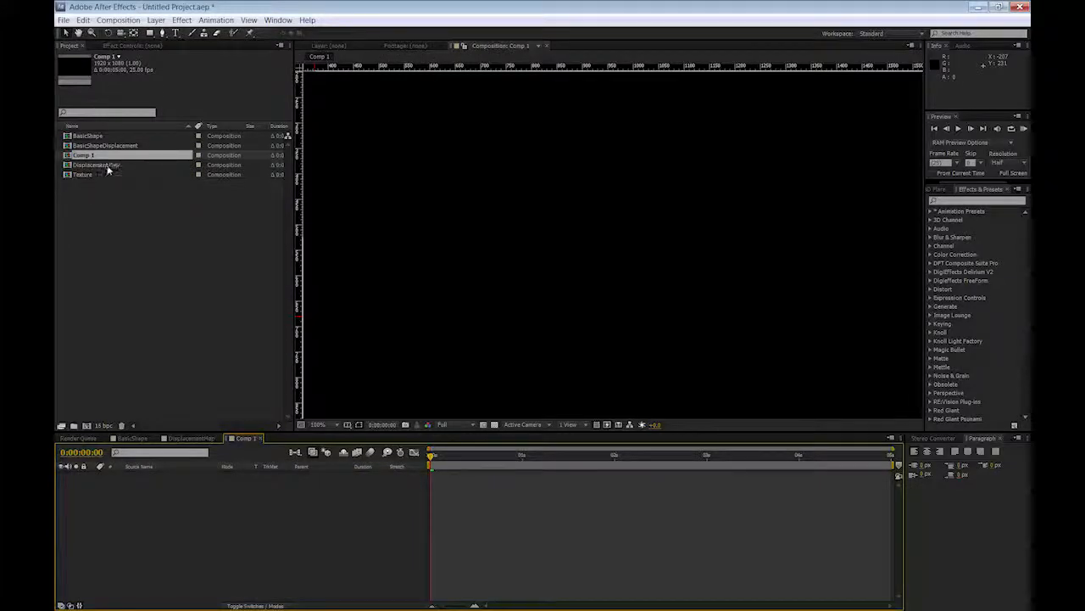
- Bring DisplacementMap and Texture into Comp 1 and give Texture the FreeForm Pro effect
click(83, 173)
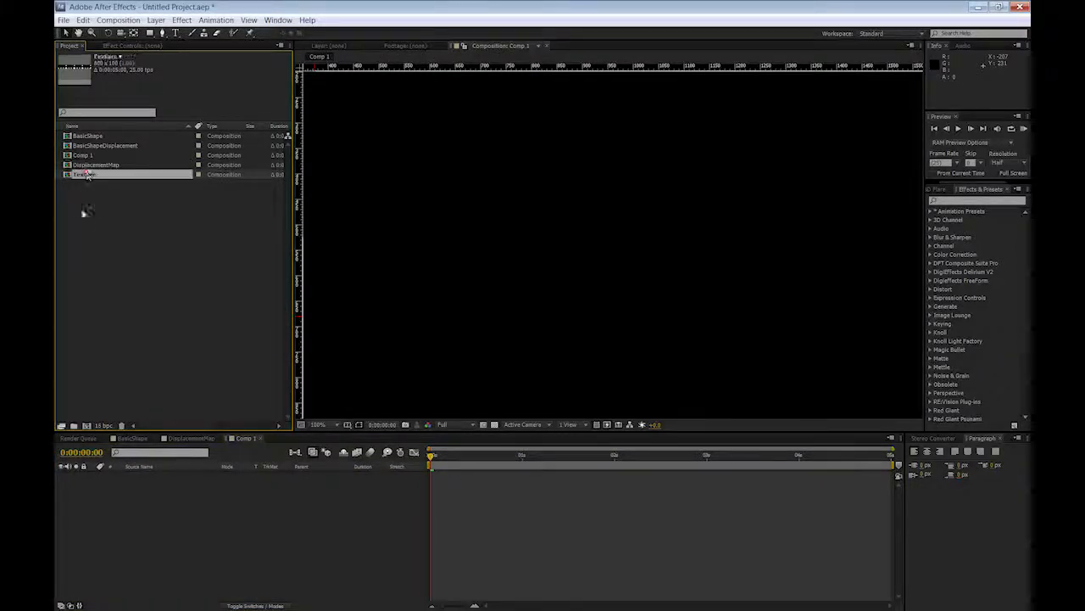
double_click(93, 163)
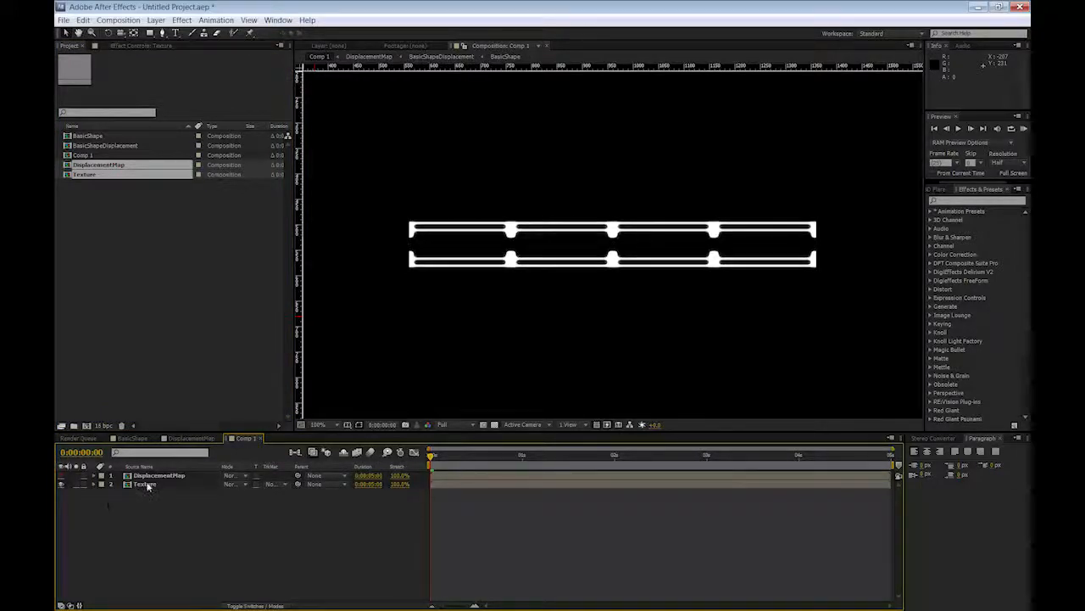
click(144, 483)
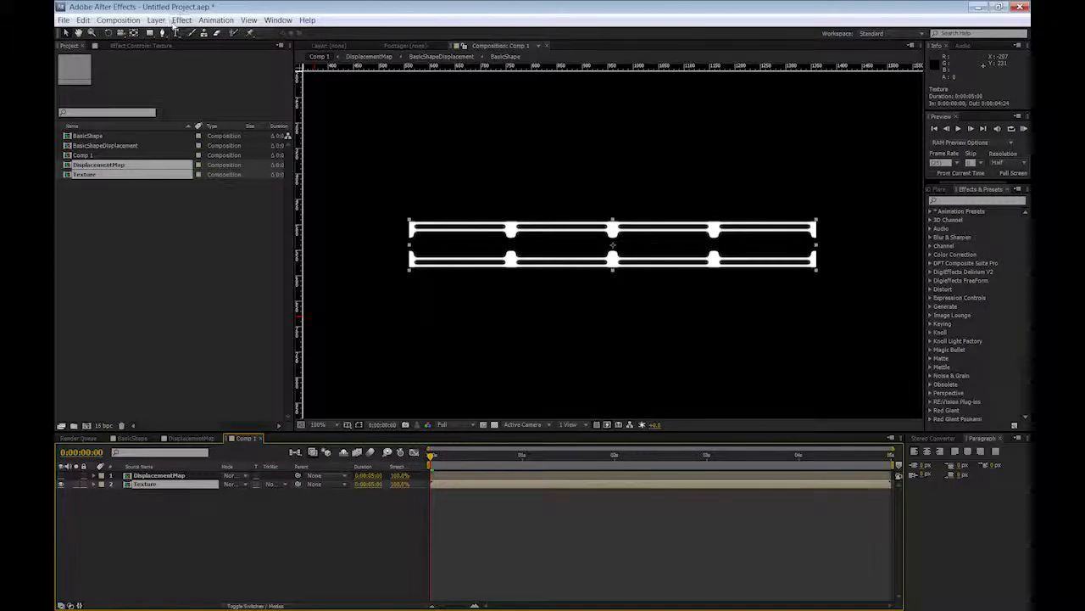
click(182, 20)
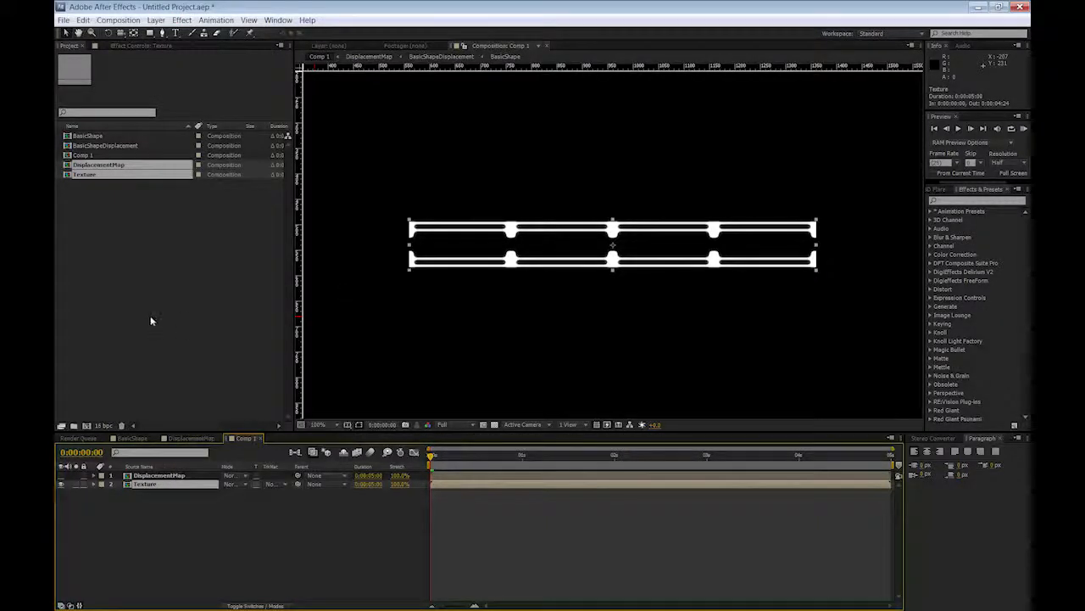
click(156, 20)
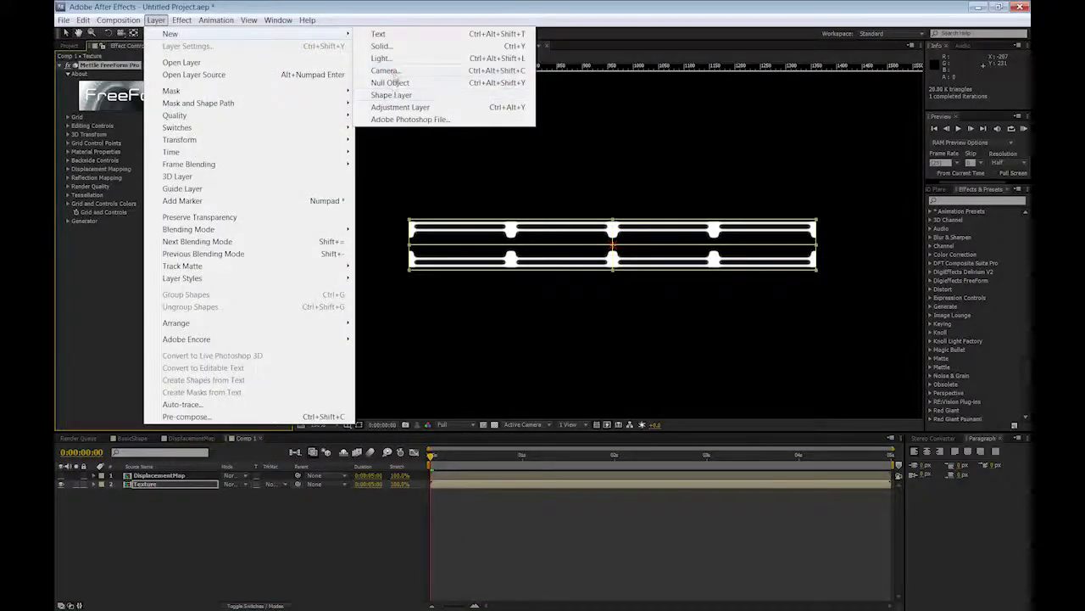
- Add Camera 1 to Comp 1 with default settings and reselect the Texture layer
click(386, 70)
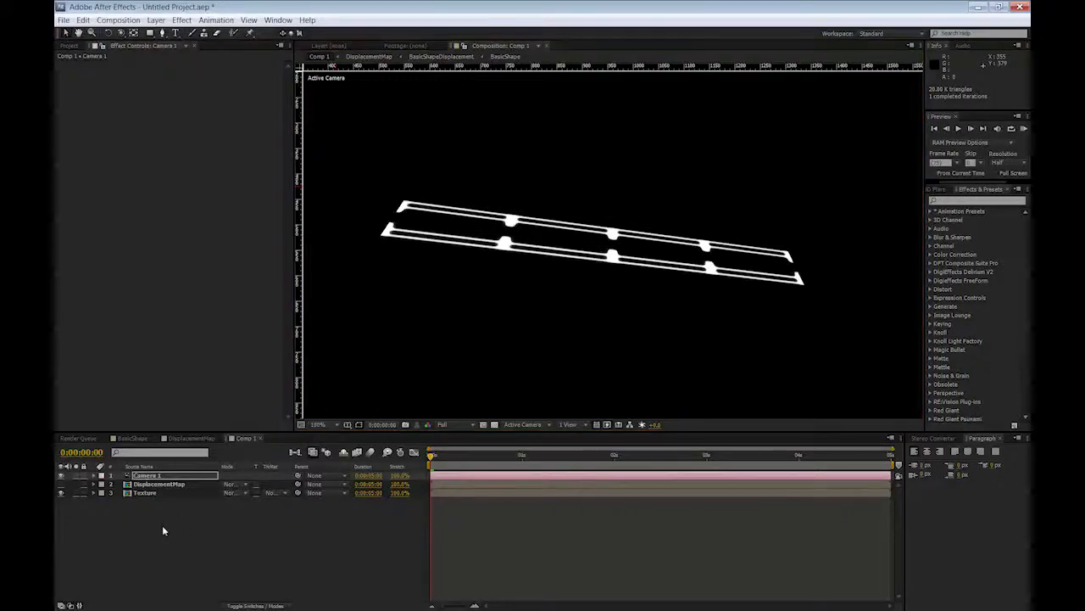
click(144, 492)
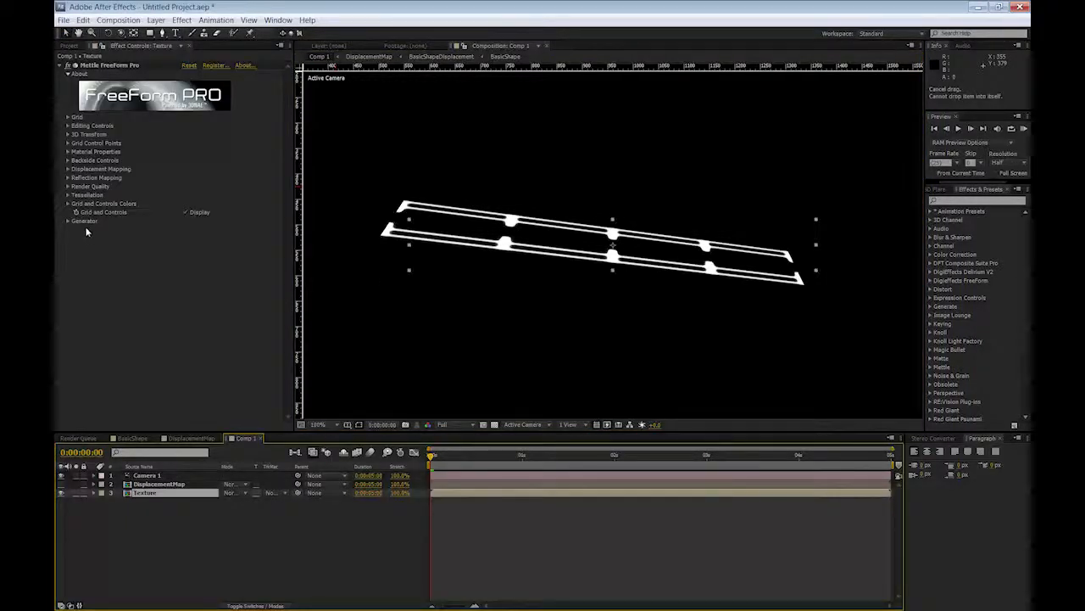
mouse_move(71, 243)
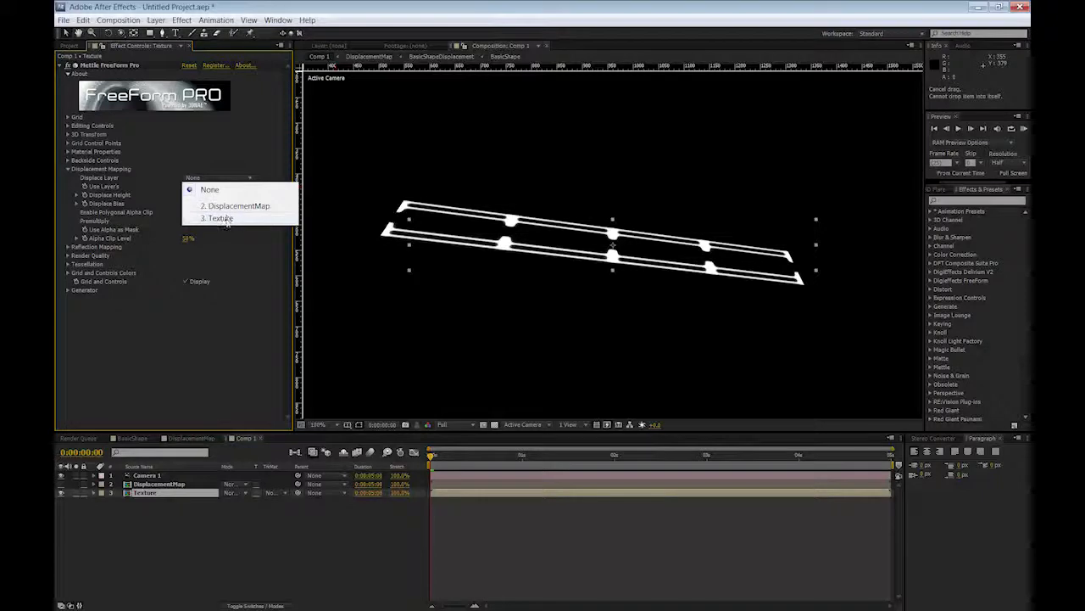
- Use the DisplacementMap layer as FreeForm Pro's displacement source, with map gaps cutting through
click(237, 206)
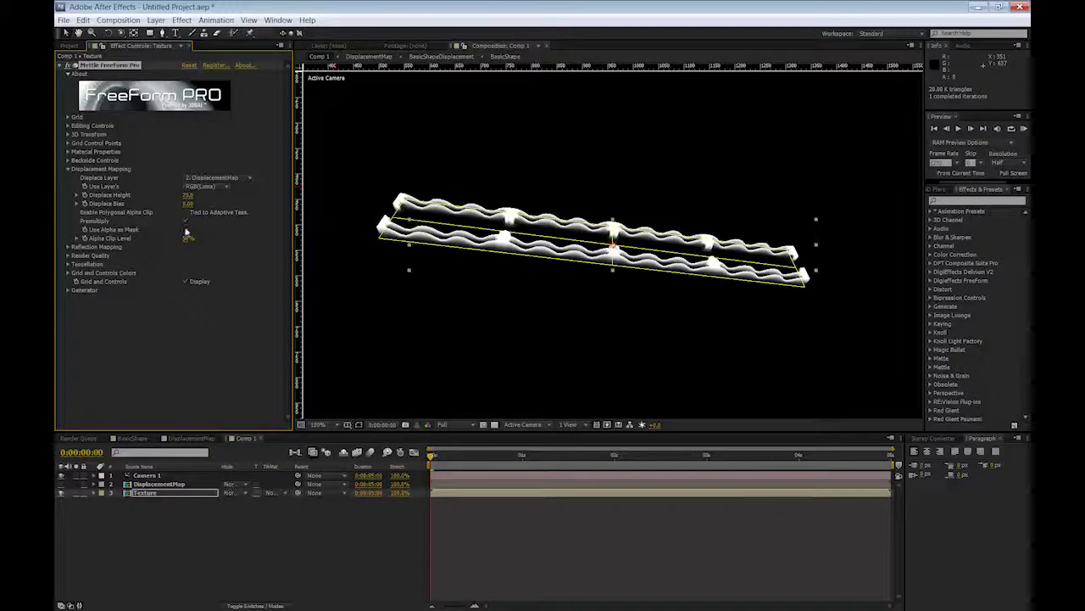
double_click(187, 196)
text(10)
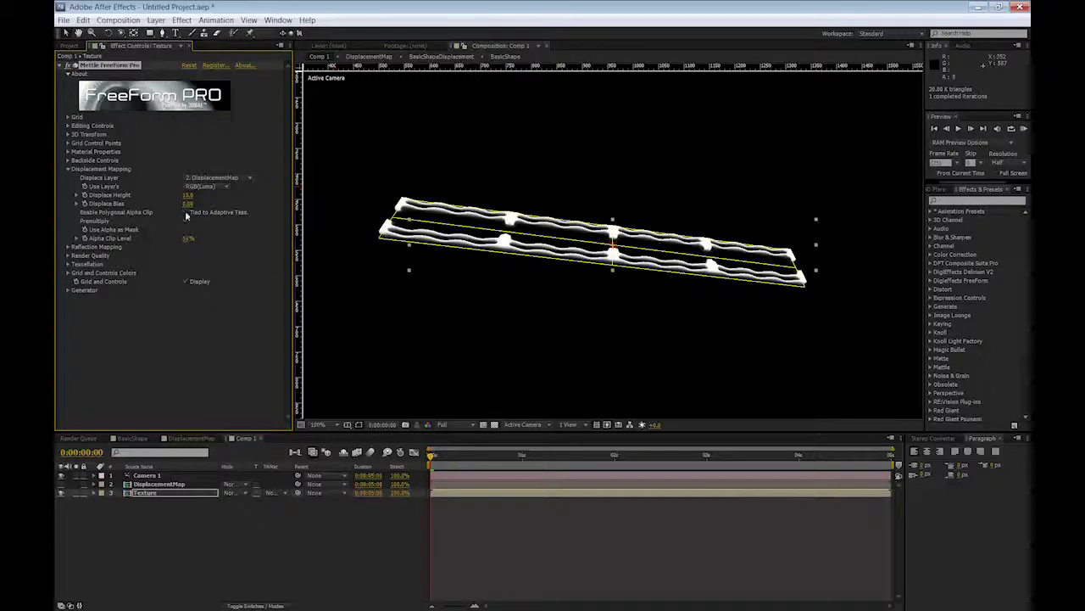
click(186, 229)
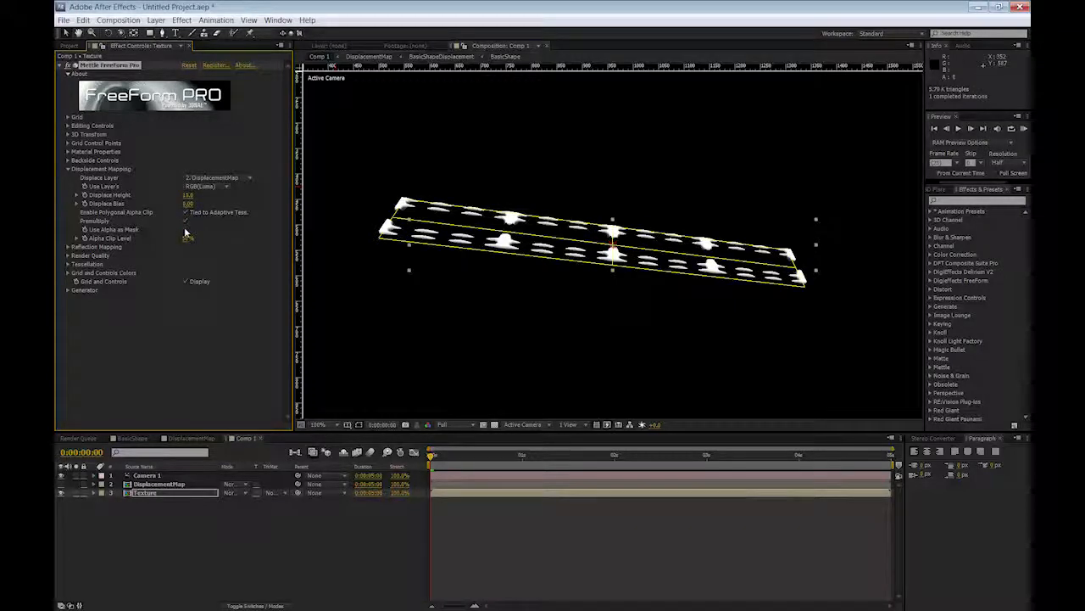
click(184, 212)
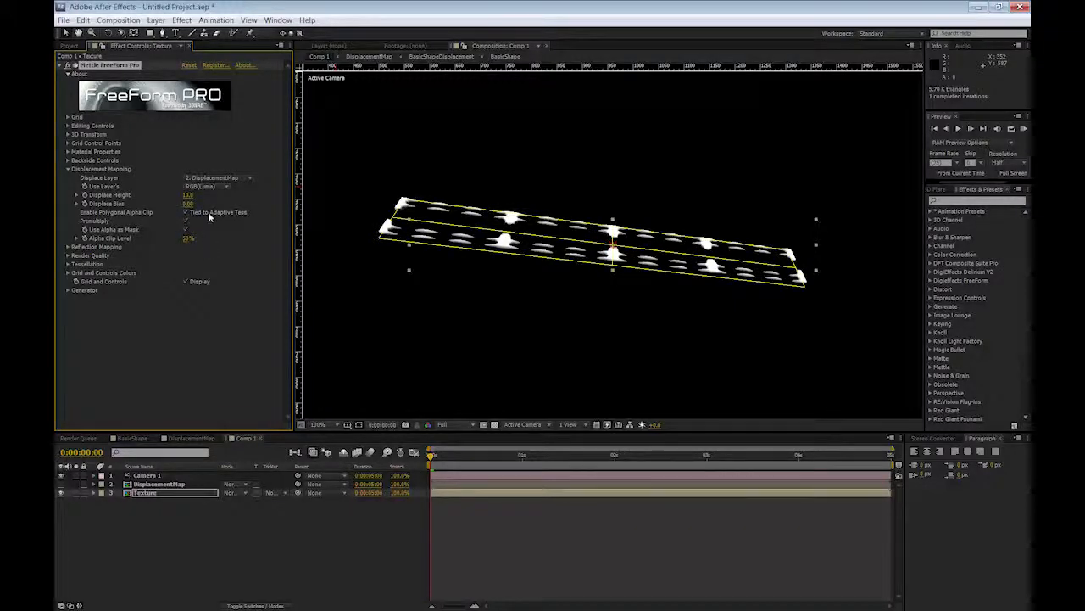
- Set FreeForm Pro Render Quality antialiasing to Medium
click(68, 255)
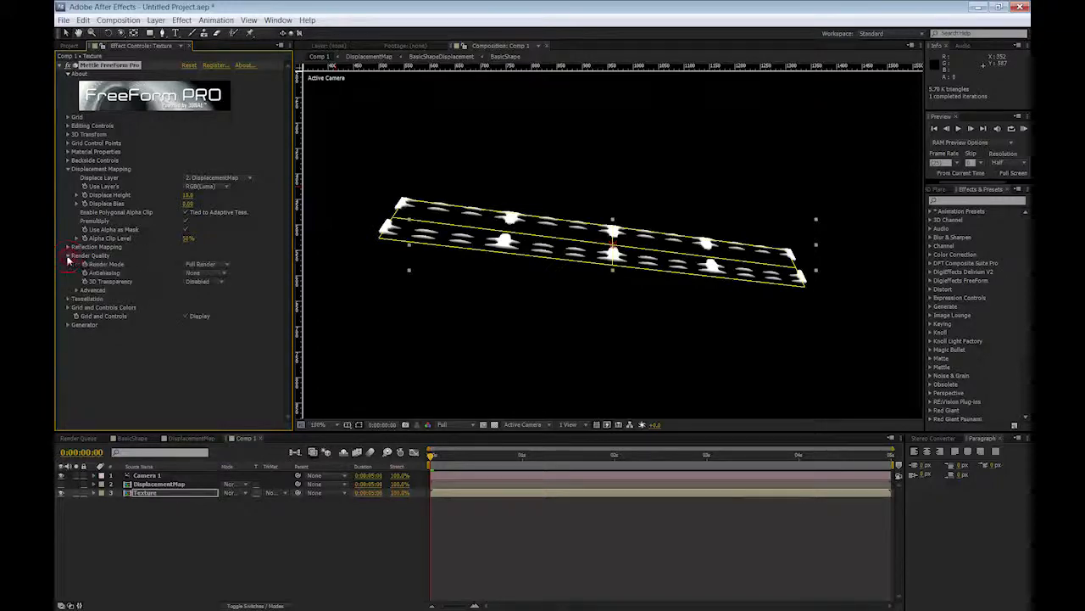
click(68, 299)
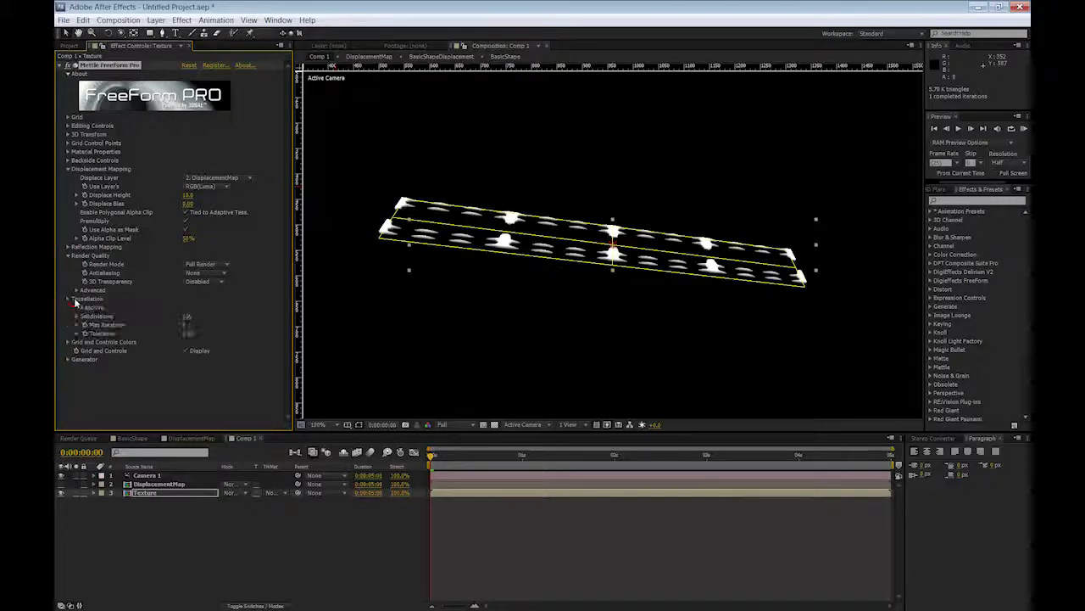
click(68, 299)
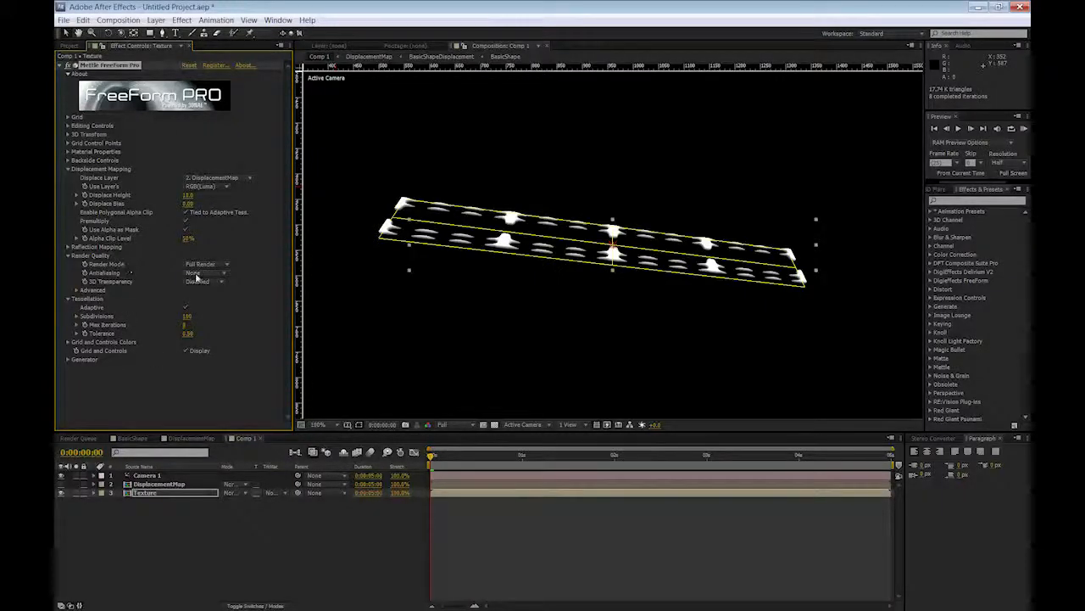
click(208, 272)
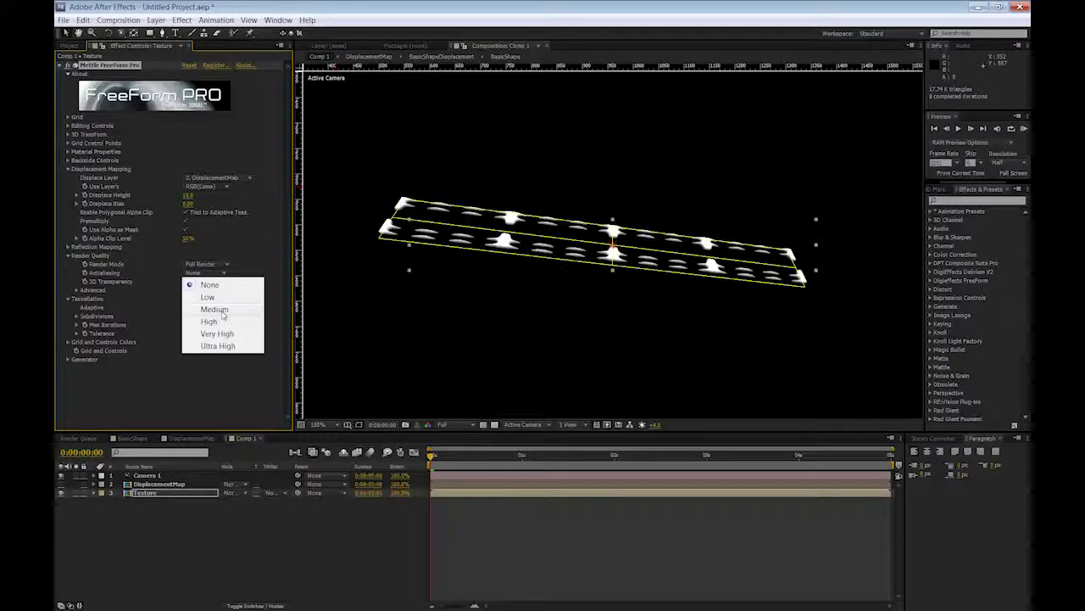
click(213, 309)
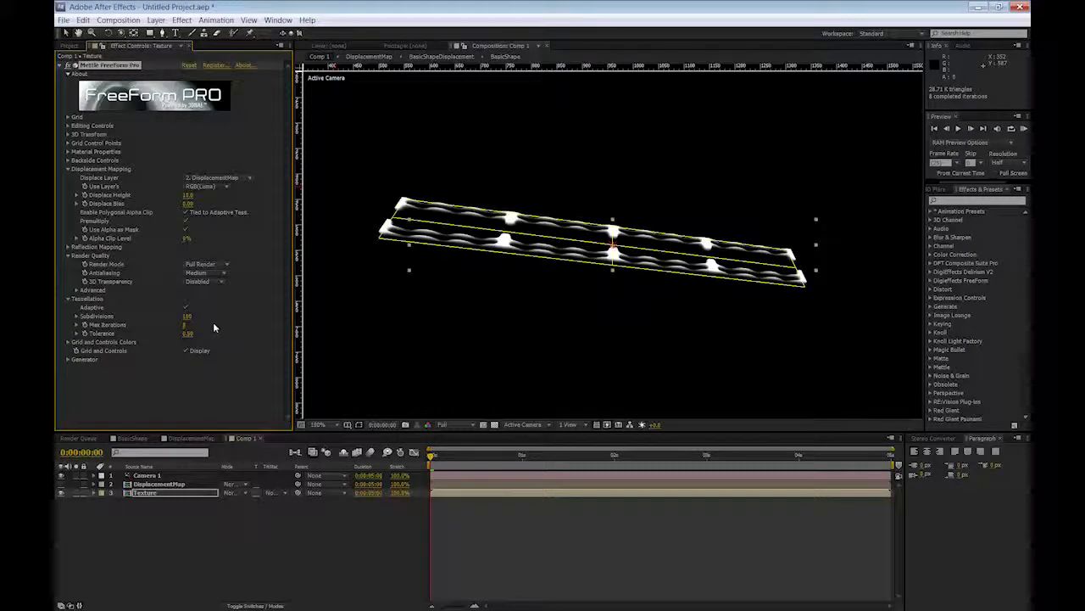
mouse_move(383, 251)
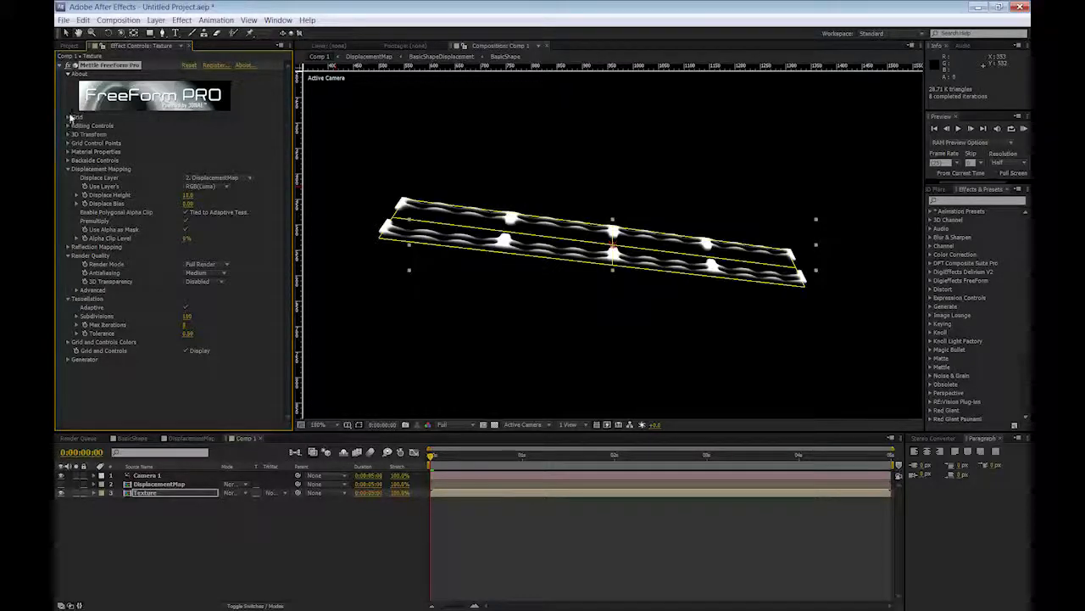
- Expand the Grid group and Grid Control Points to show Row 0 and Row 1 positions
click(67, 116)
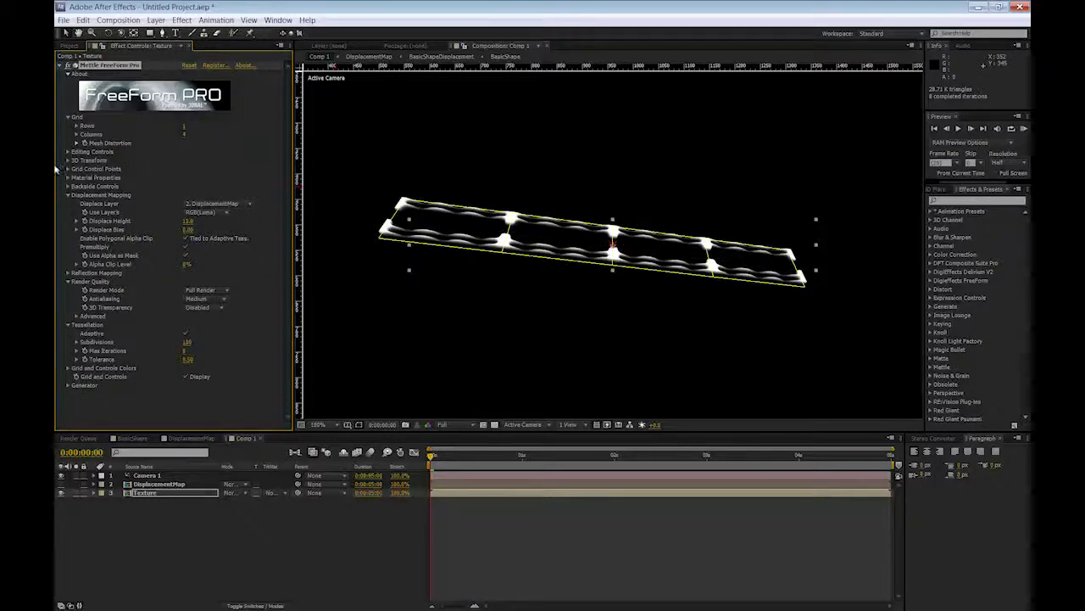
click(67, 168)
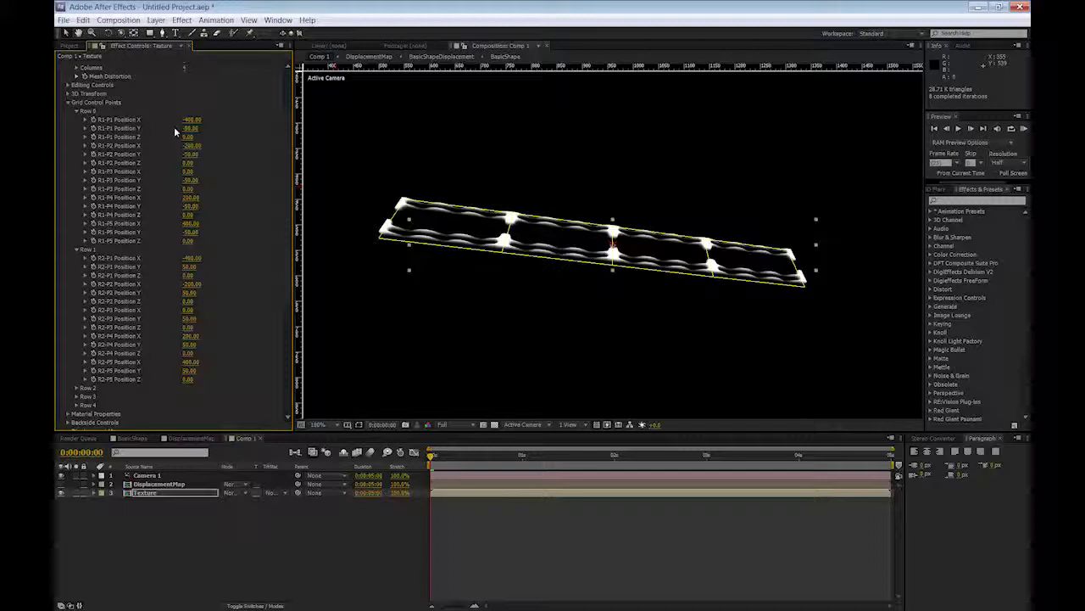
- Edit control point Z depths (-200, 200) and an X position to fold the strip into a loop
click(190, 188)
text(-200)
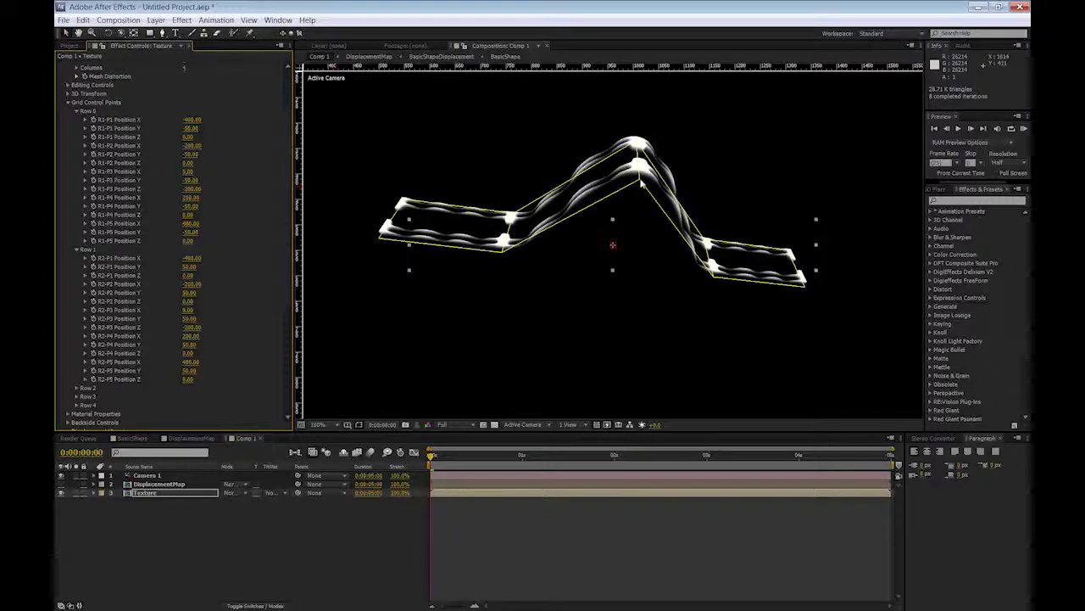
mouse_move(738, 279)
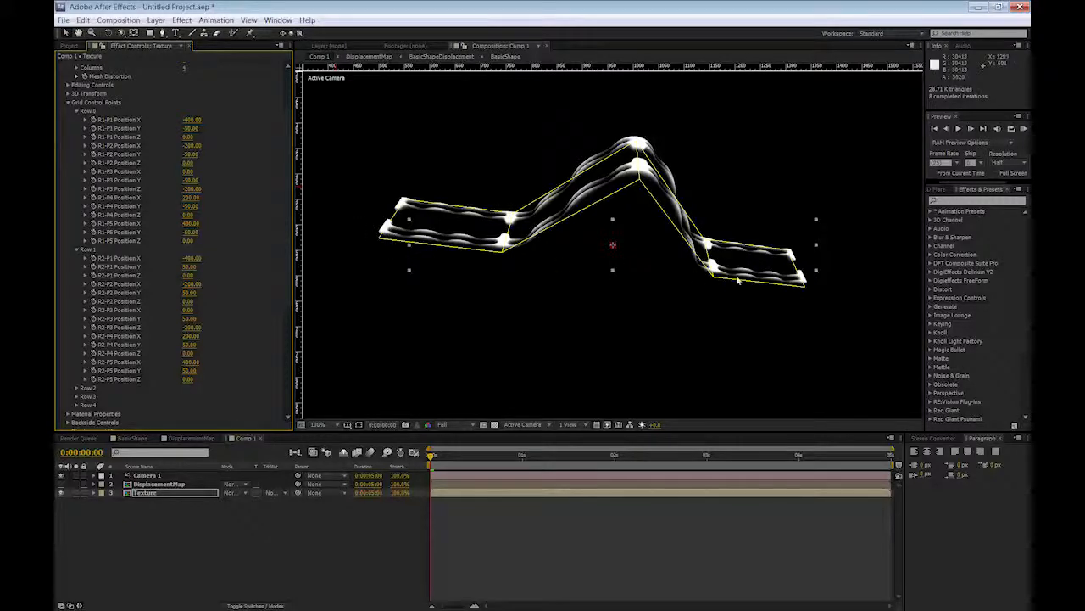
mouse_move(676, 277)
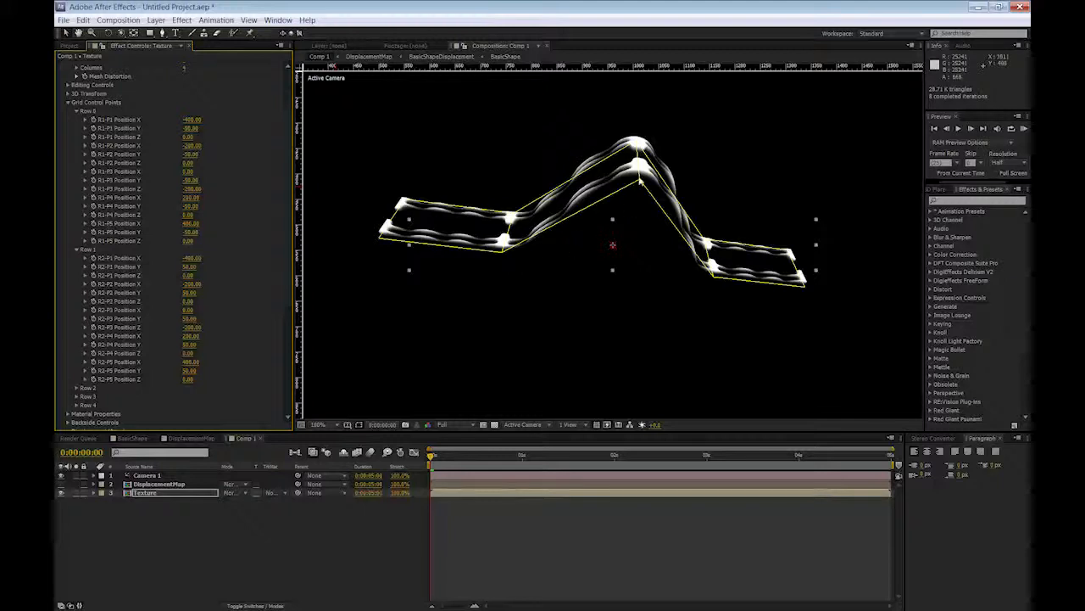
mouse_move(625, 263)
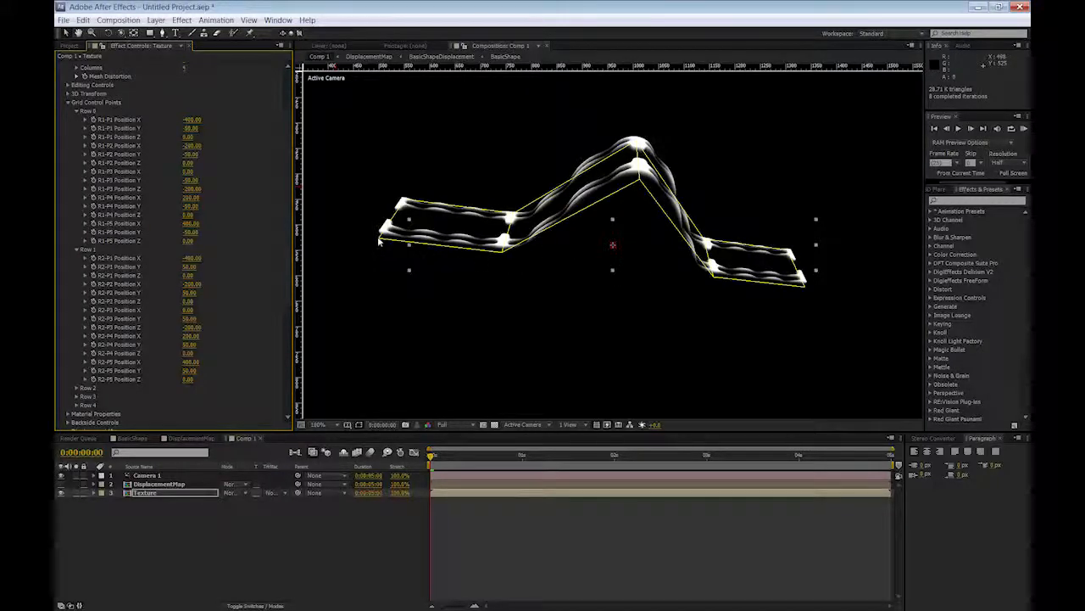
mouse_move(789, 303)
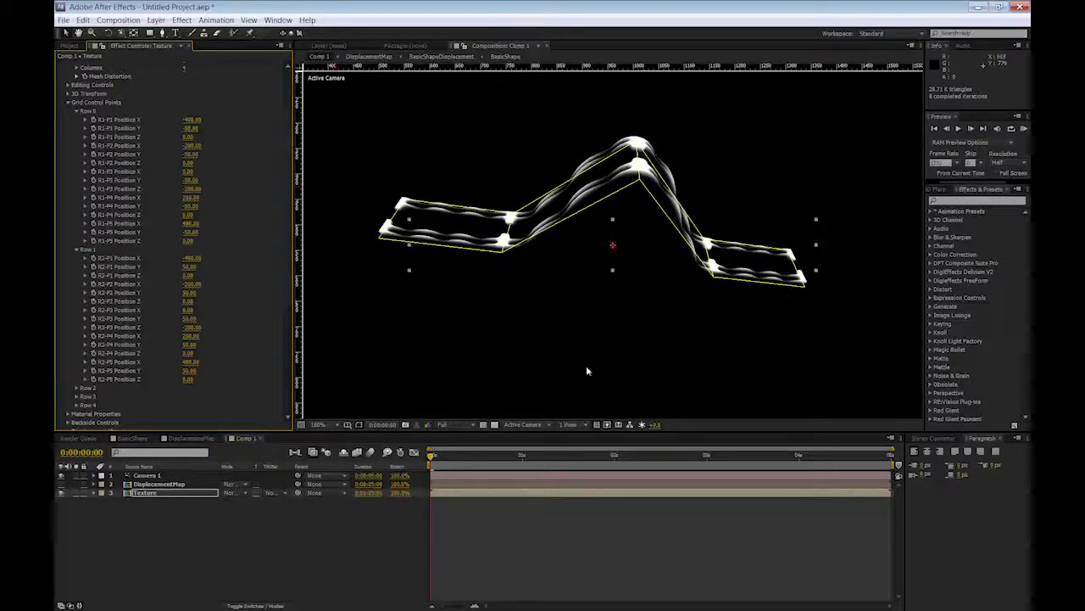
mouse_move(237, 339)
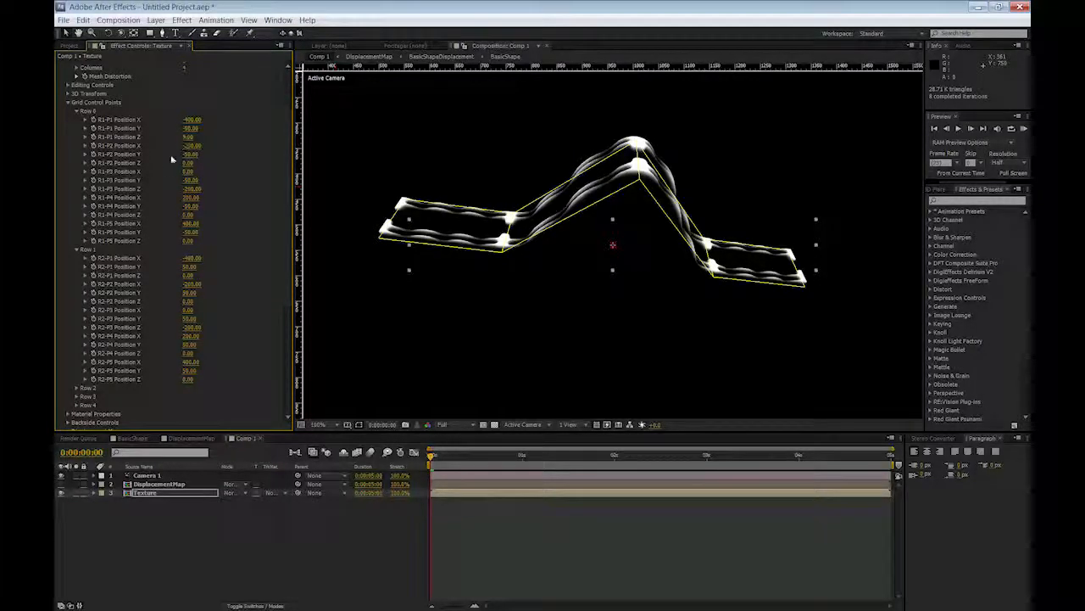
double_click(190, 136)
text(200)
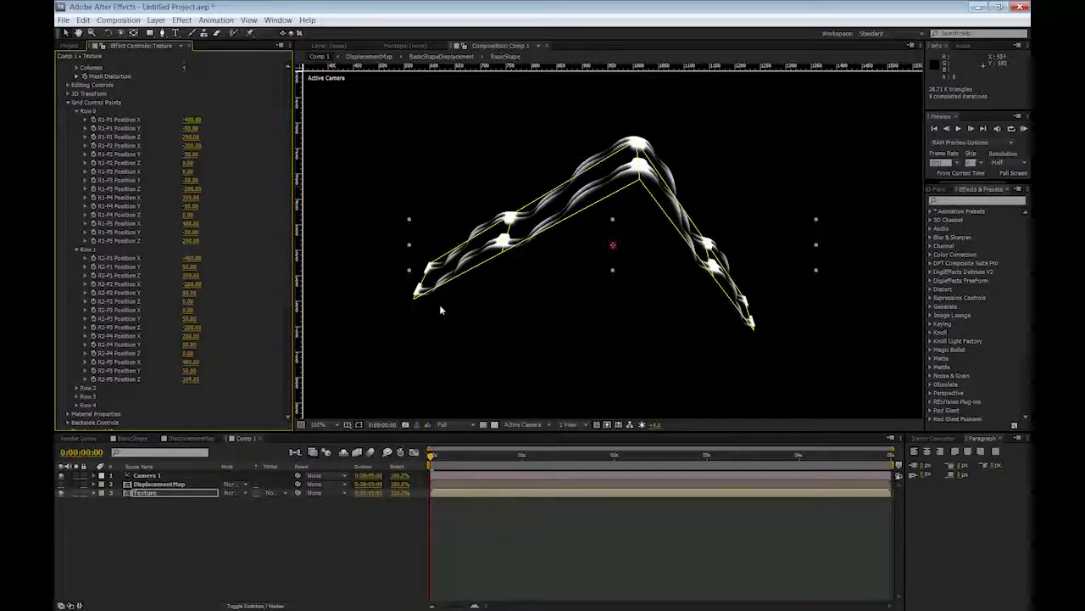
mouse_move(608, 324)
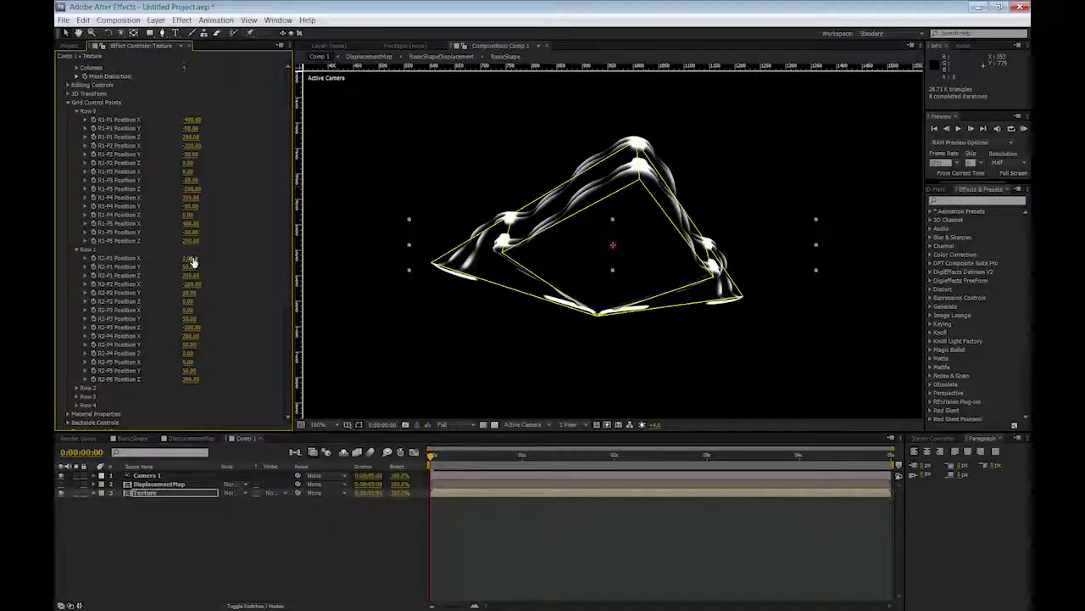
double_click(190, 223)
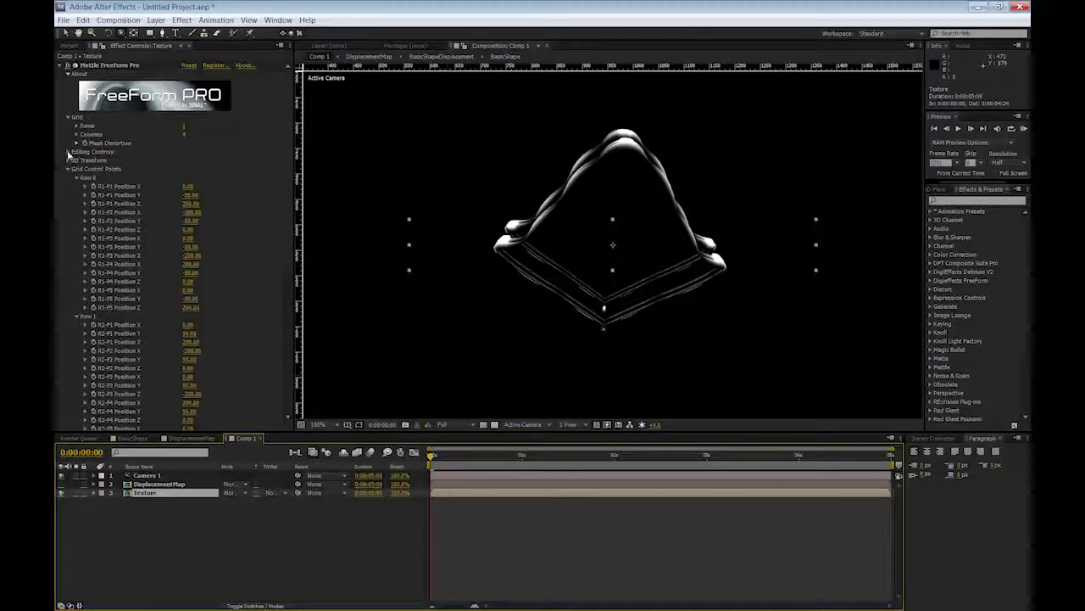
- Enable Auto Tangents under Editing Controls to round the loop into a wavy ring
click(69, 151)
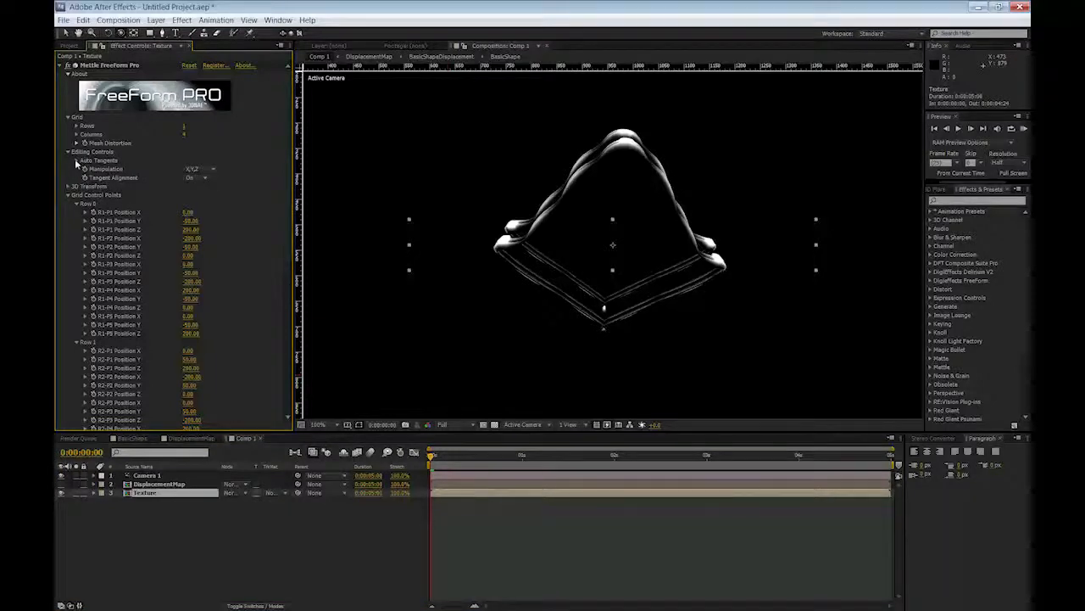
click(76, 160)
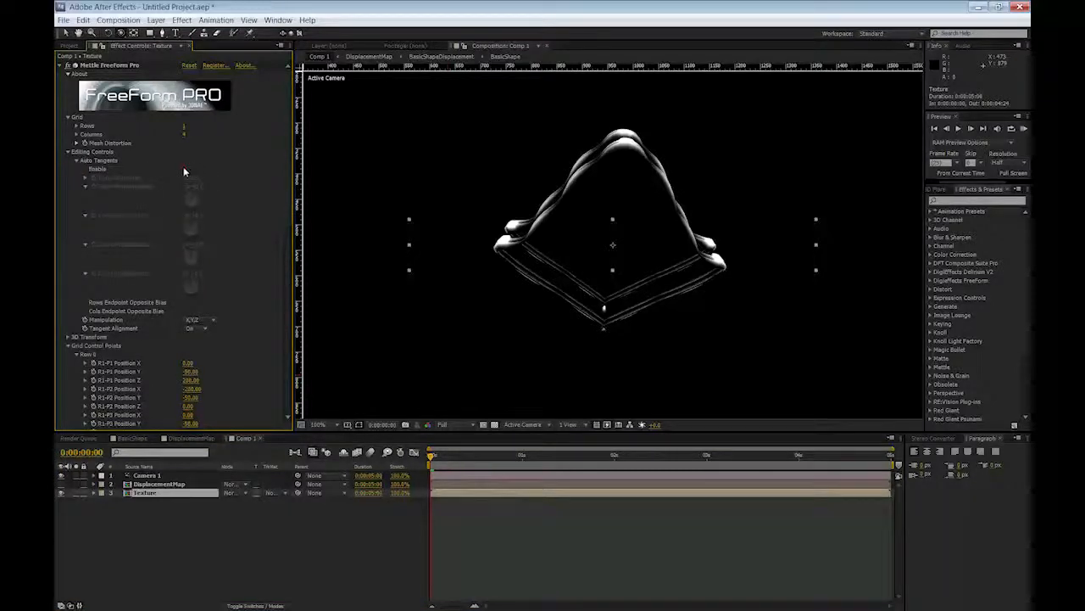
click(76, 160)
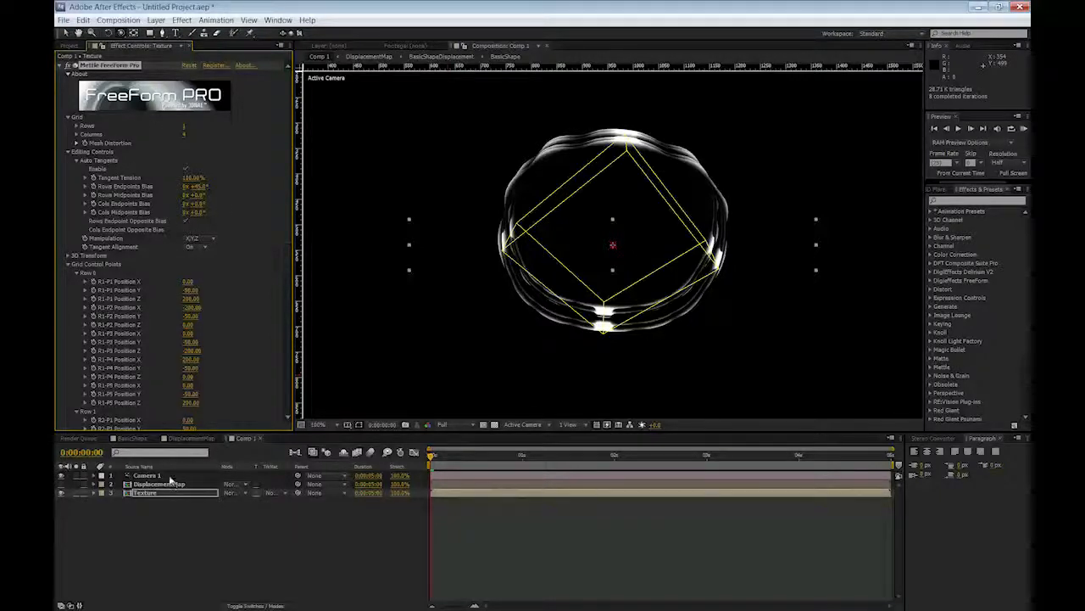
- Set the Texture layer's Render Quality 3D Transparency to All Layers
click(146, 475)
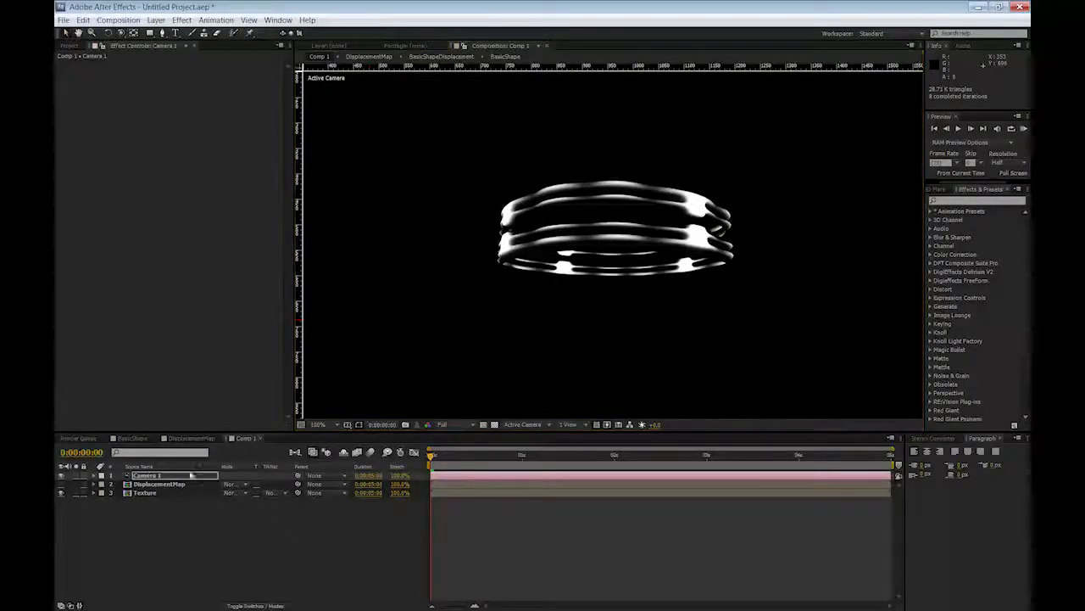
click(144, 492)
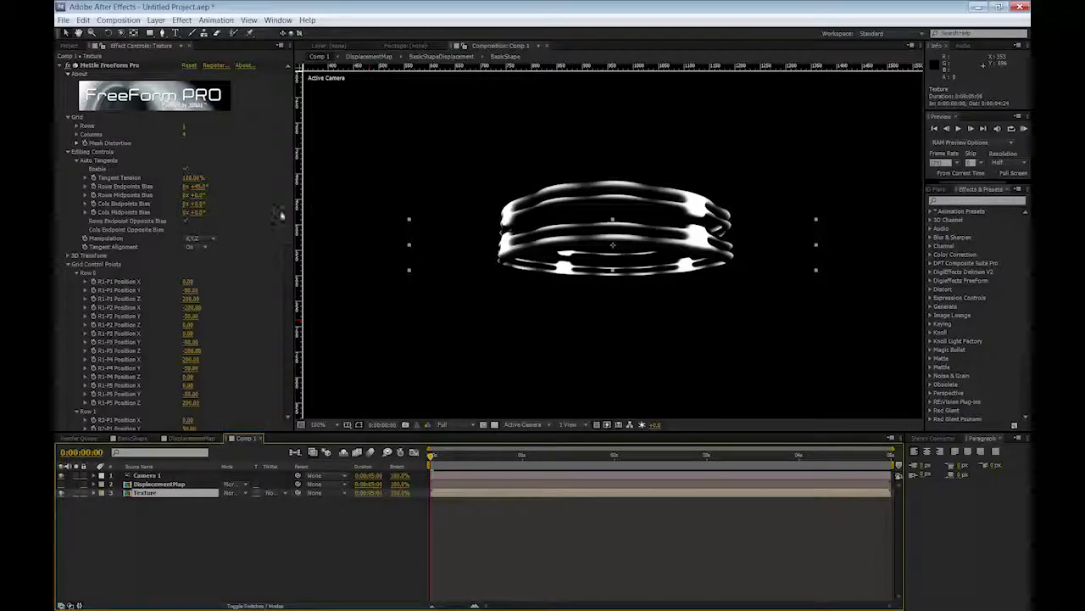
scroll(down, 3)
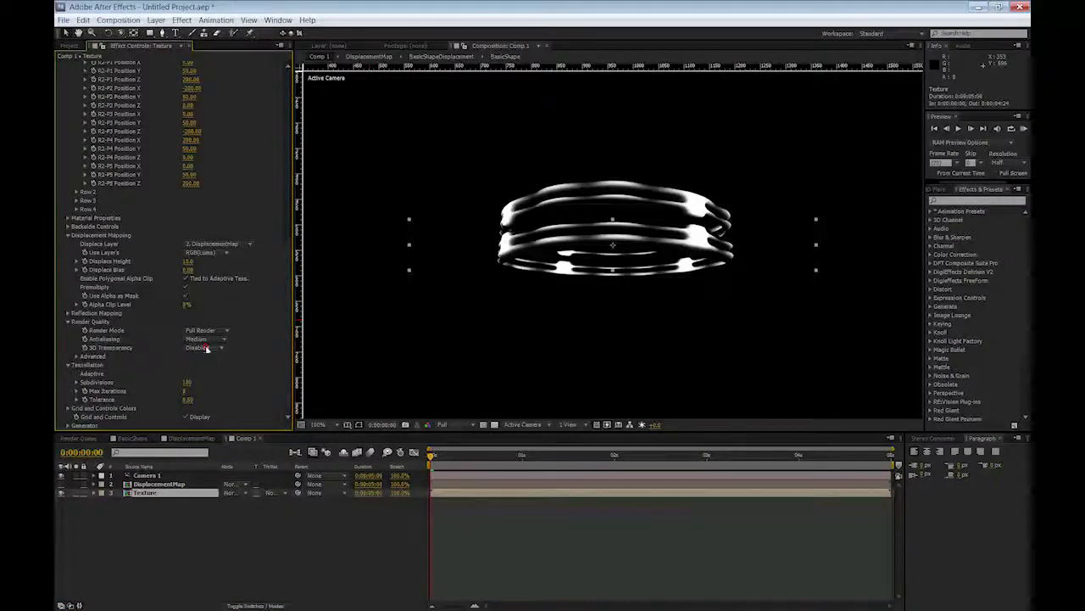
click(202, 348)
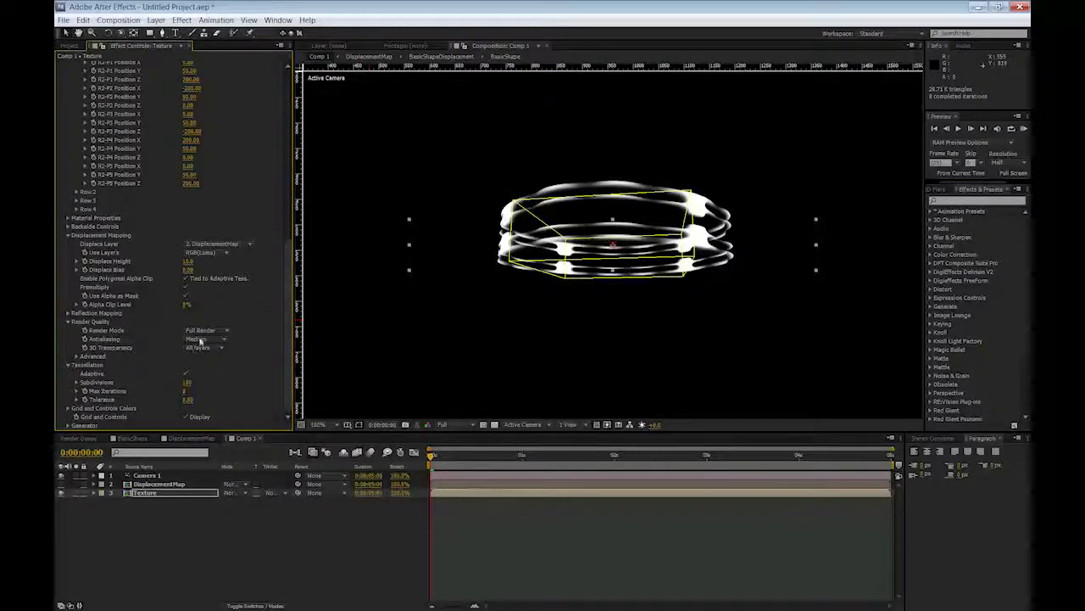
click(146, 475)
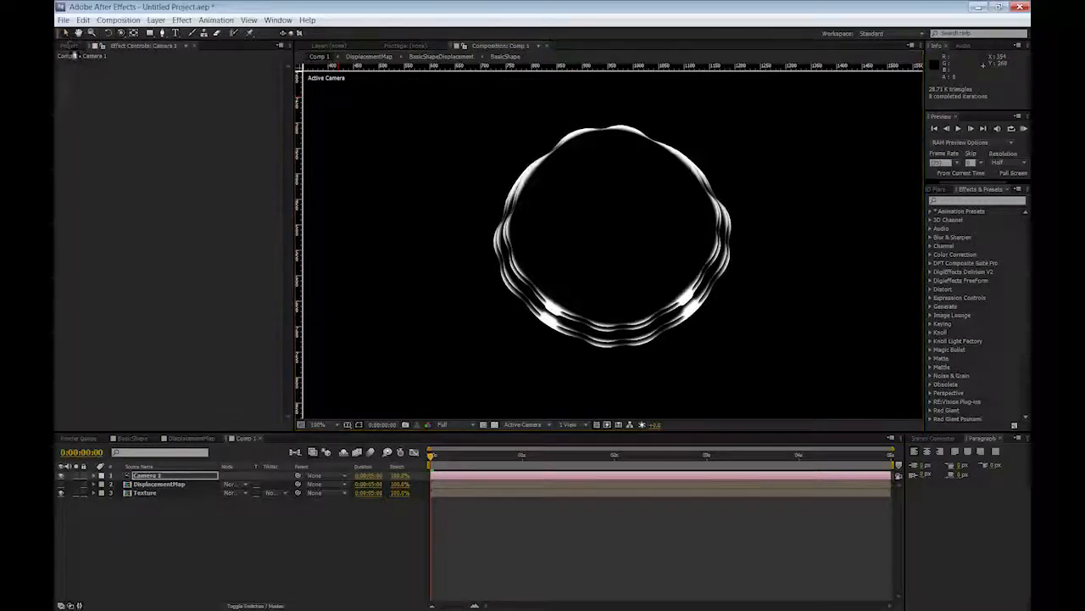
click(144, 492)
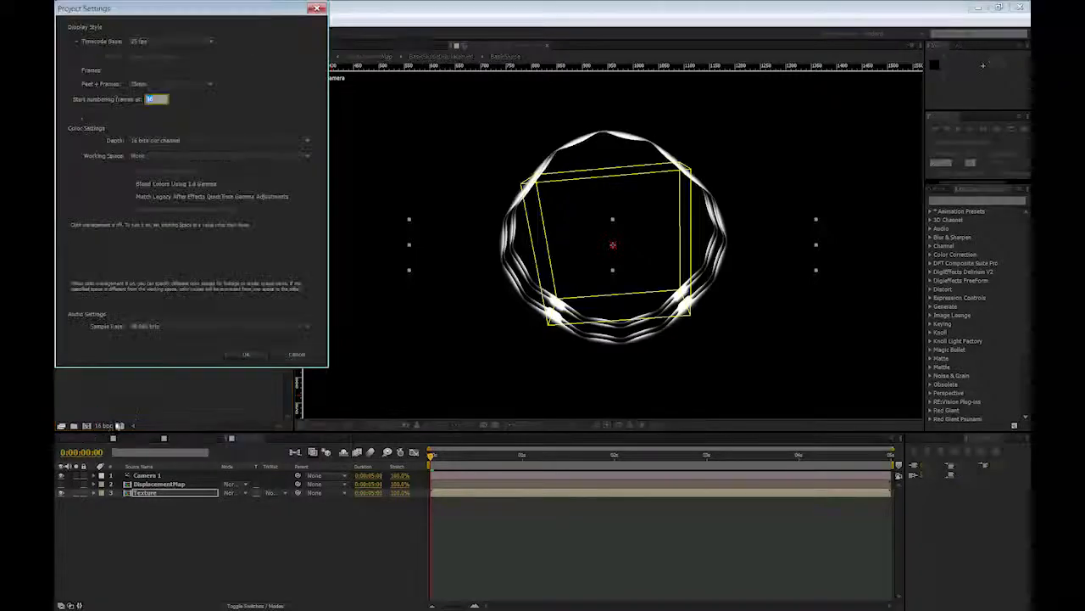
- Set project depth to 32 bits per channel (float) and adjust FreeForm Pro's Displace Height
click(219, 140)
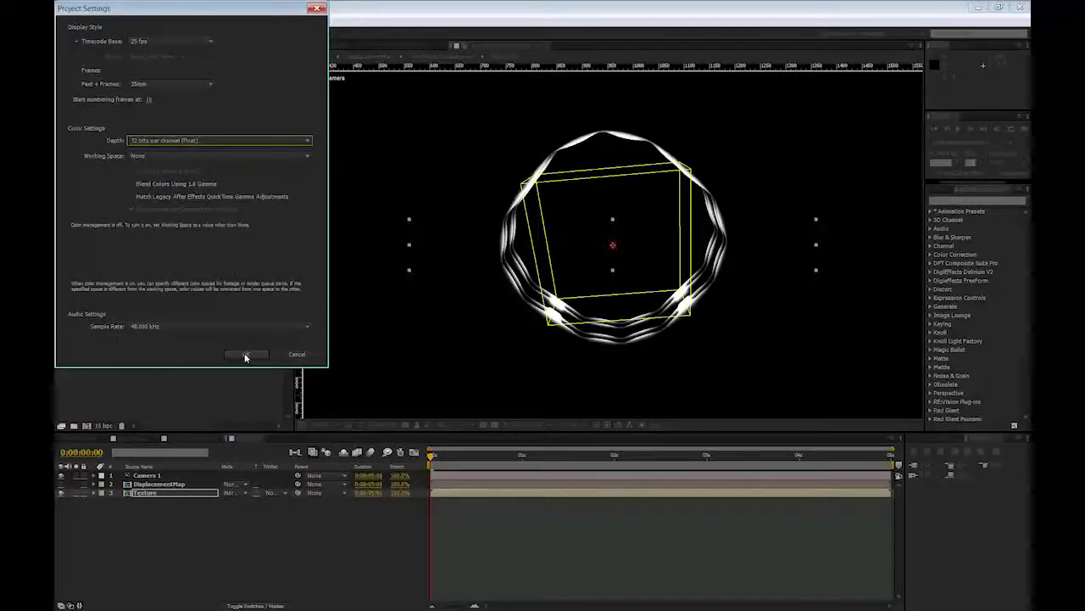
click(246, 354)
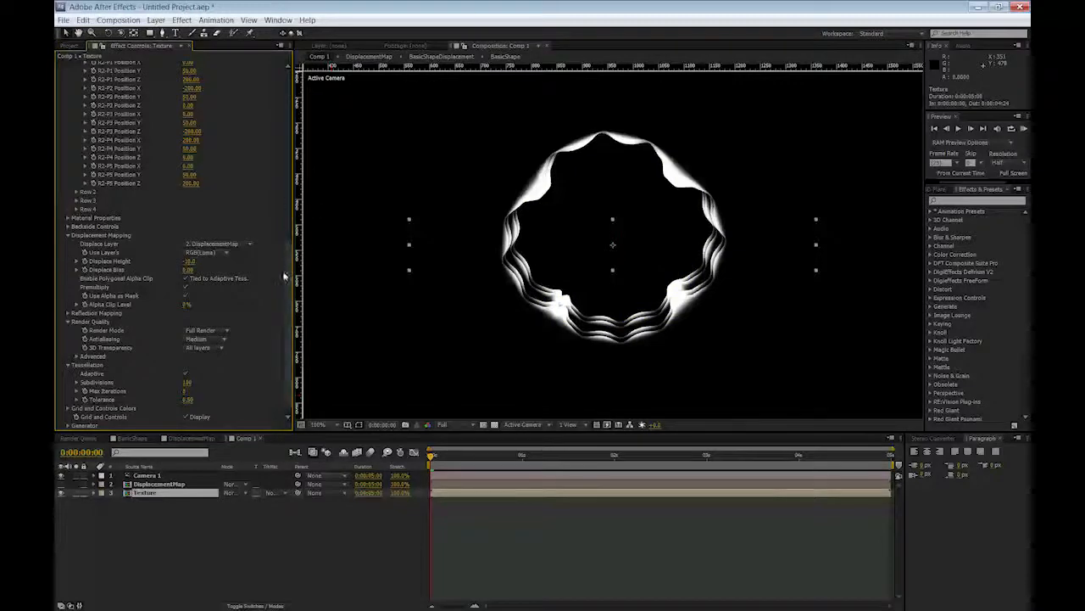
double_click(190, 261)
text(-5)
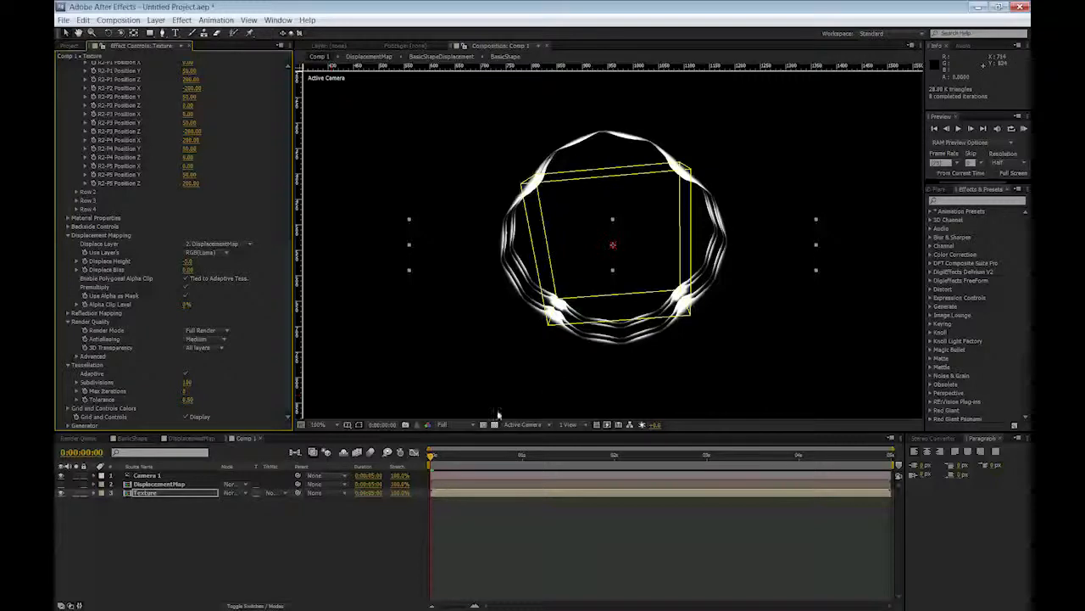
mouse_move(475, 321)
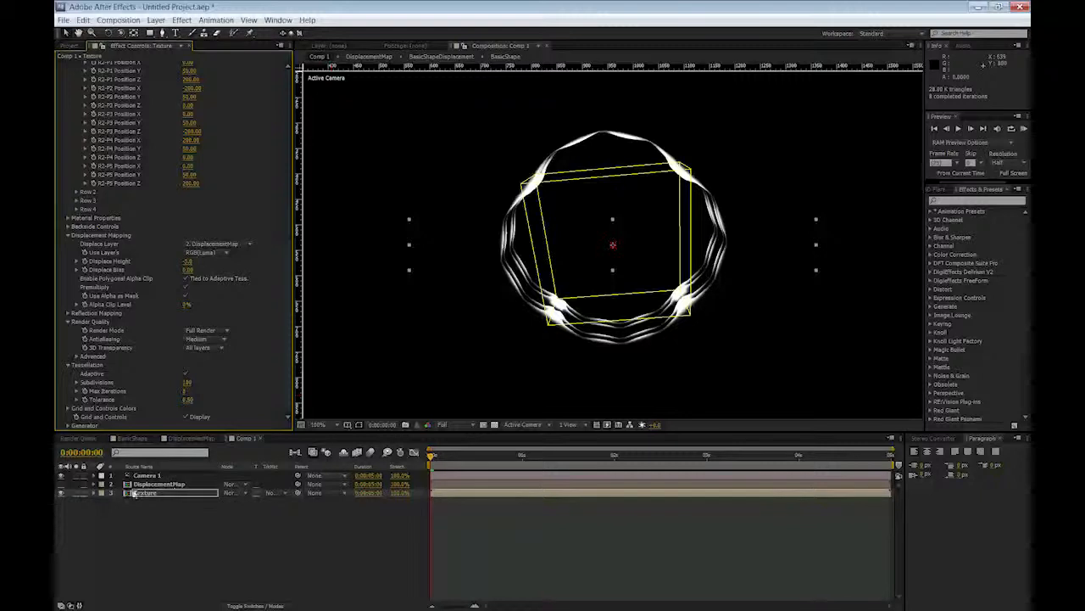
- Add Adjustment Layer 1 to Comp 1 and apply Stylize > Glow to it
click(156, 19)
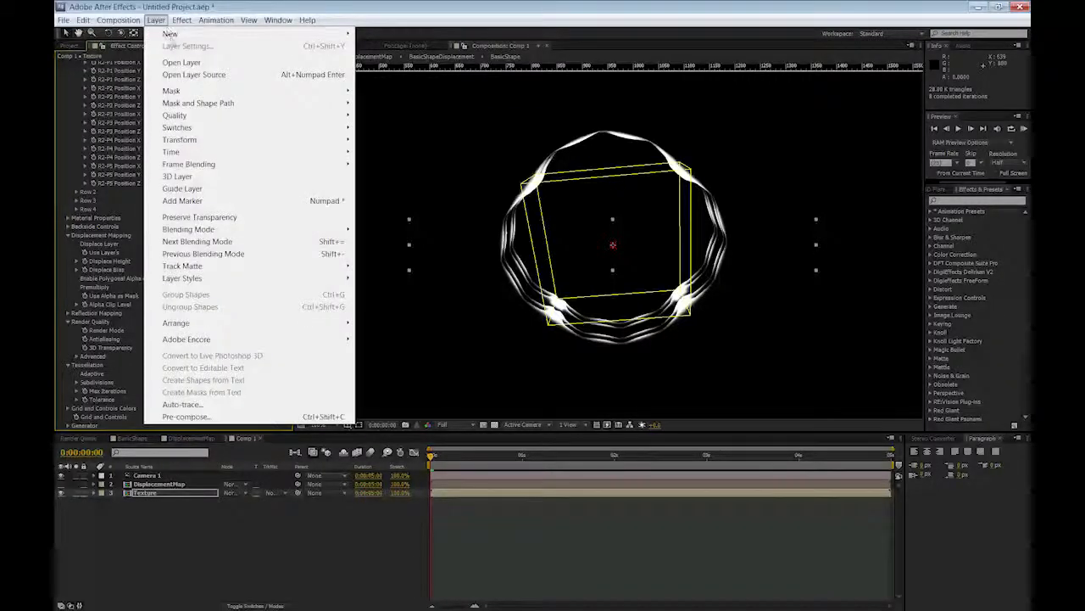
click(180, 46)
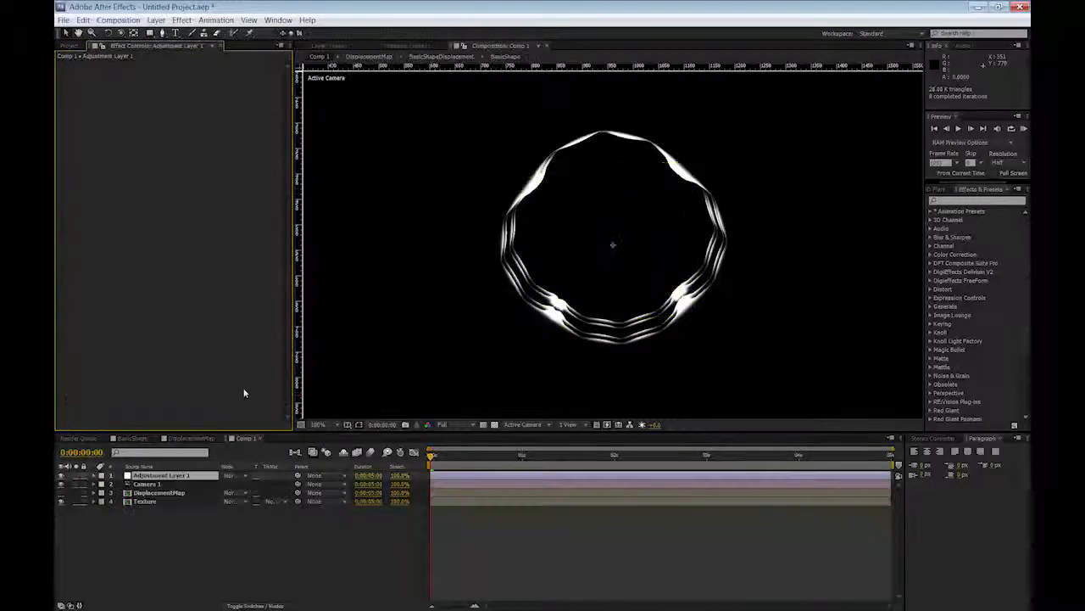
click(216, 20)
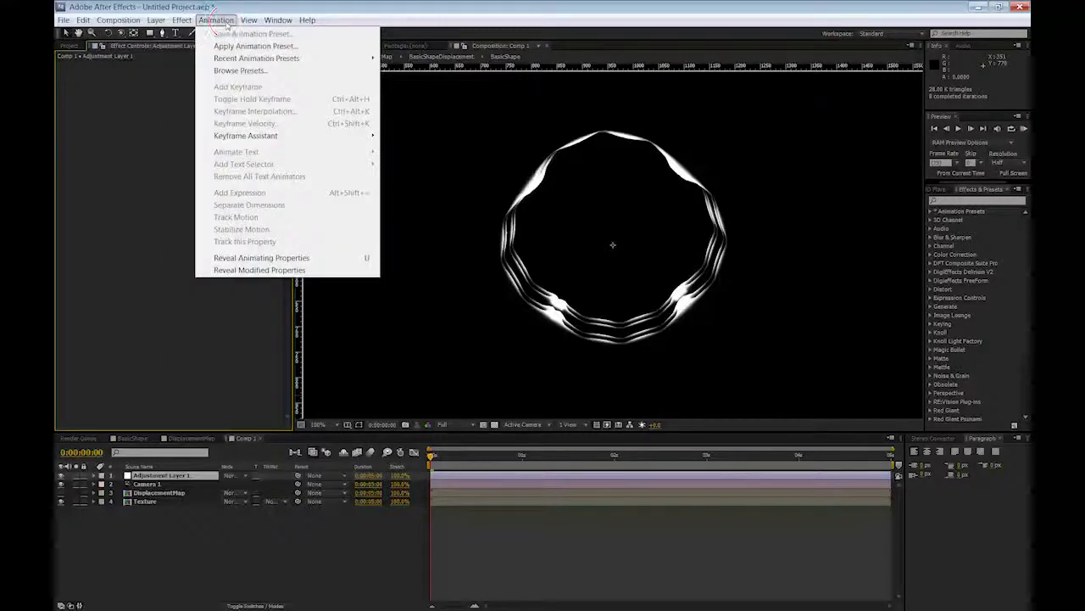
click(181, 19)
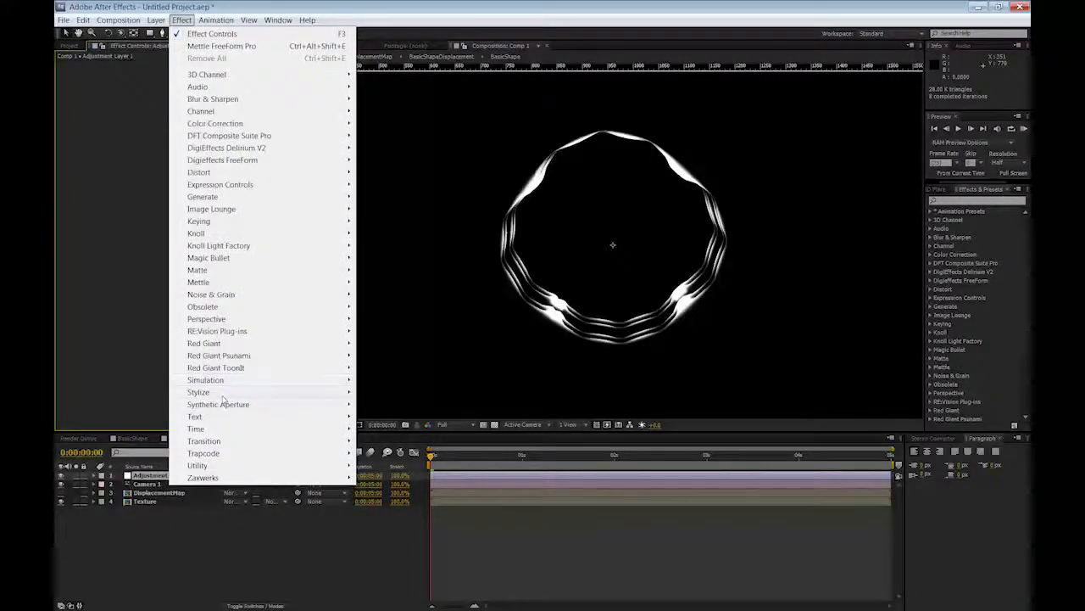
click(198, 392)
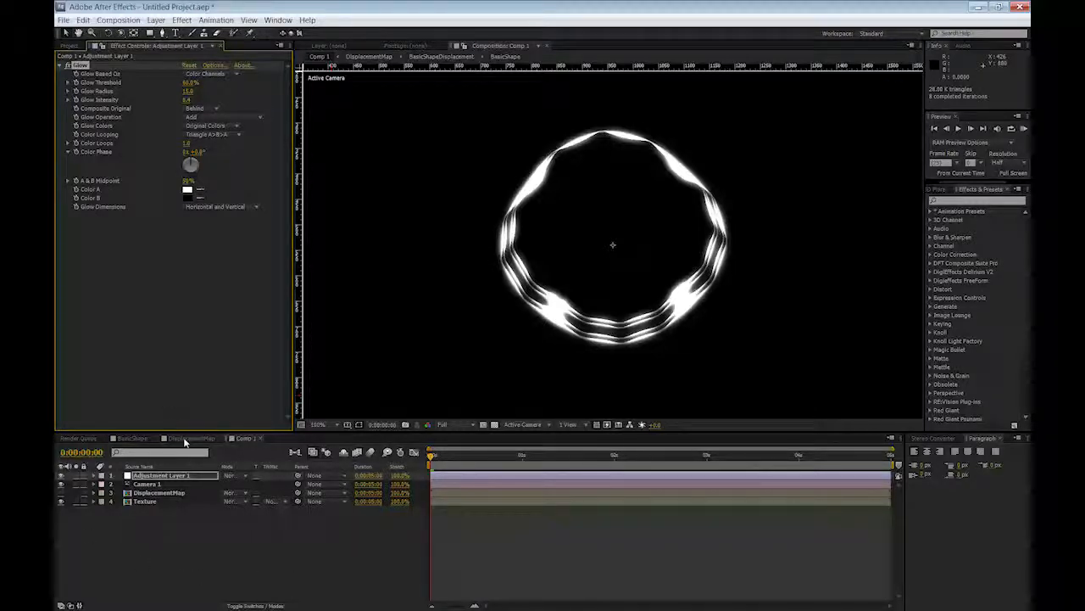
click(148, 484)
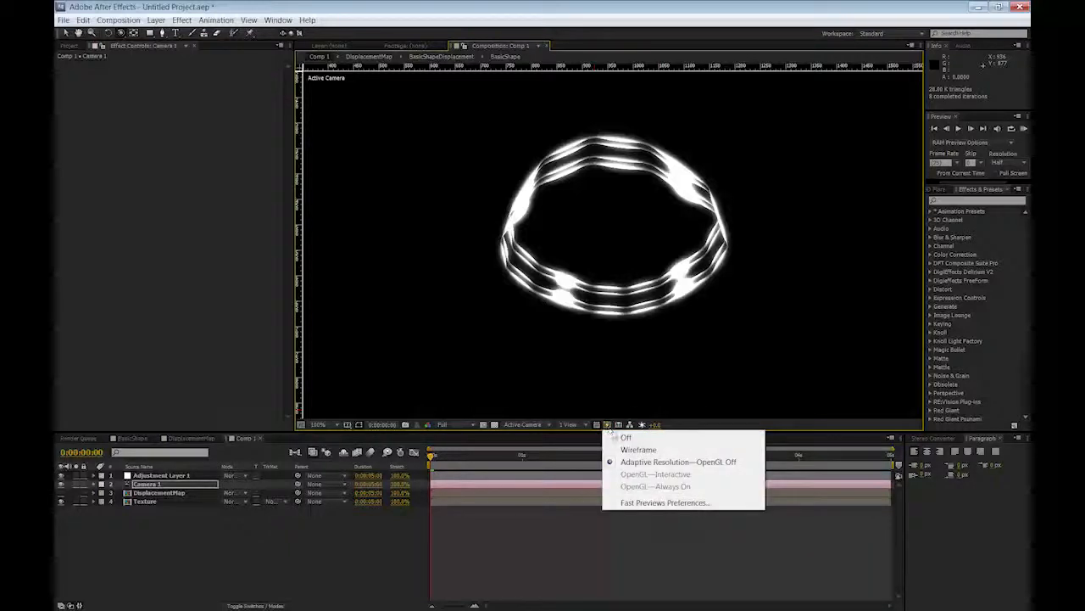
mouse_move(729, 465)
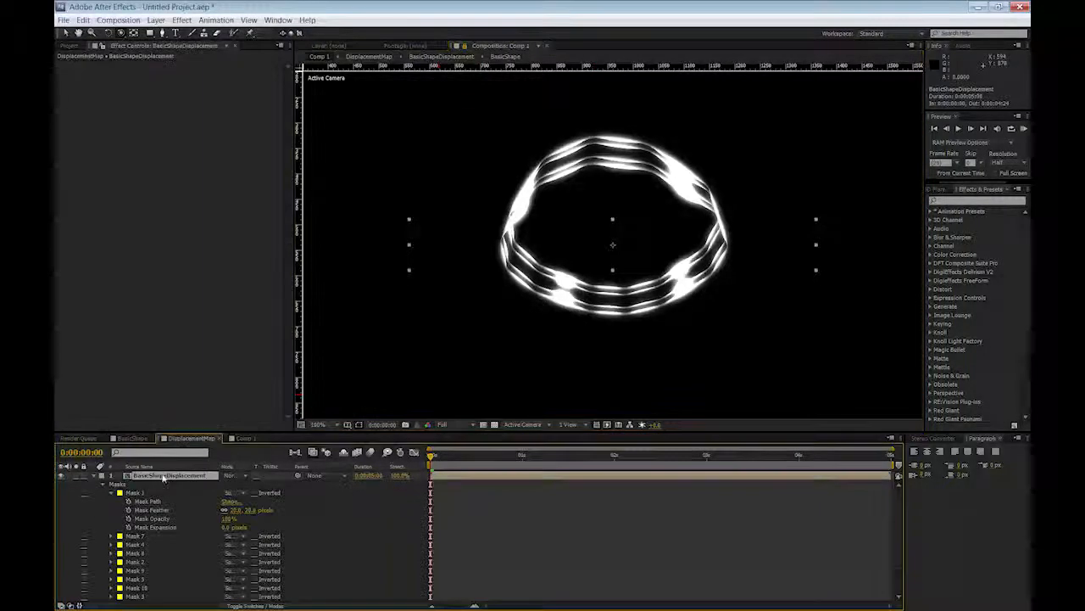
- In the BasicShapeDisplacement precomp, raise BasicShape's Matte Choker softness and choke while viewing Comp 1
click(307, 438)
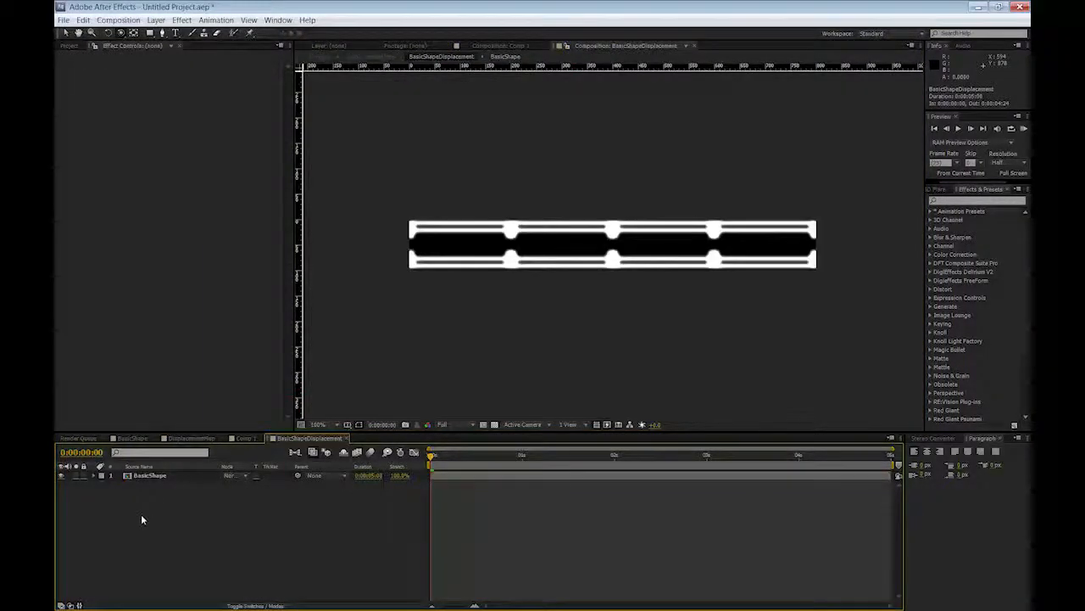
click(150, 475)
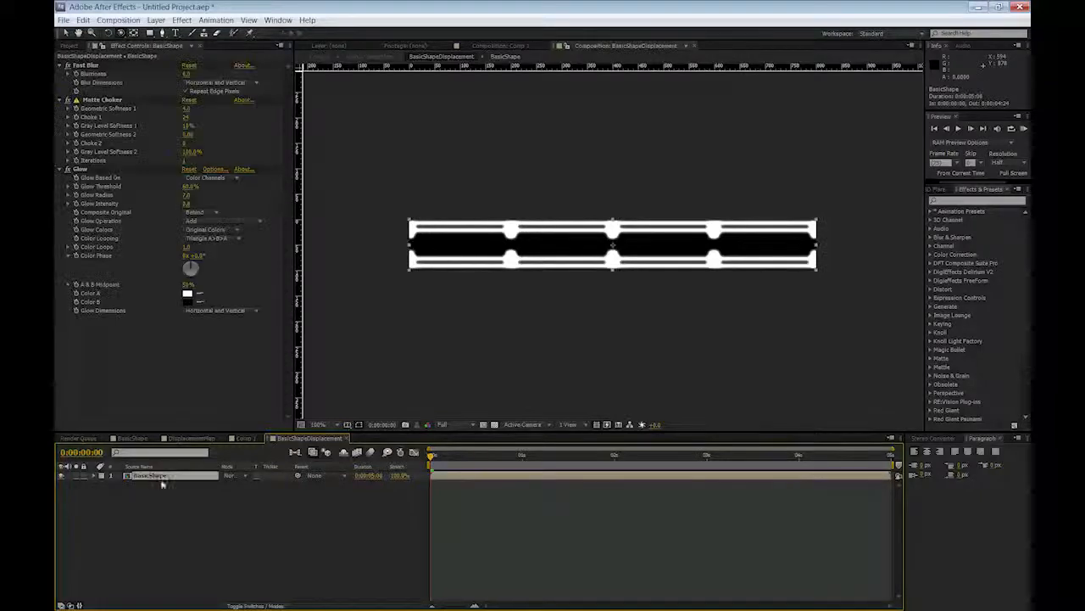
click(500, 44)
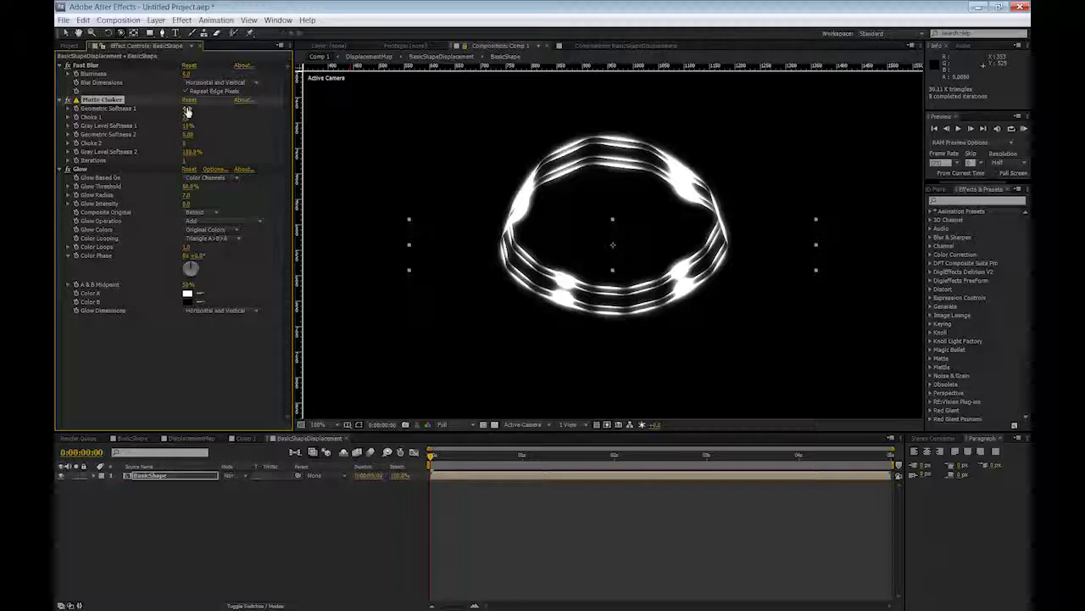
click(187, 109)
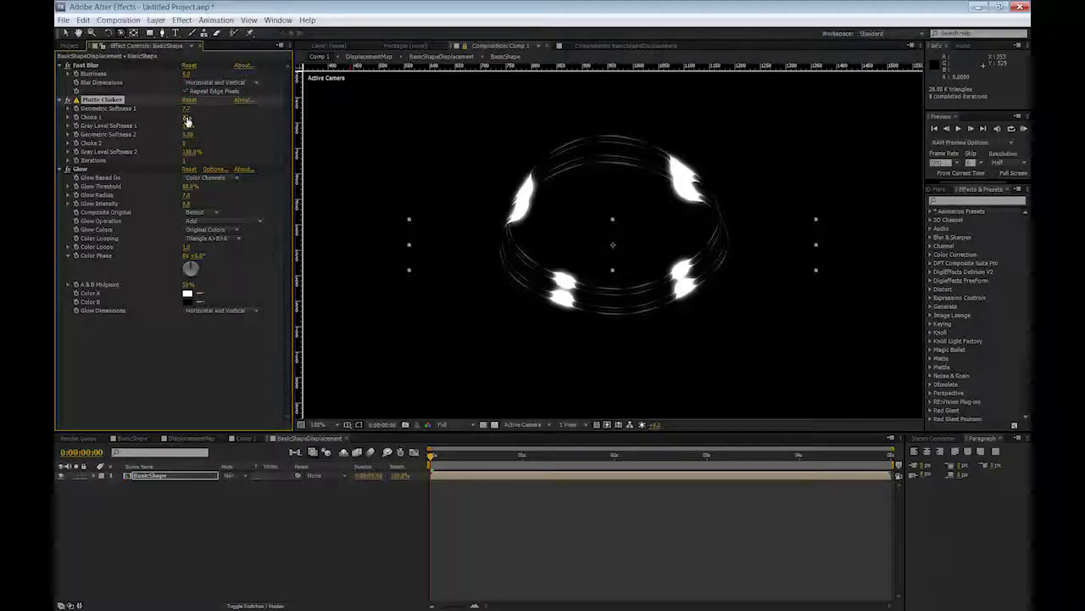
click(188, 126)
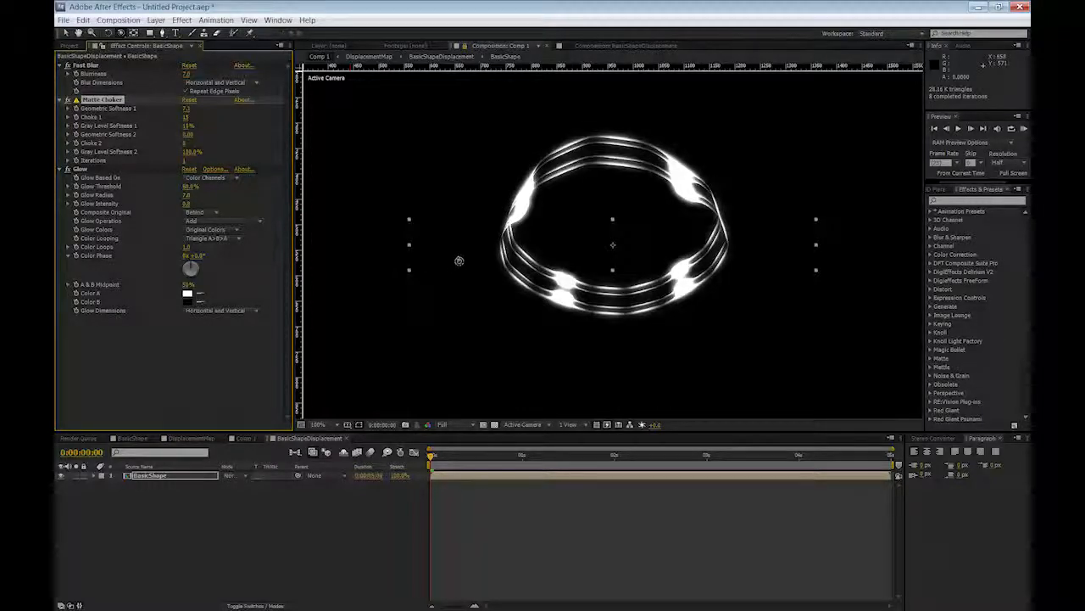
click(188, 438)
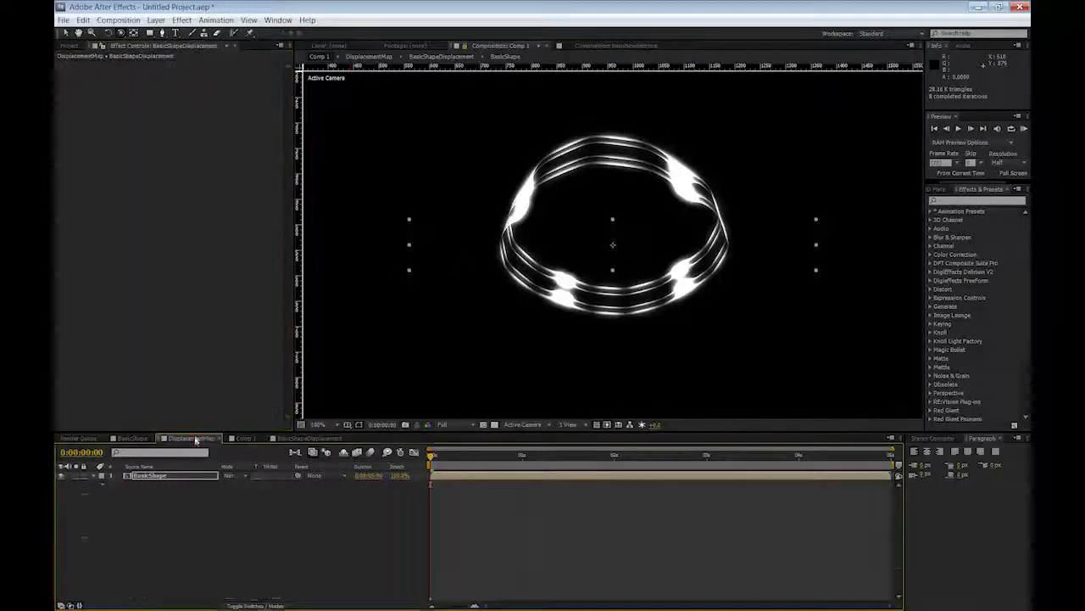
- Select the displacement layer in Comp 1 and scroll through its effect settings
click(101, 475)
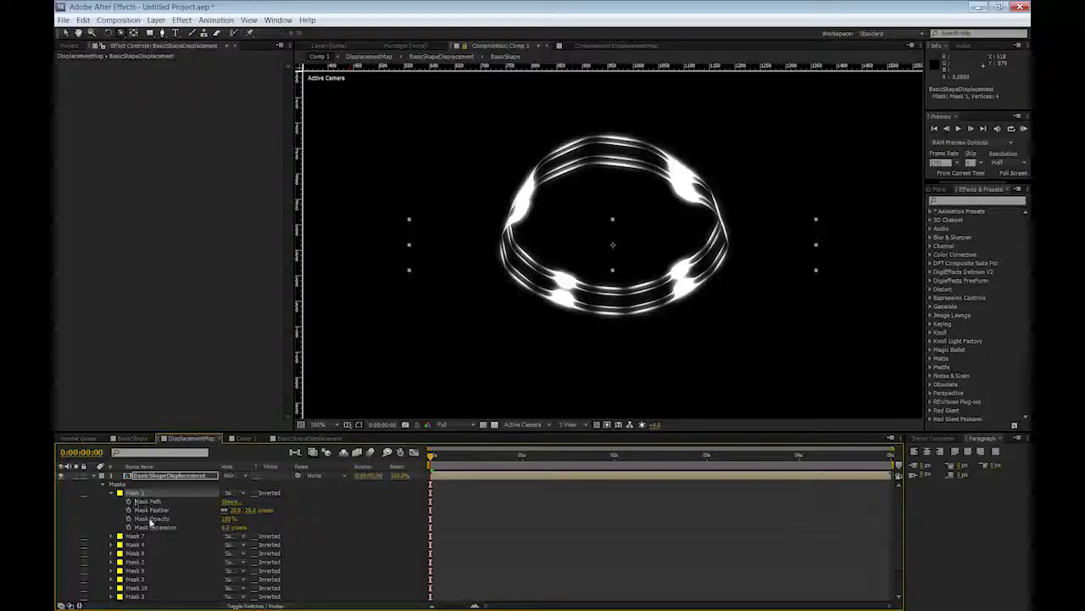
scroll(down, 3)
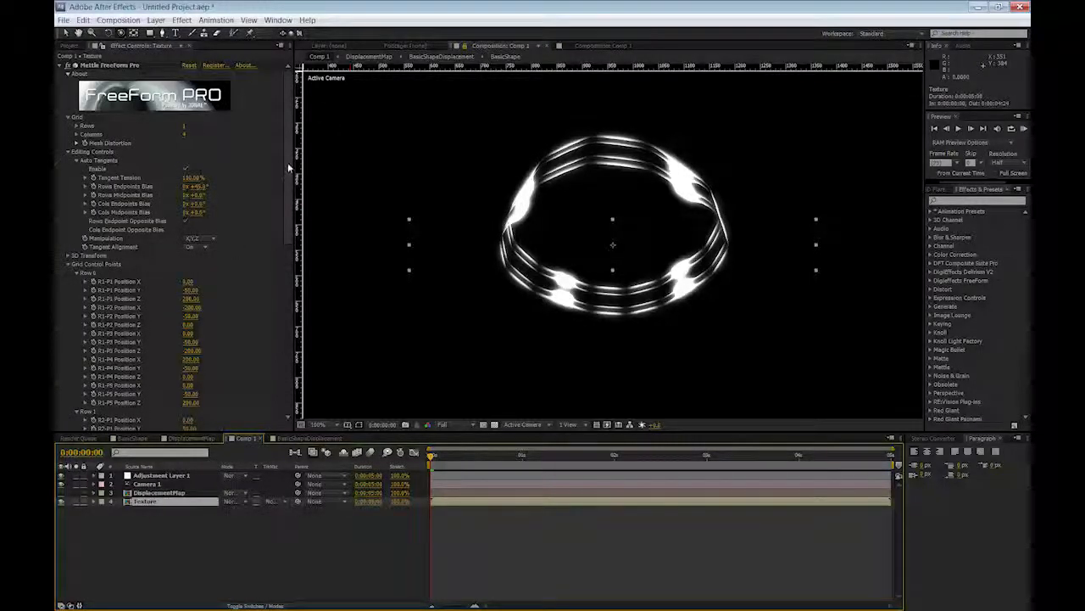
- Set FreeForm Pro Spatial Distribution to Distribute Equally From Center, then select the adjustment layer
scroll(down, 3)
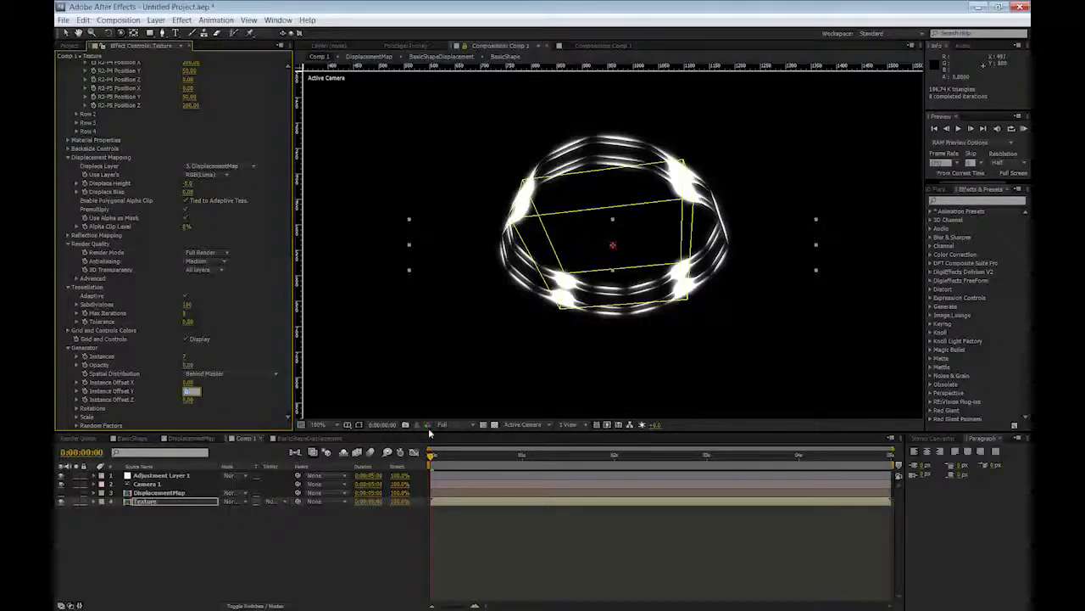
mouse_move(431, 427)
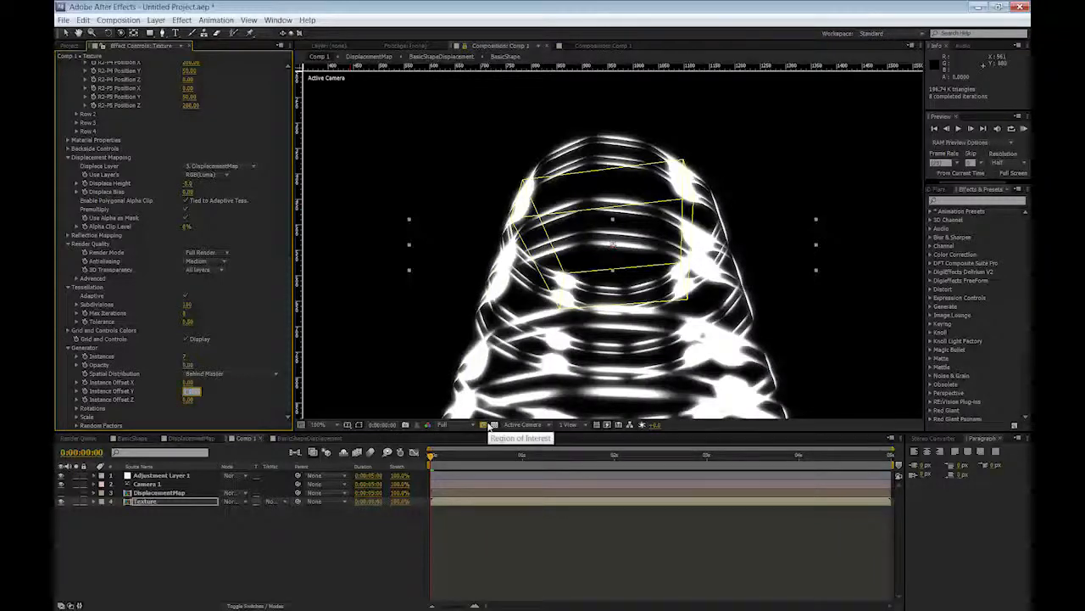
click(229, 374)
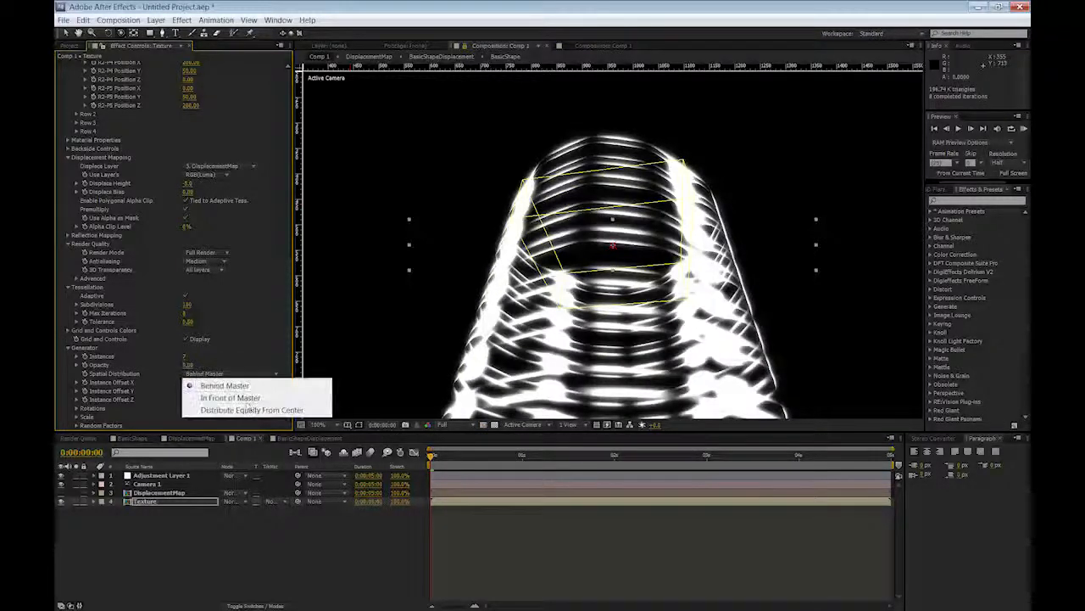
click(252, 409)
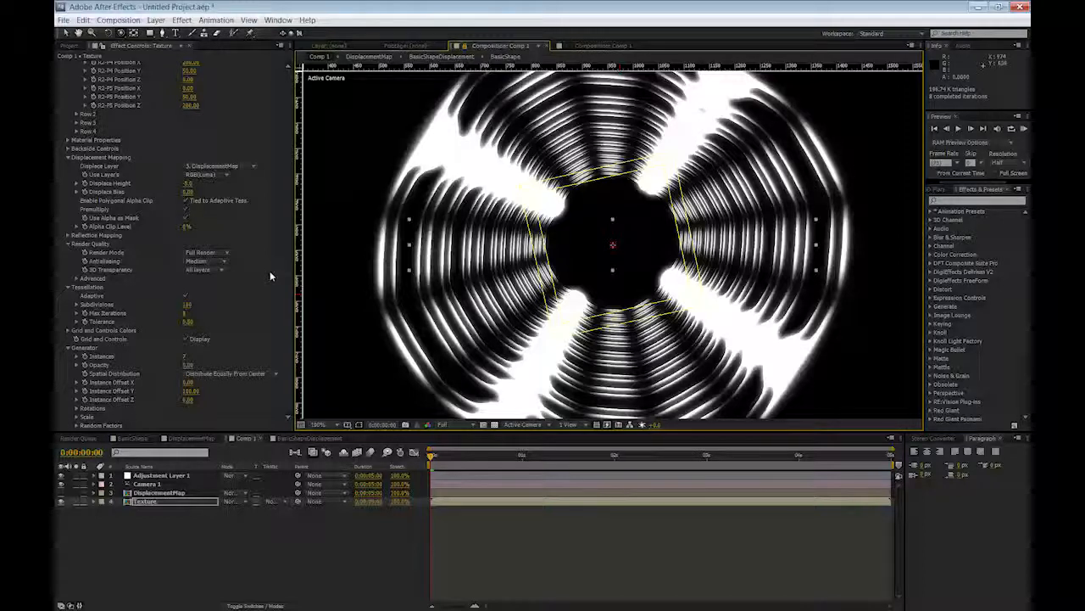
click(156, 474)
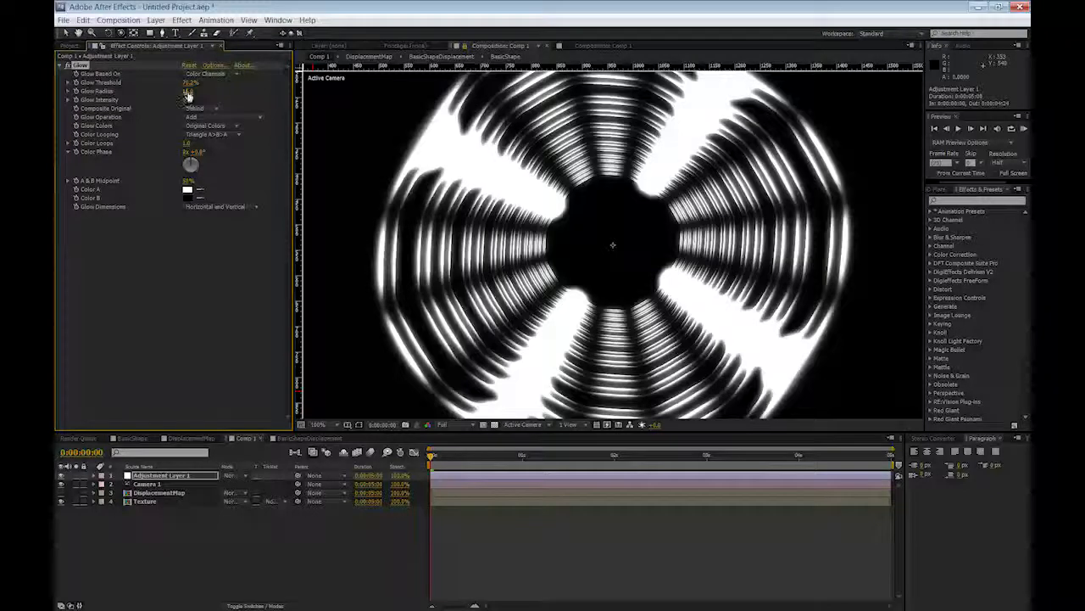
- Tune Glow threshold and radius, set FreeForm Pro antialiasing to Very High, and edit the ring instance count
click(188, 99)
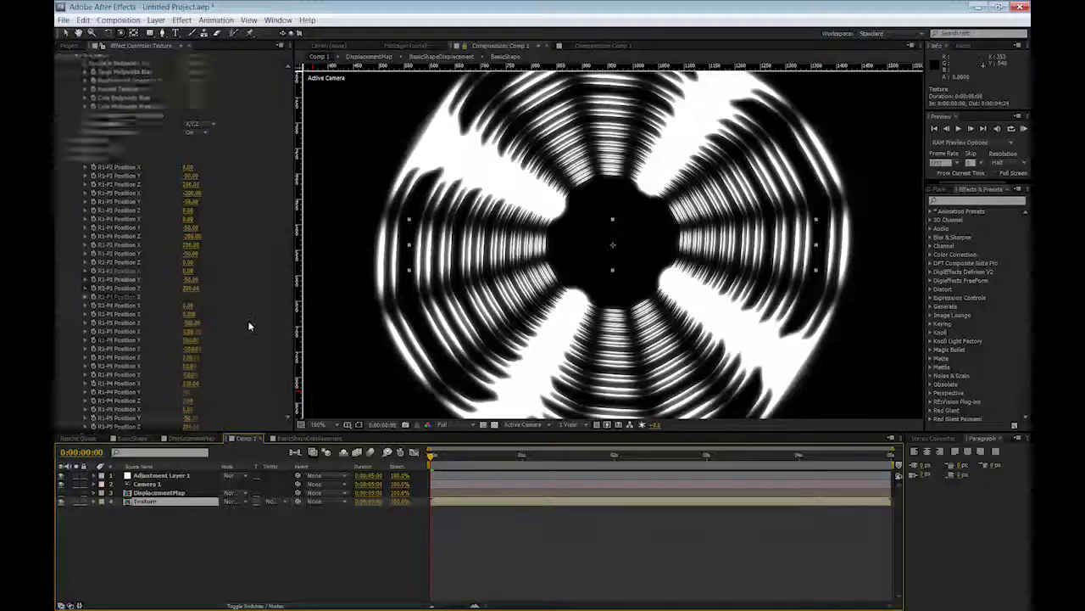
scroll(down, 3)
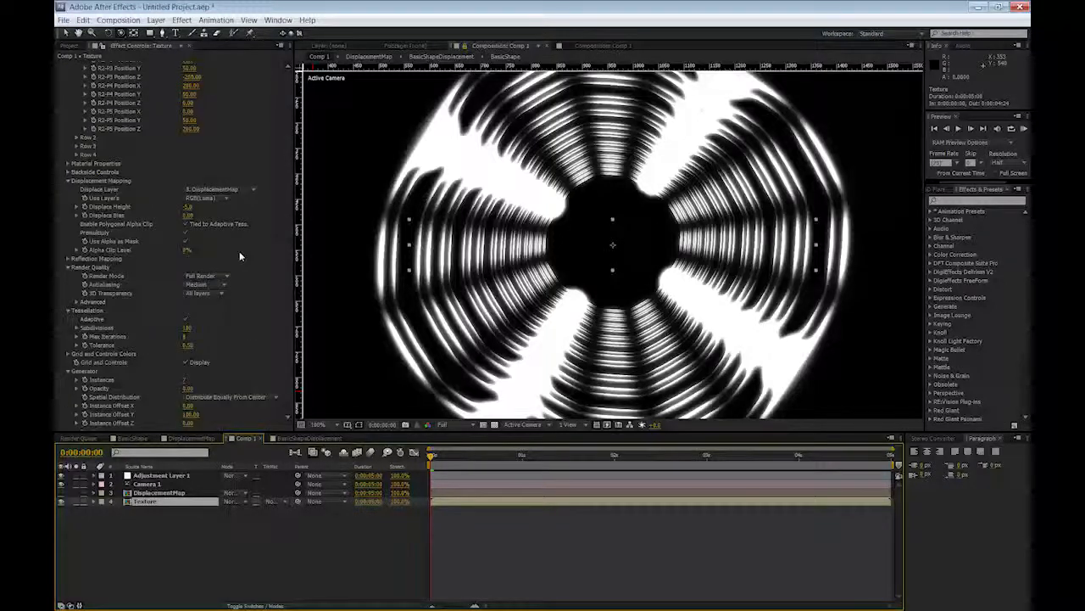
click(204, 284)
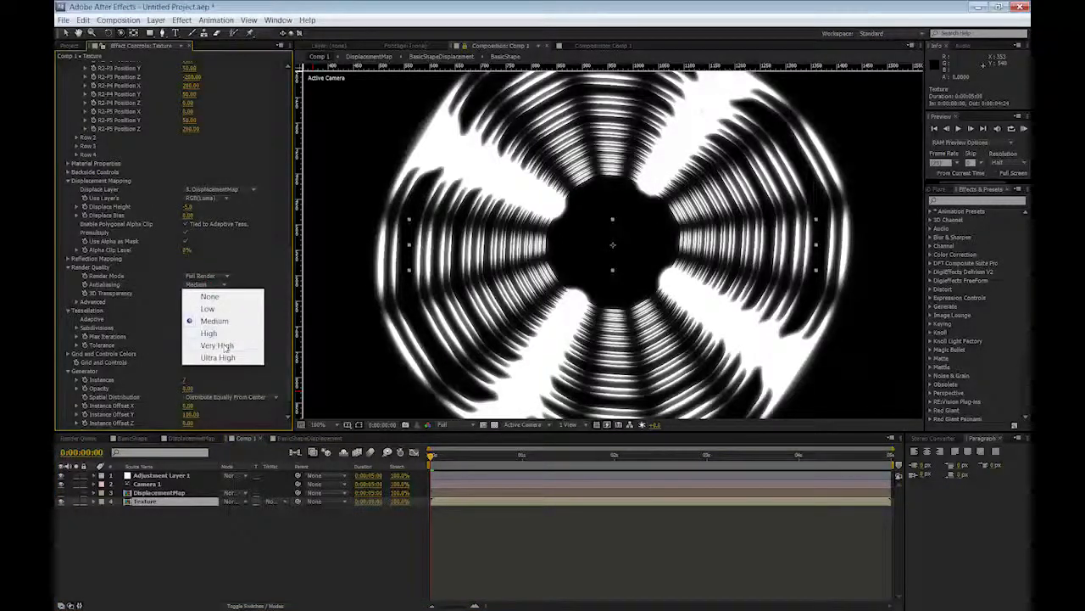
click(217, 346)
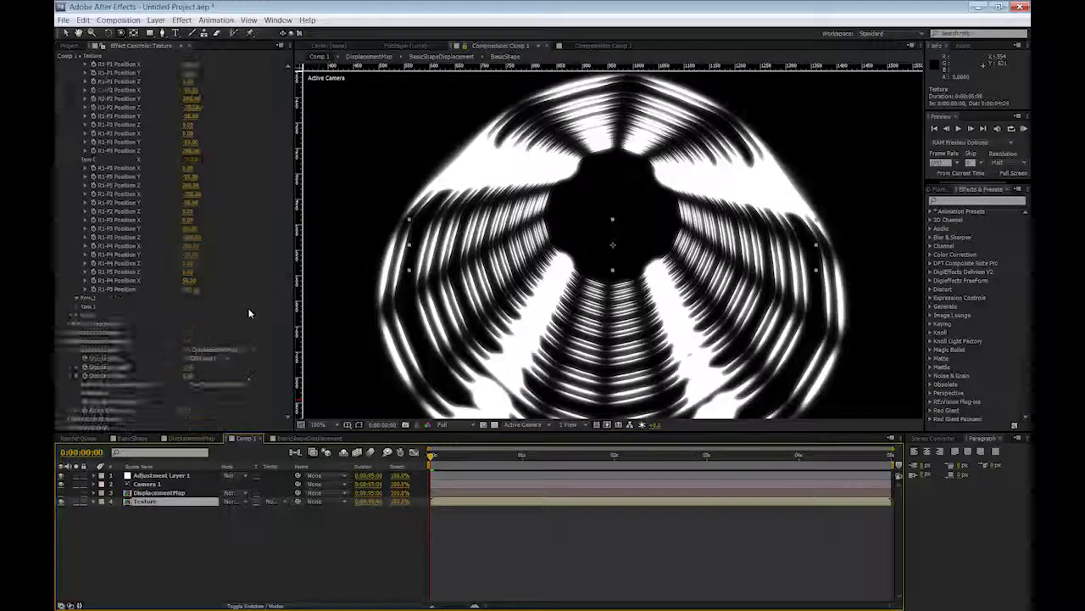
scroll(down, 3)
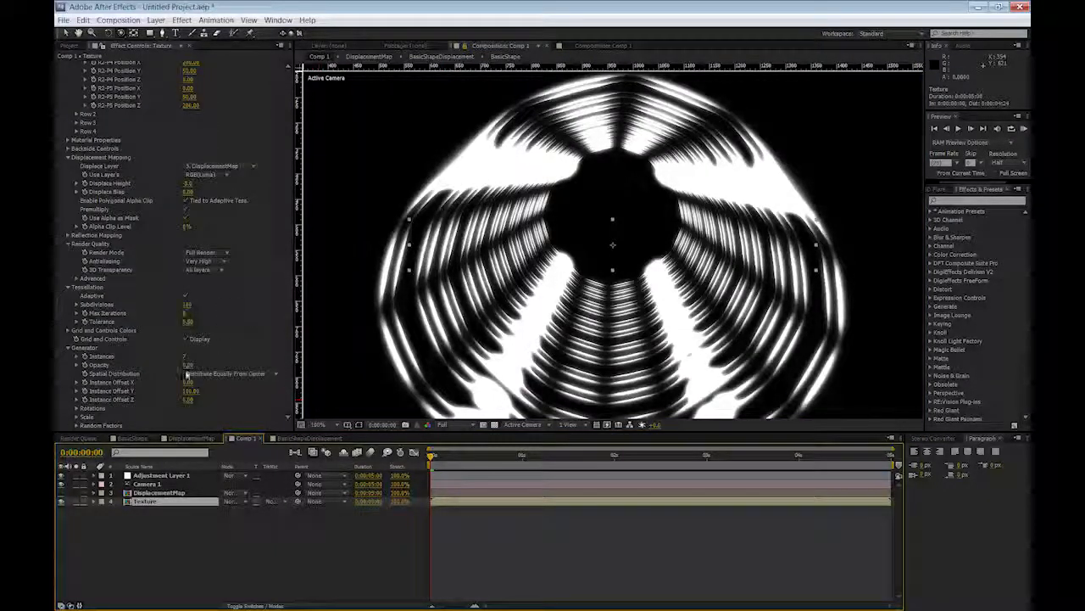
click(225, 373)
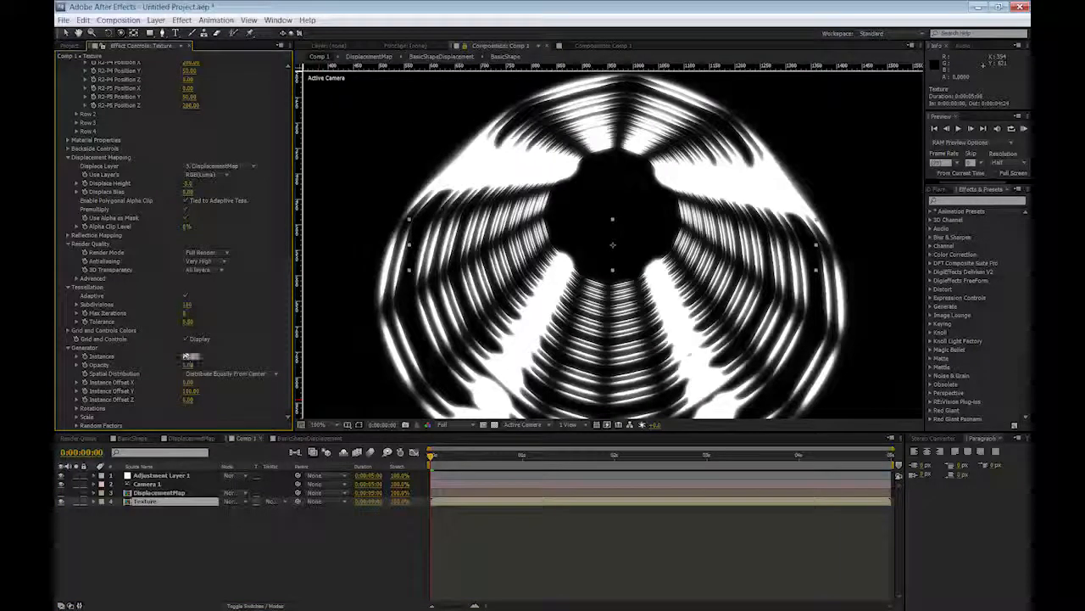